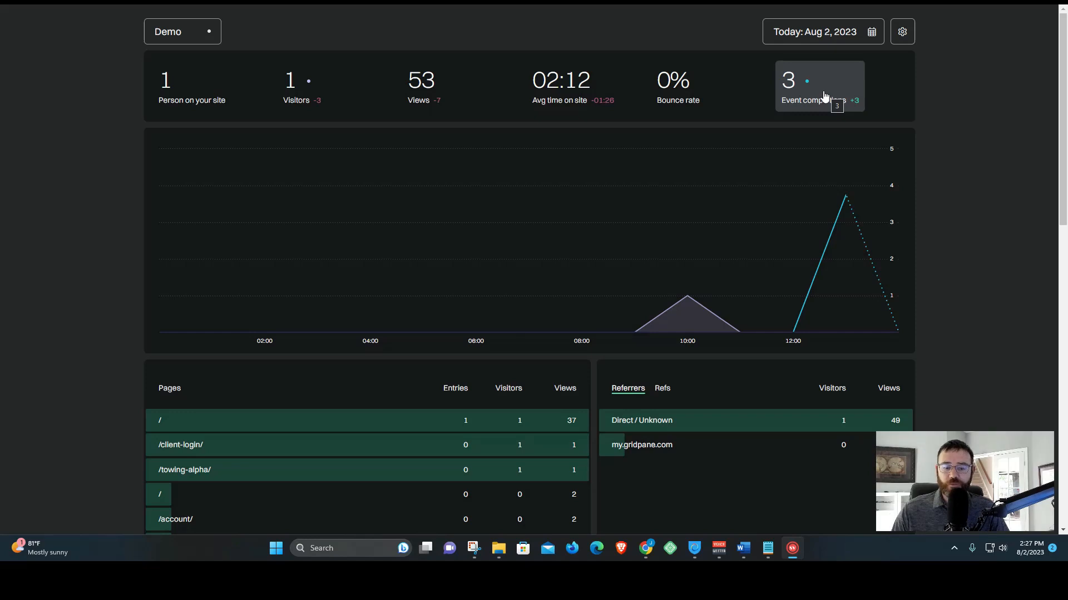
mouse_move(820, 100)
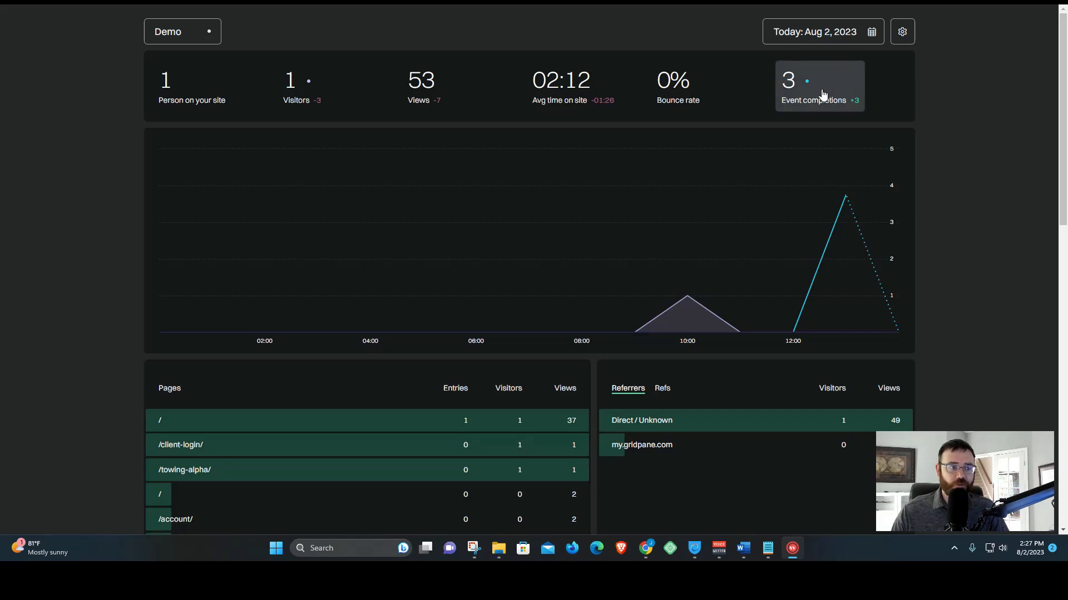
mouse_move(746, 103)
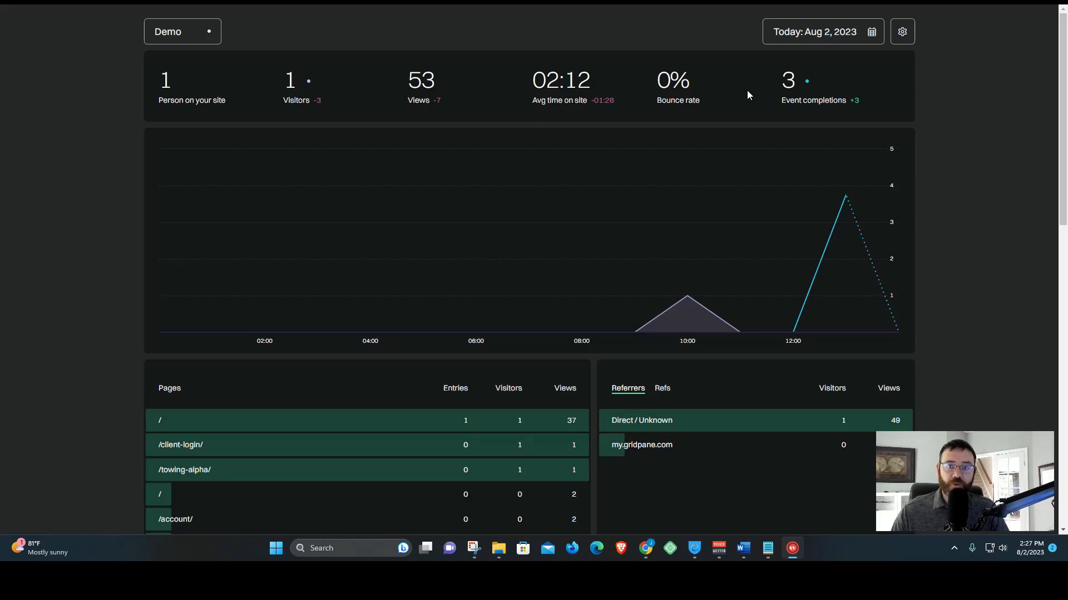
mouse_move(742, 95)
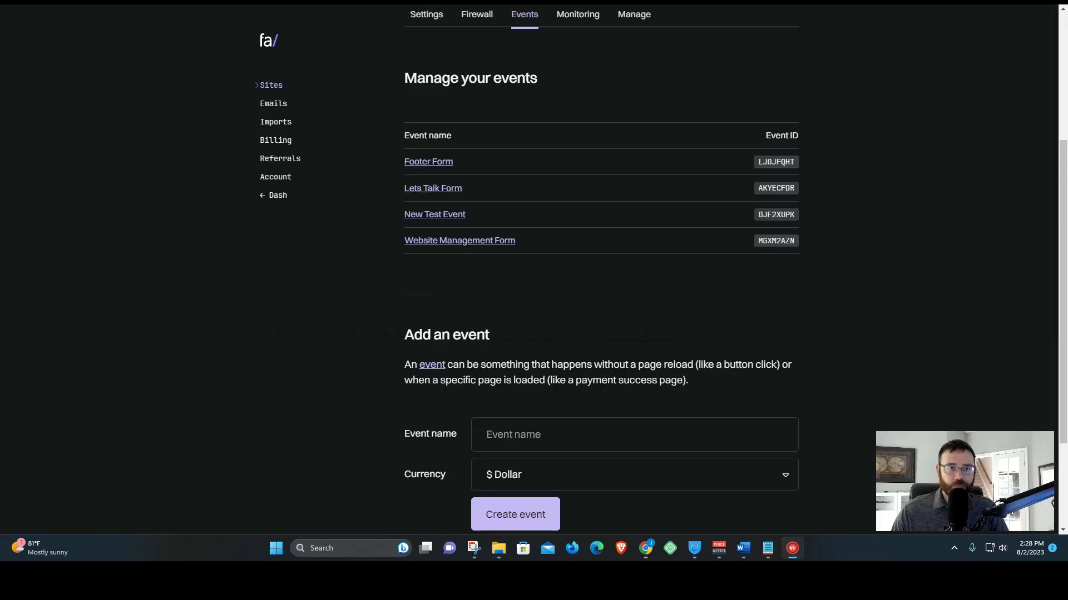
mouse_move(895, 114)
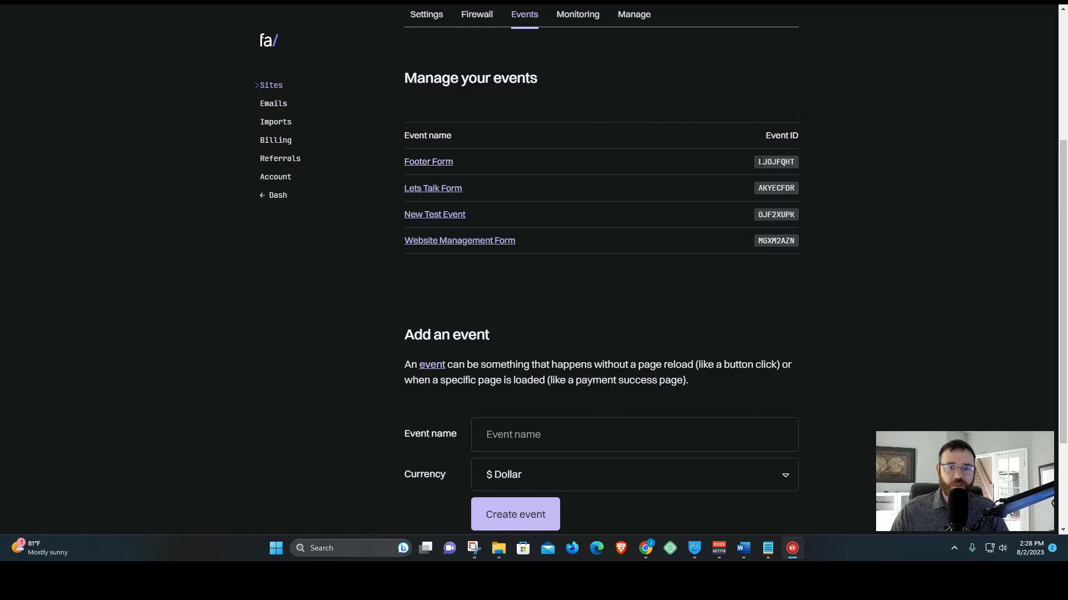
- Open the Lets Talk Form event from Fathom's Events settings to view its code and snippet
left_click(633, 434)
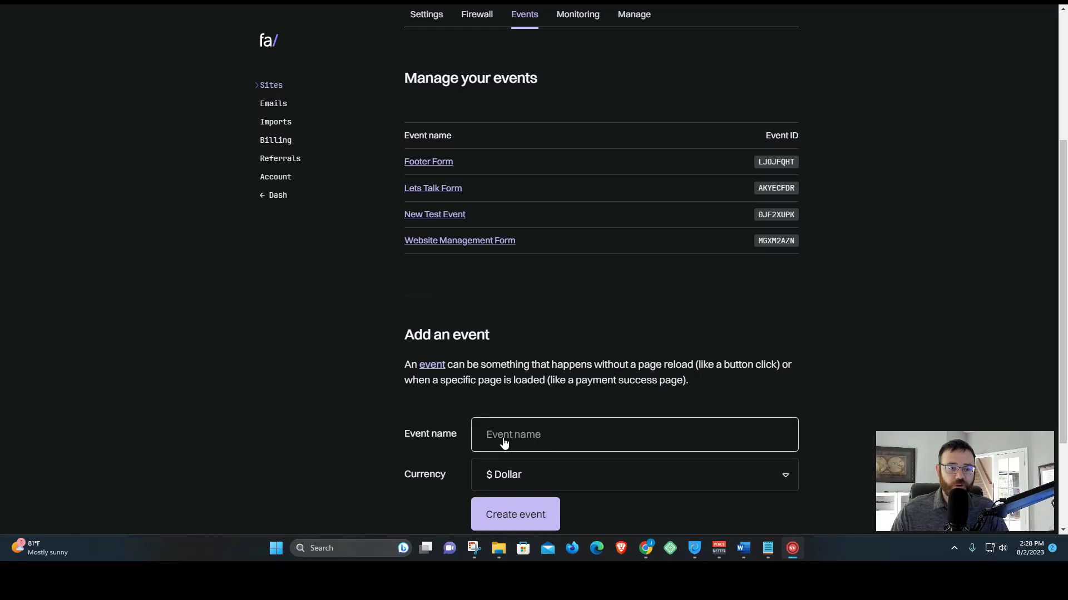
mouse_move(433, 189)
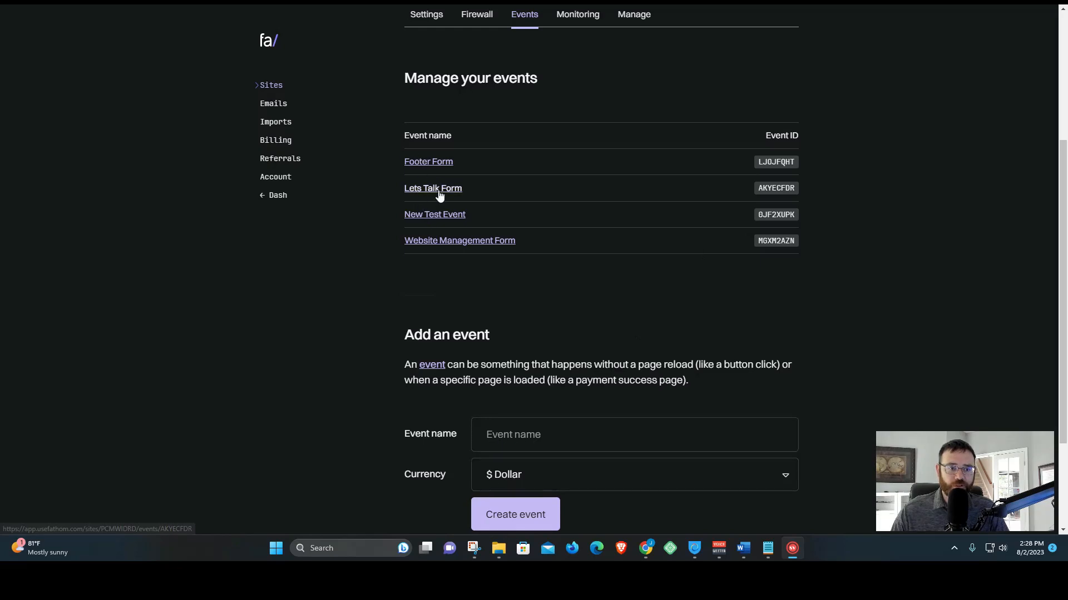
mouse_move(433, 188)
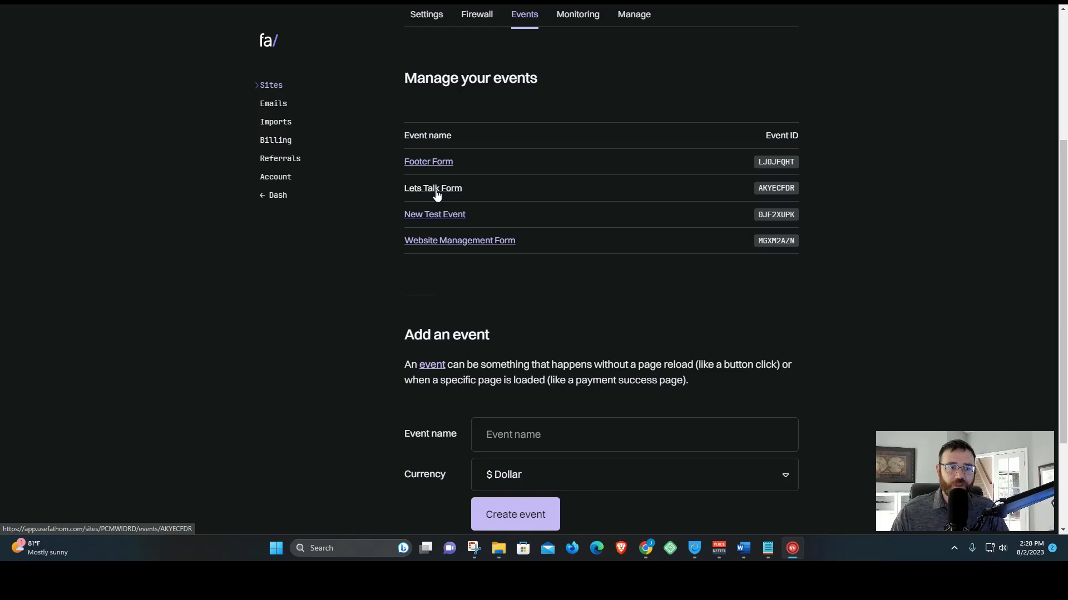
mouse_move(446, 196)
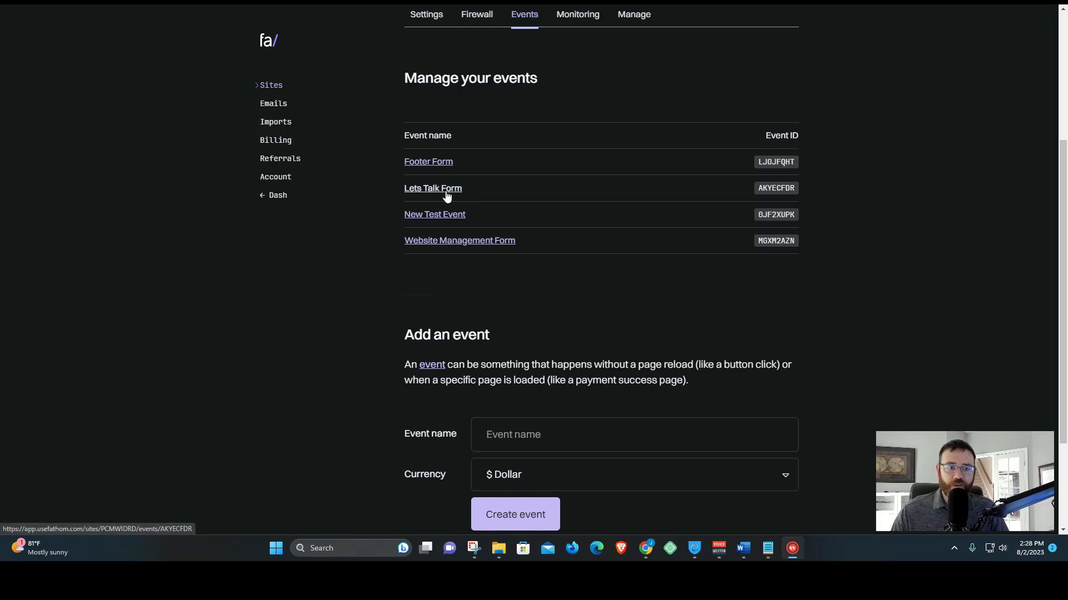
mouse_move(521, 189)
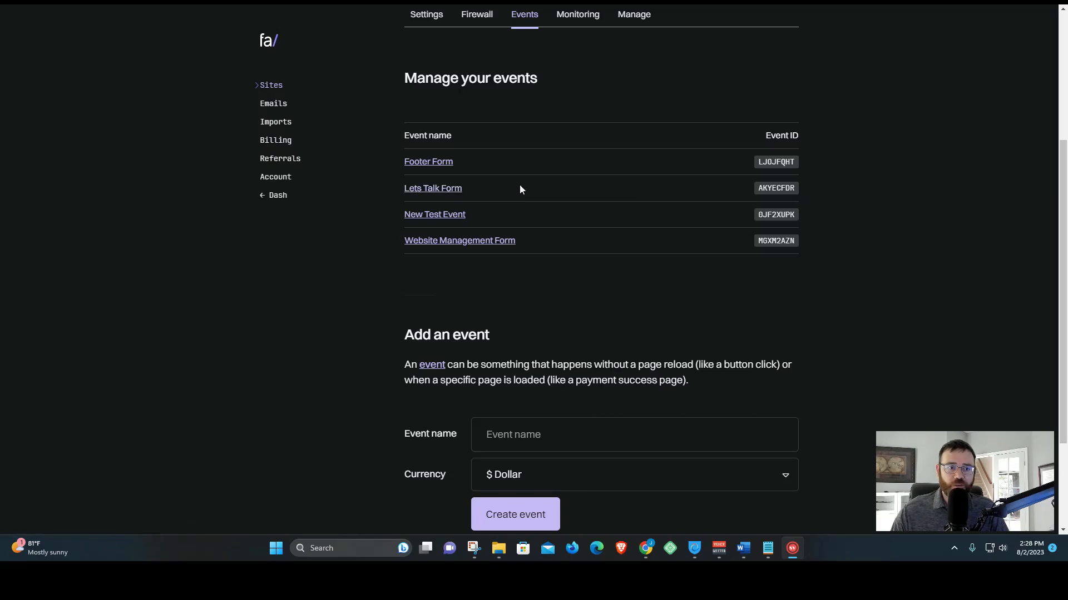
mouse_move(433, 188)
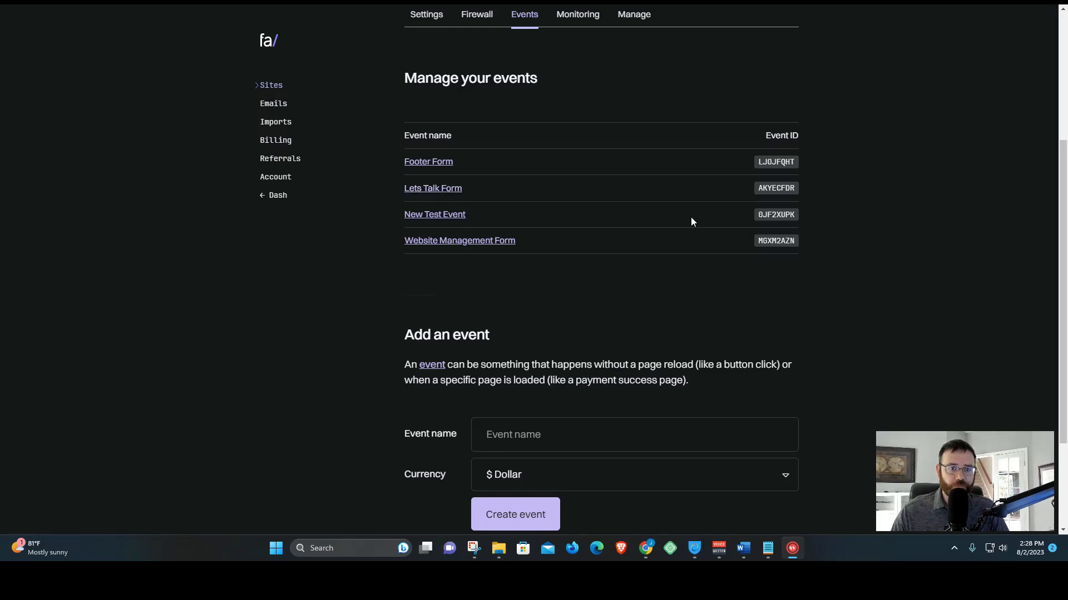
left_click(433, 188)
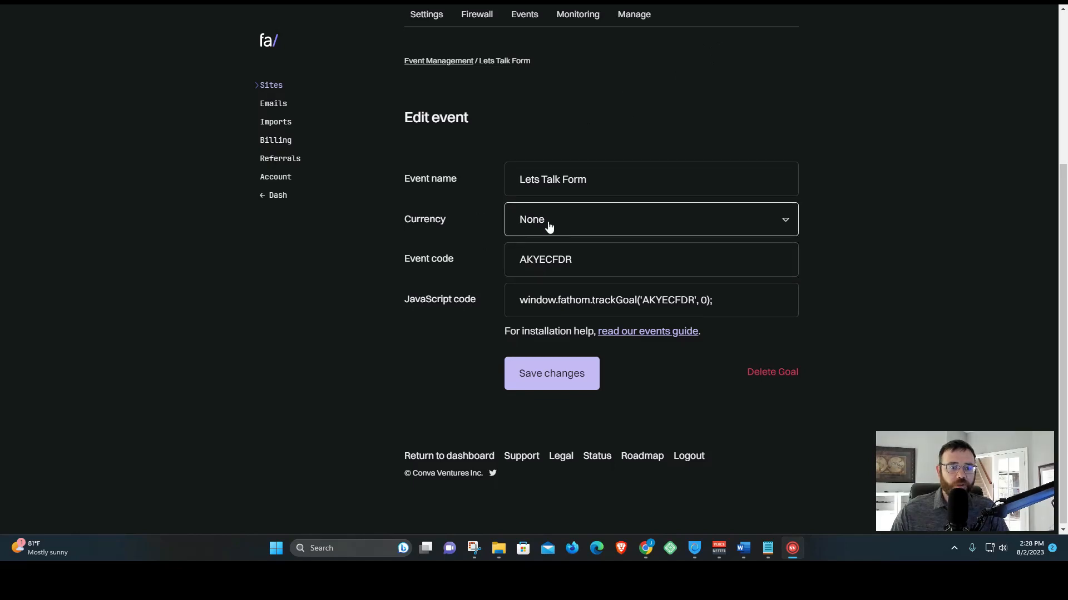
- Copy the Lets Talk Form trackGoal JavaScript snippet, leaving currency at None
left_click(650, 219)
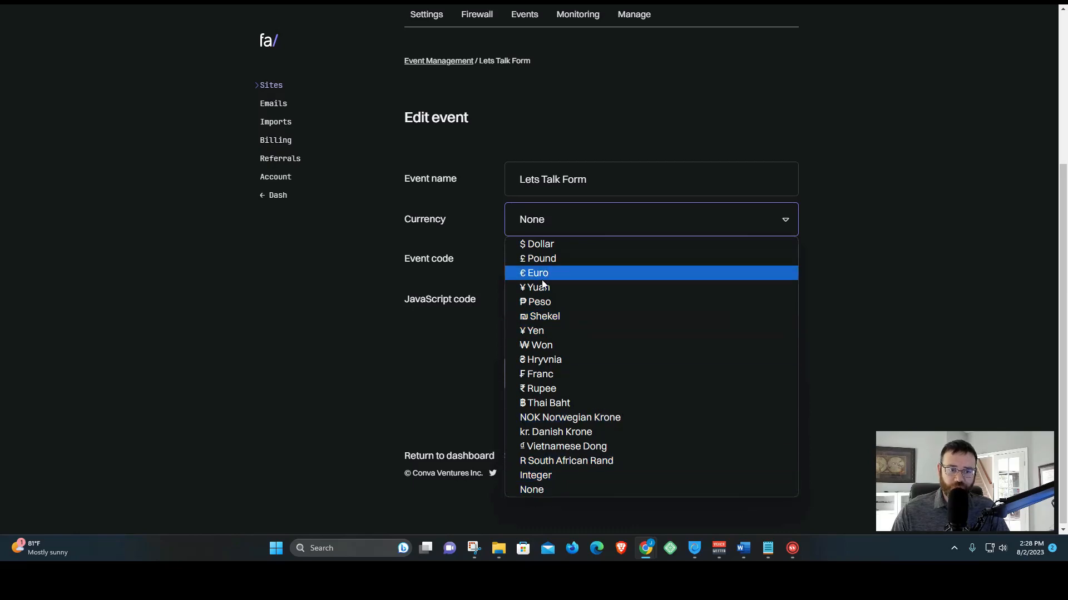
mouse_move(537, 244)
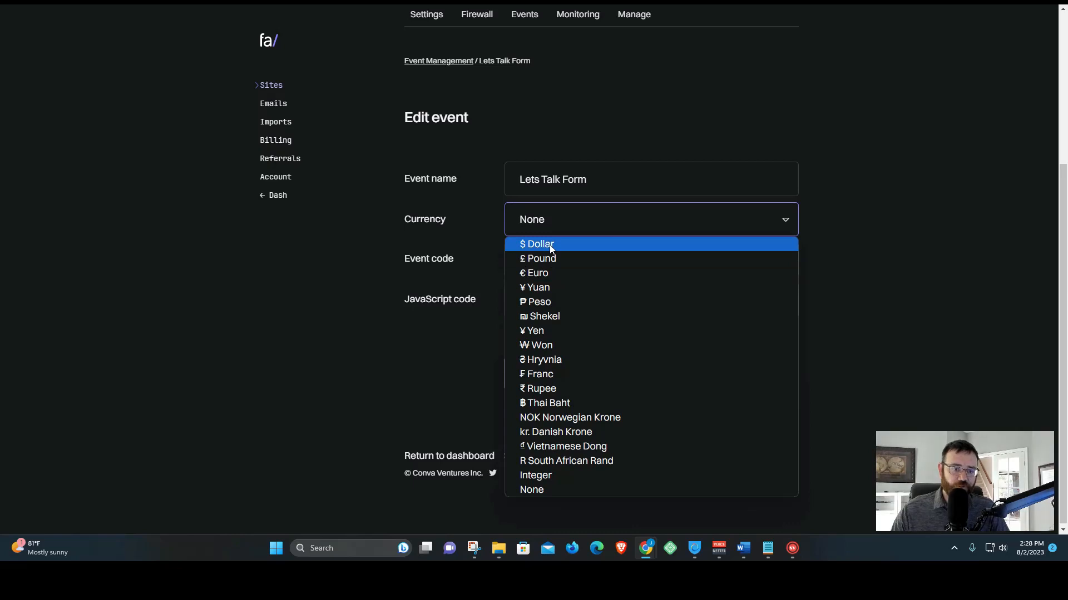
mouse_move(623, 273)
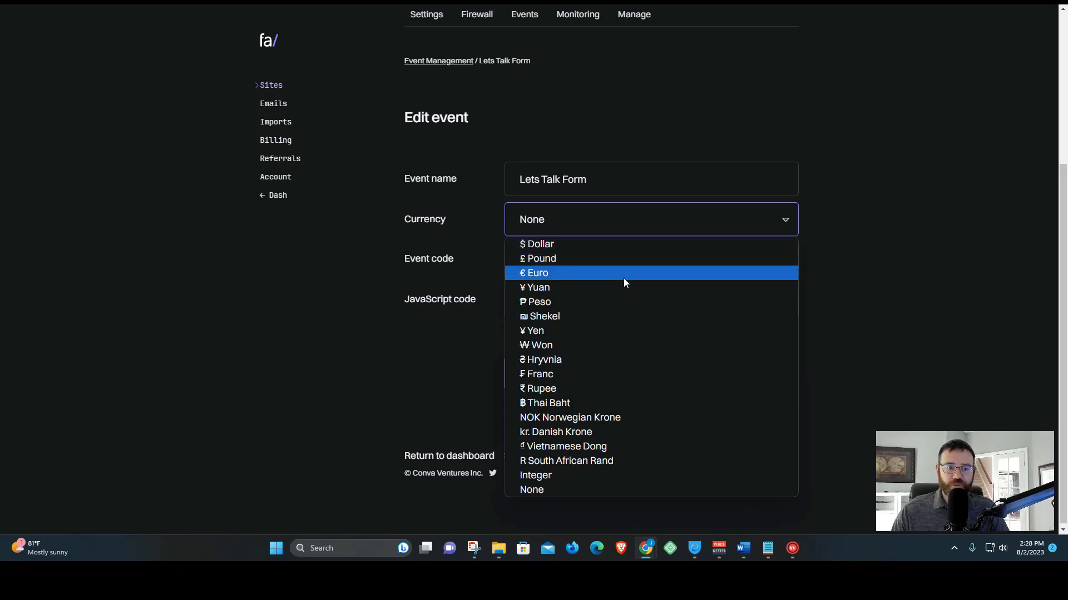
mouse_move(937, 216)
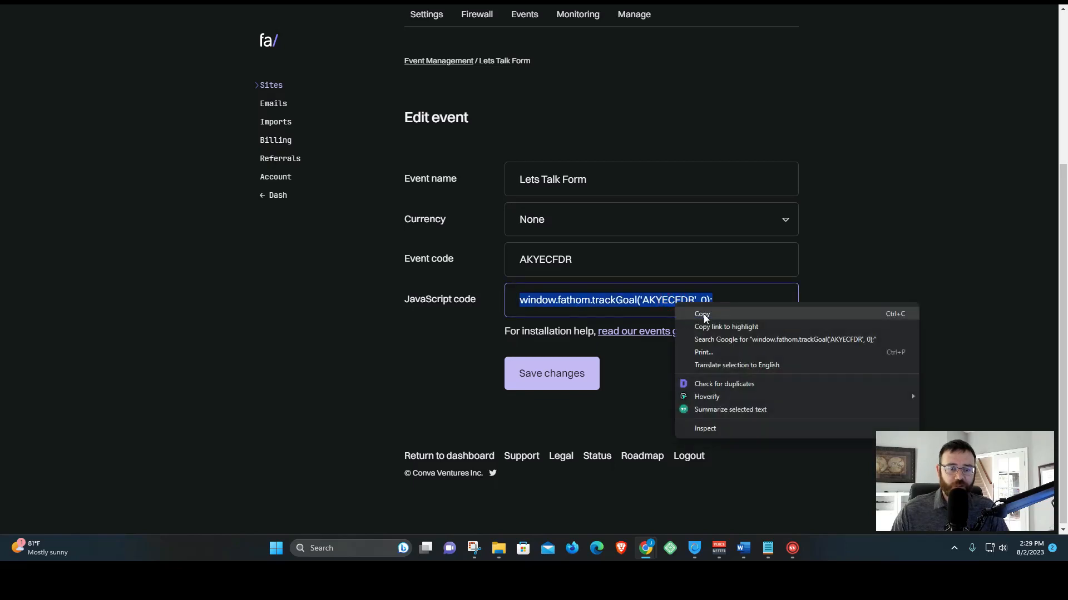
left_click(702, 313)
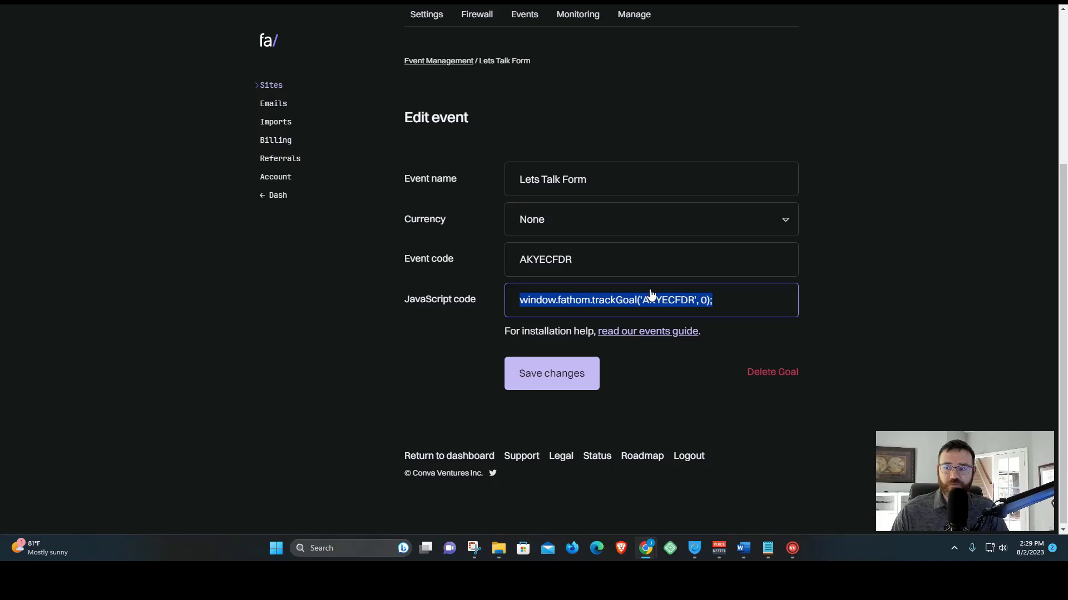
mouse_move(700, 311)
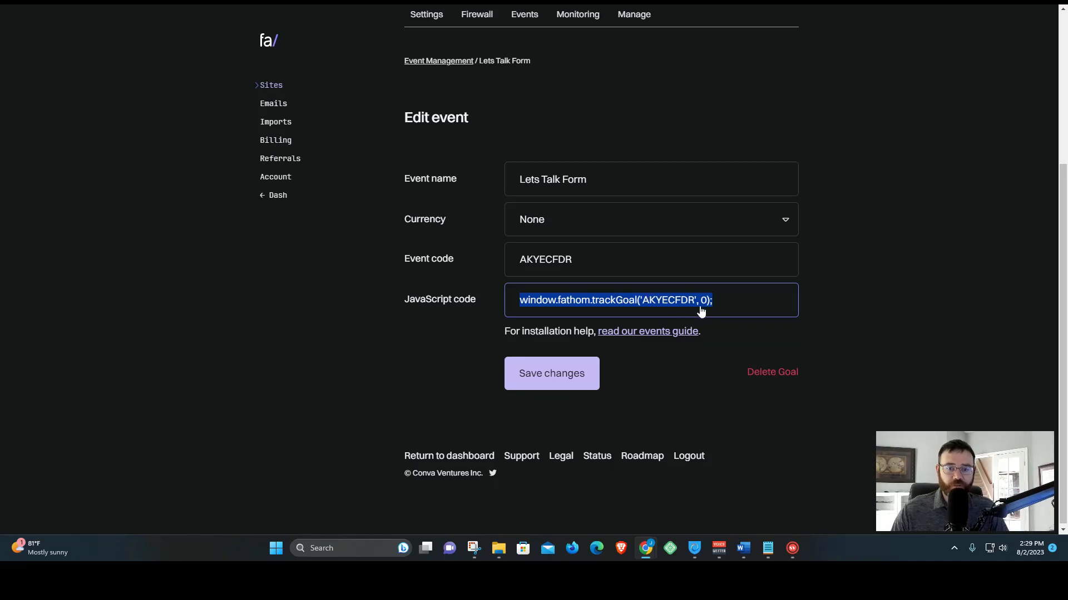
mouse_move(661, 307)
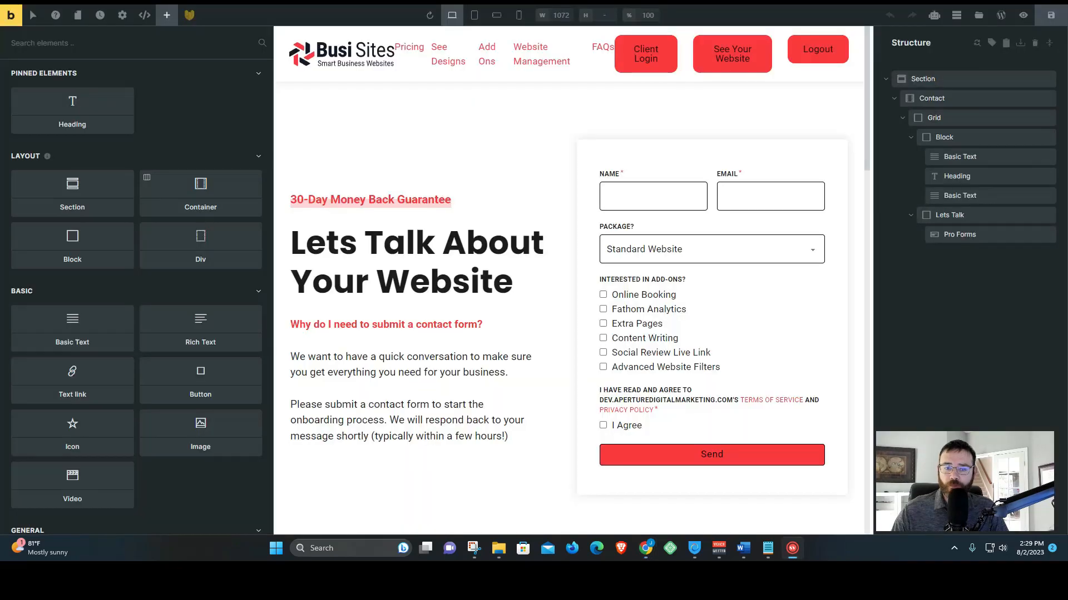
mouse_move(574, 208)
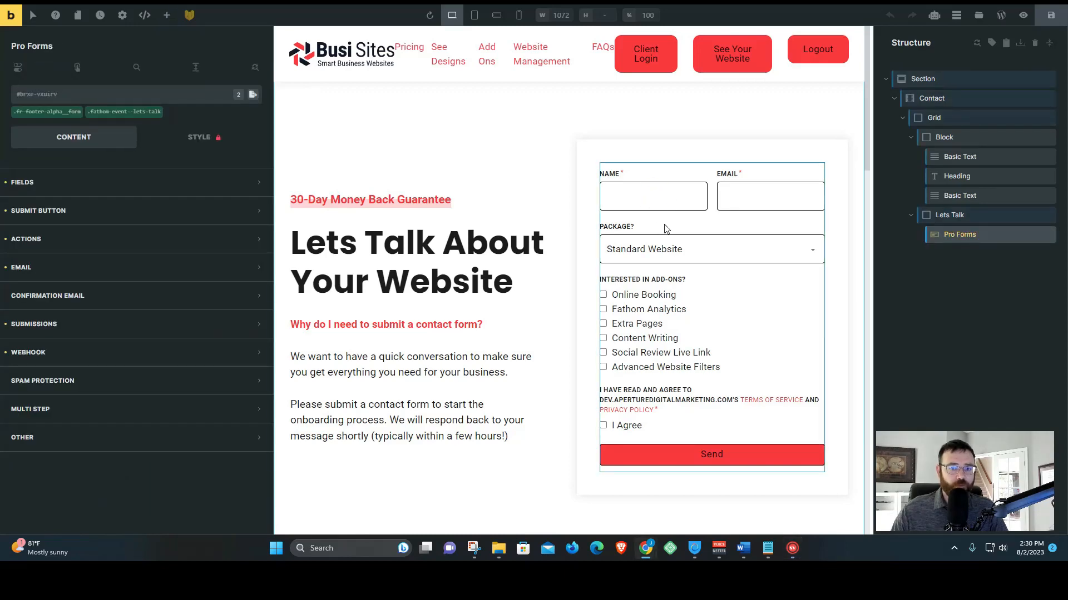
- Select the Pro Forms element in the Lets Talk block to show its settings
left_click(653, 196)
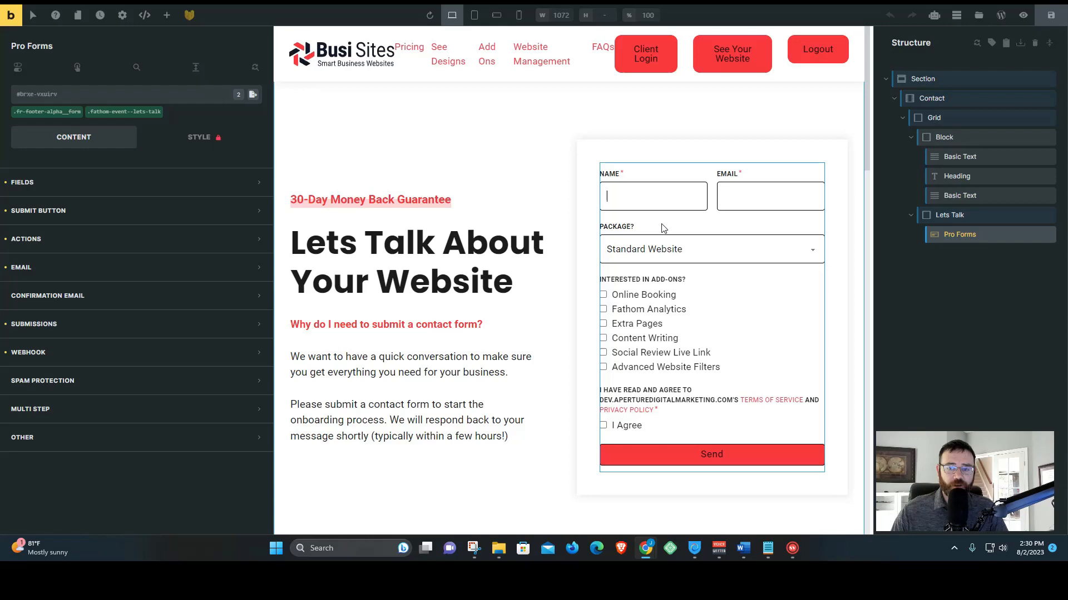
mouse_move(667, 232)
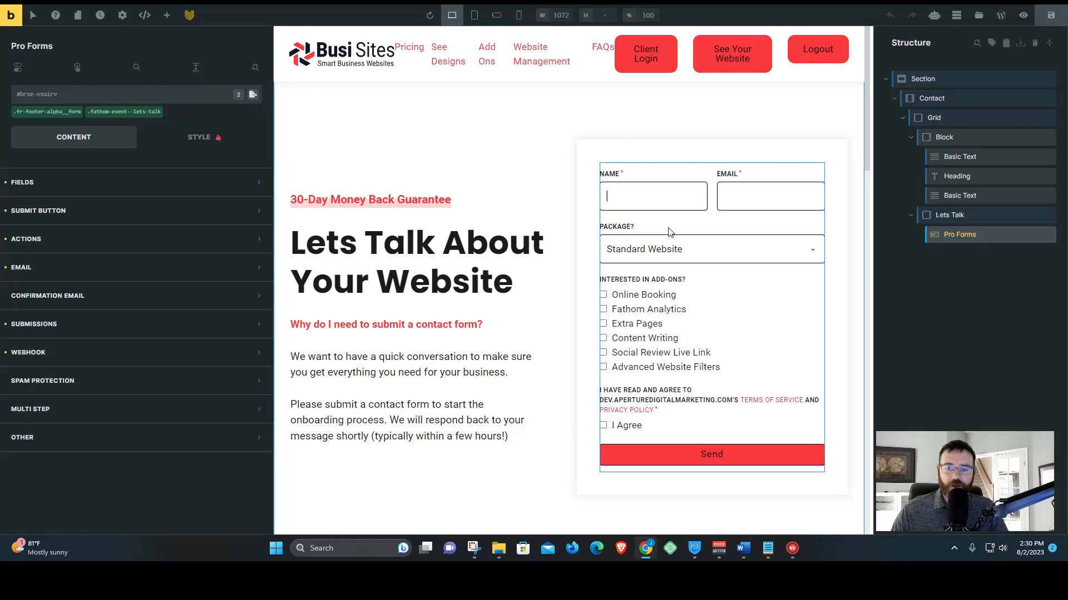
mouse_move(664, 233)
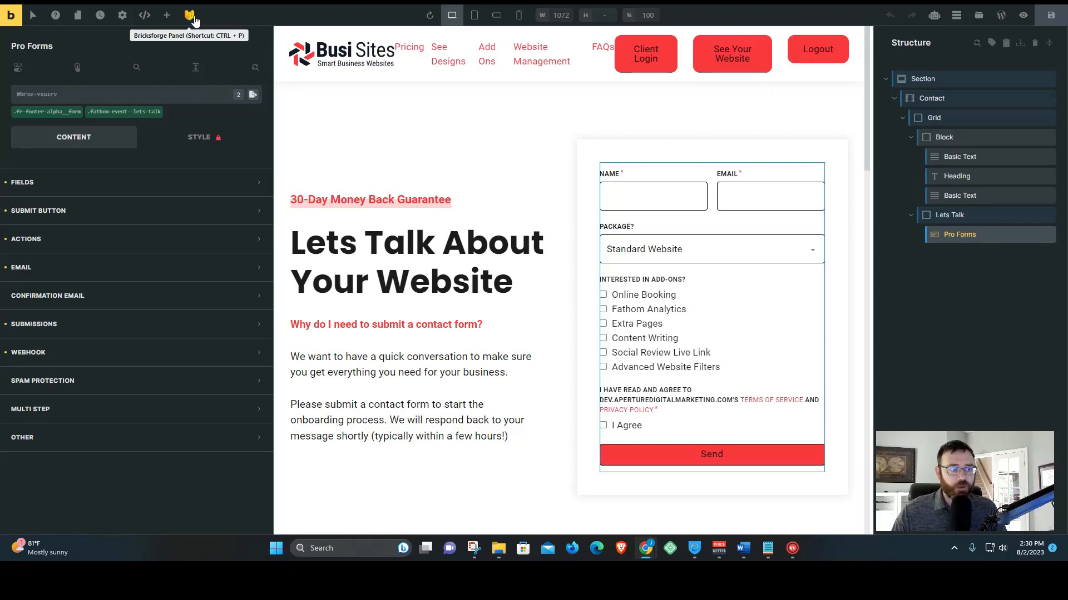
- Create a new Uncategorized instance from the Bricksforge Panel's Events tab
left_click(190, 15)
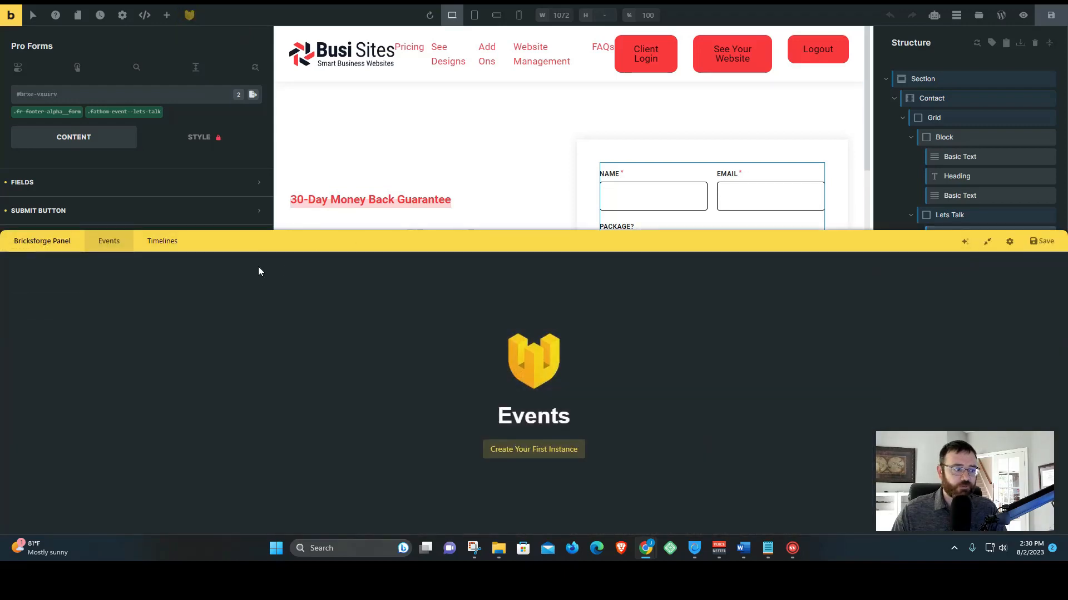
mouse_move(367, 240)
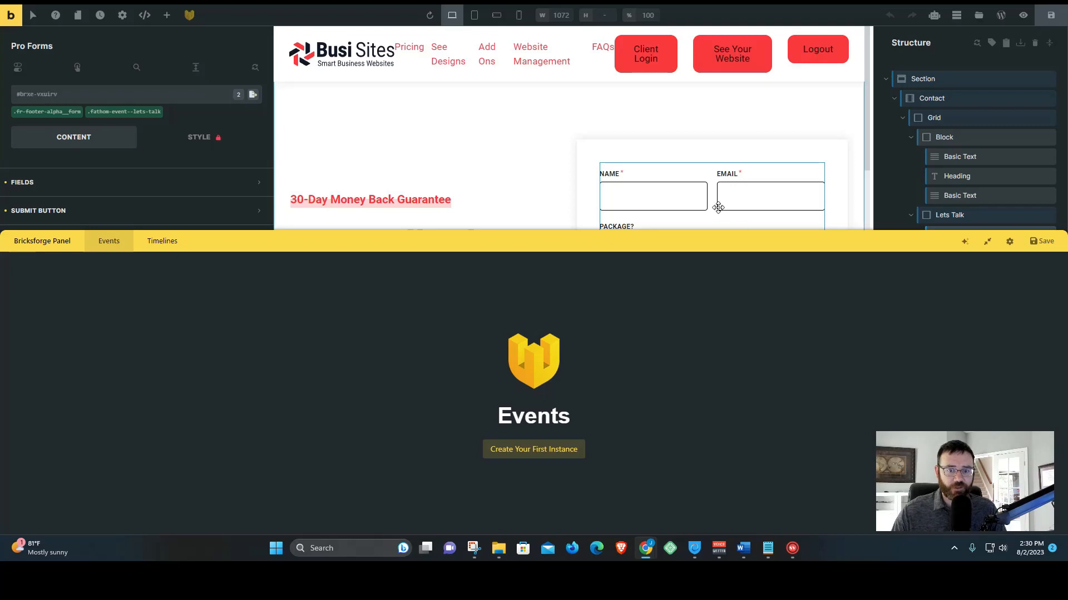
scroll("down", 3)
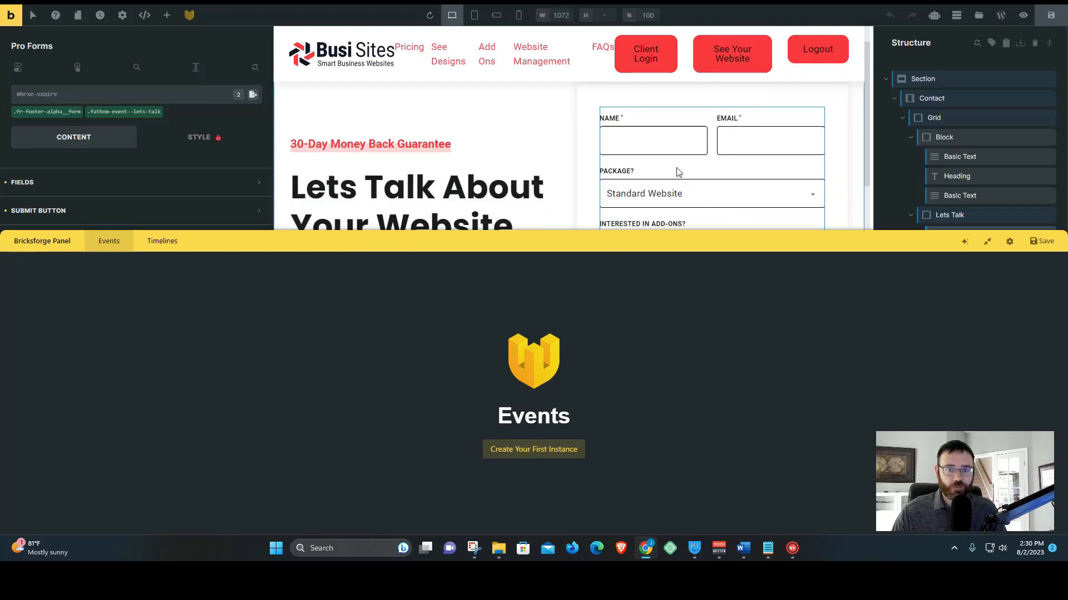
left_click(769, 141)
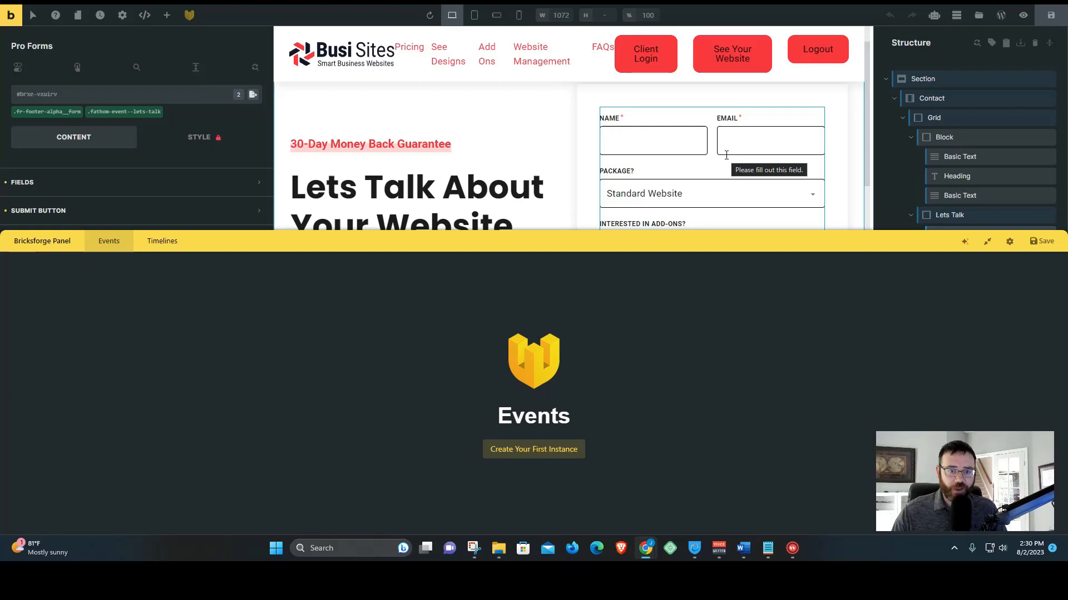
left_click(768, 141)
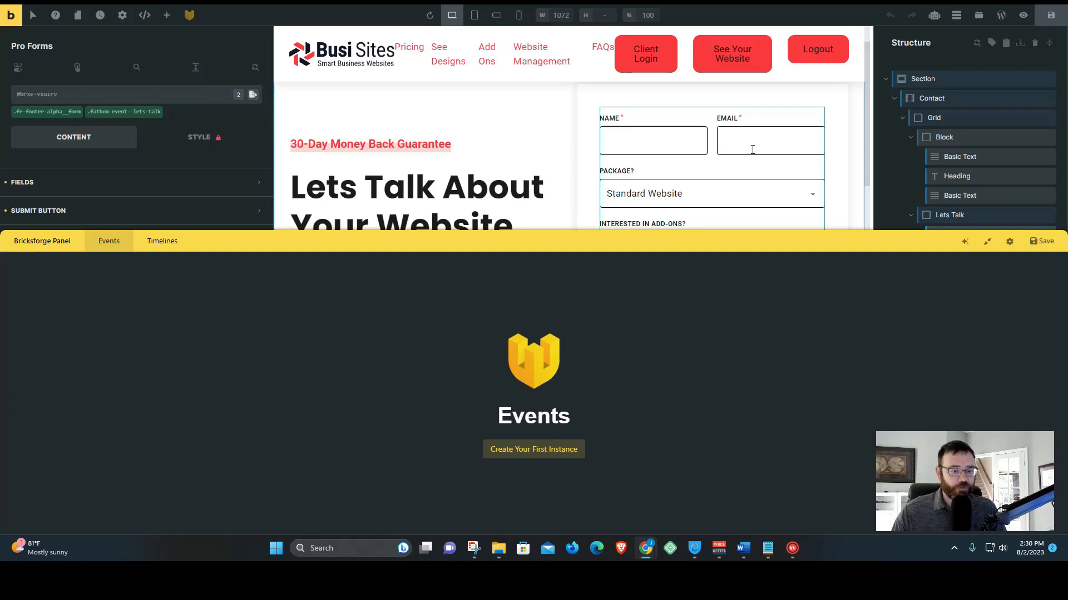
left_click(534, 449)
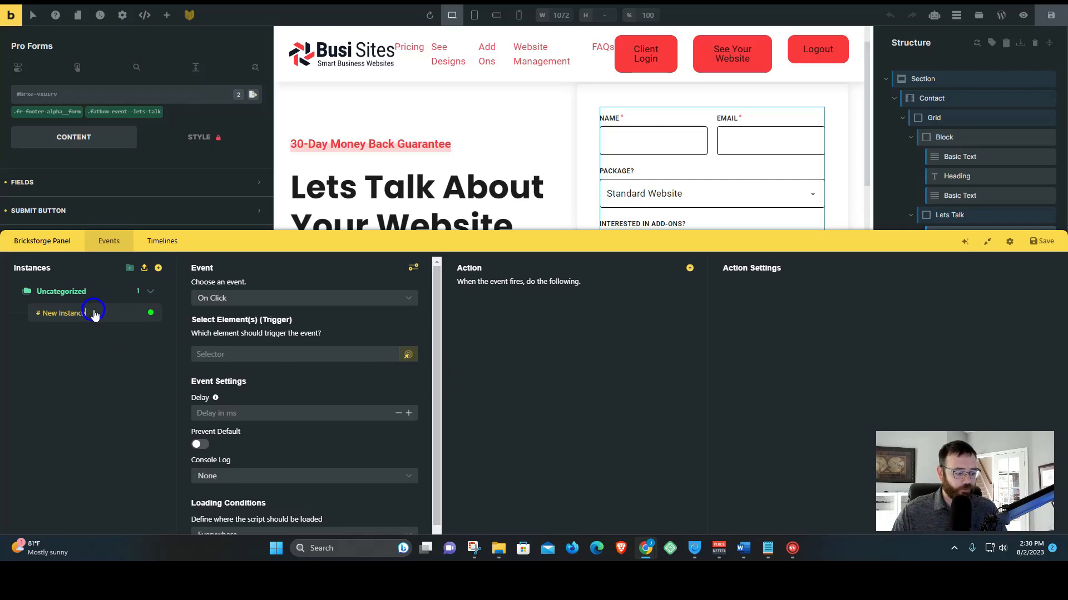
- Name the instance 'Log Fathom Event' and choose On Submit under Form Events
left_click(63, 313)
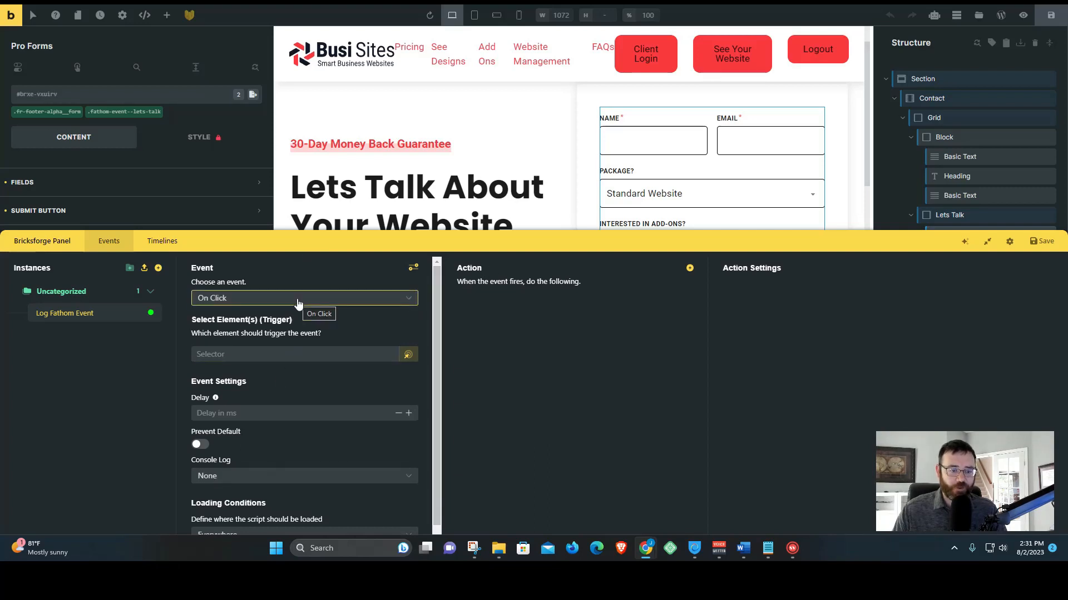
mouse_move(587, 300)
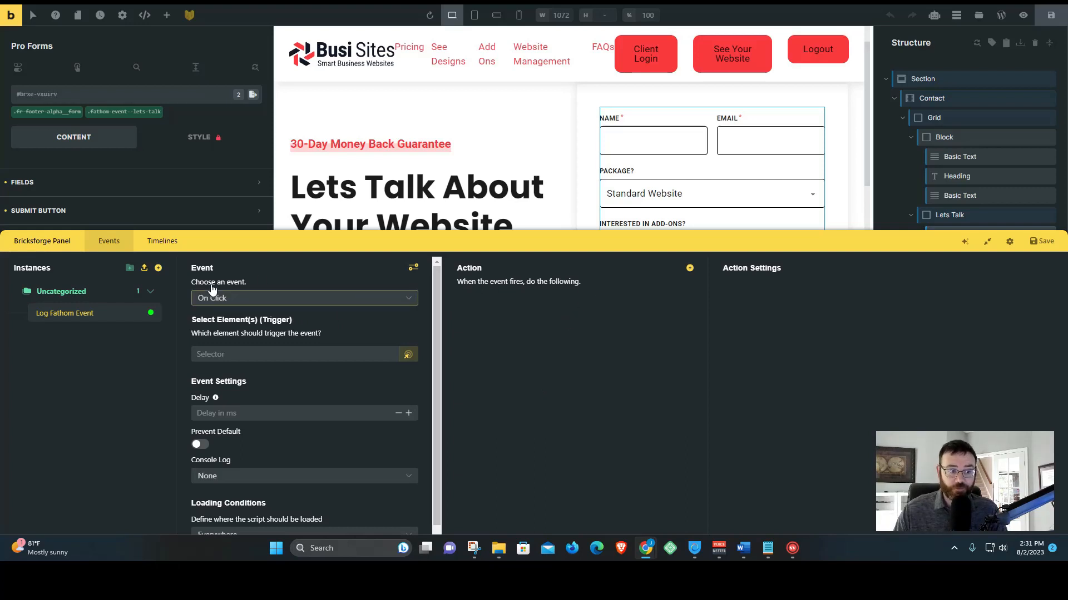
left_click(304, 297)
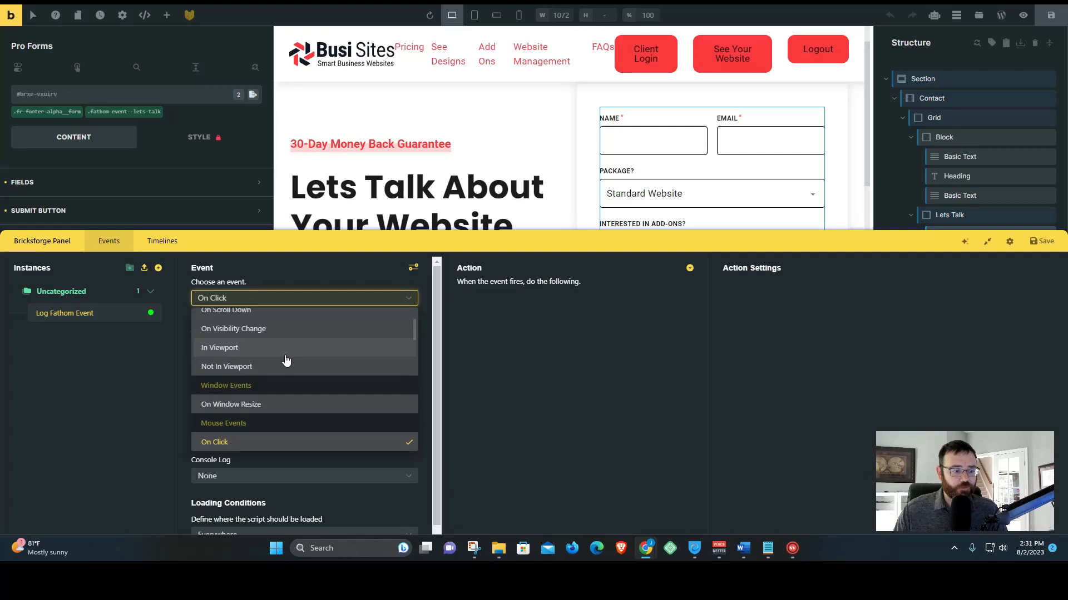
scroll("down", 3)
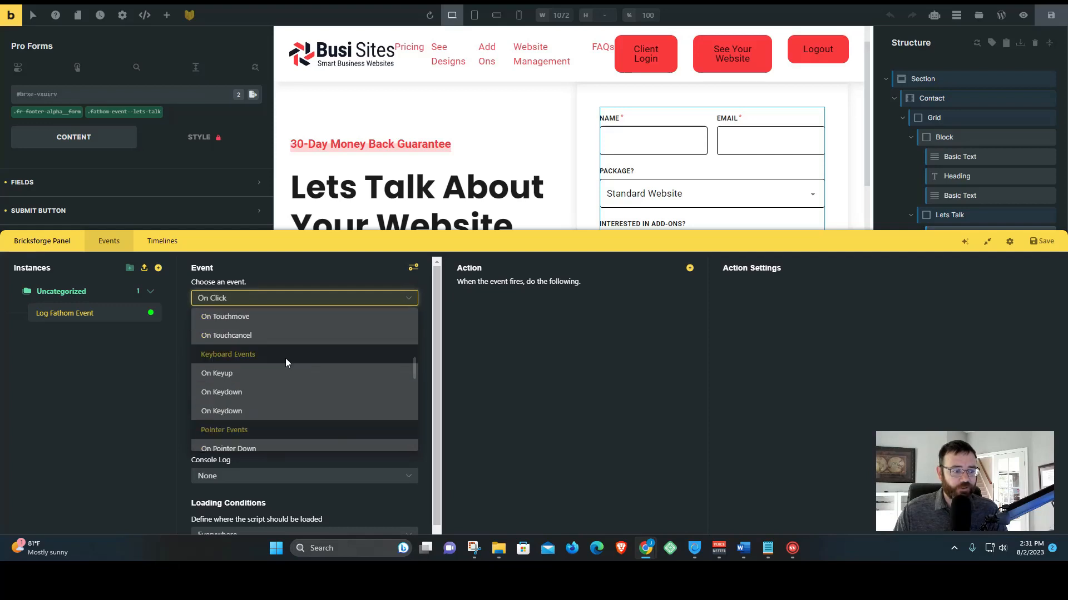
scroll("down", 3)
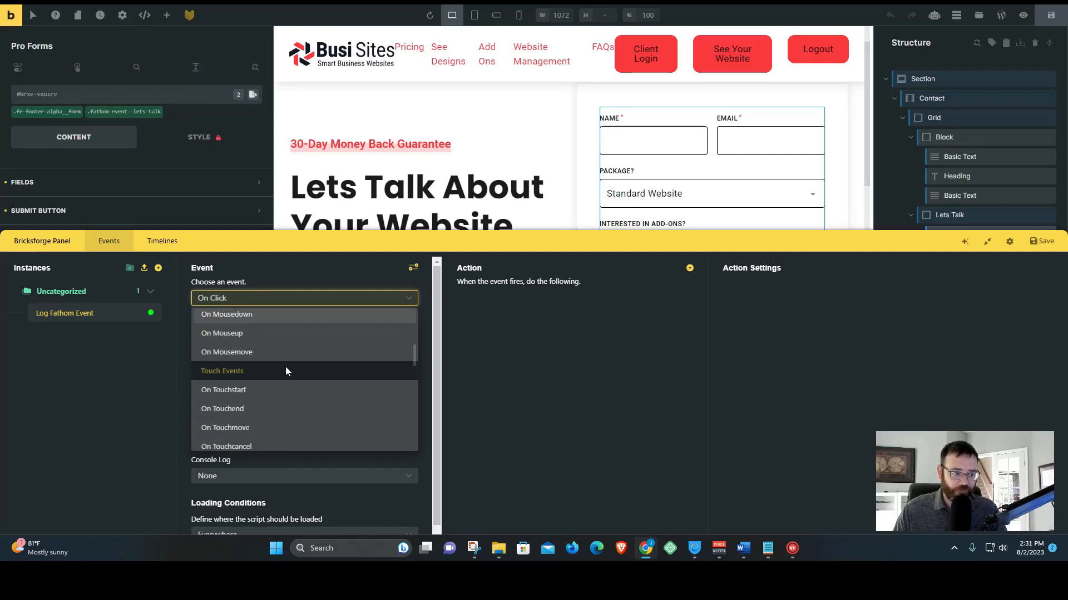
mouse_move(237, 346)
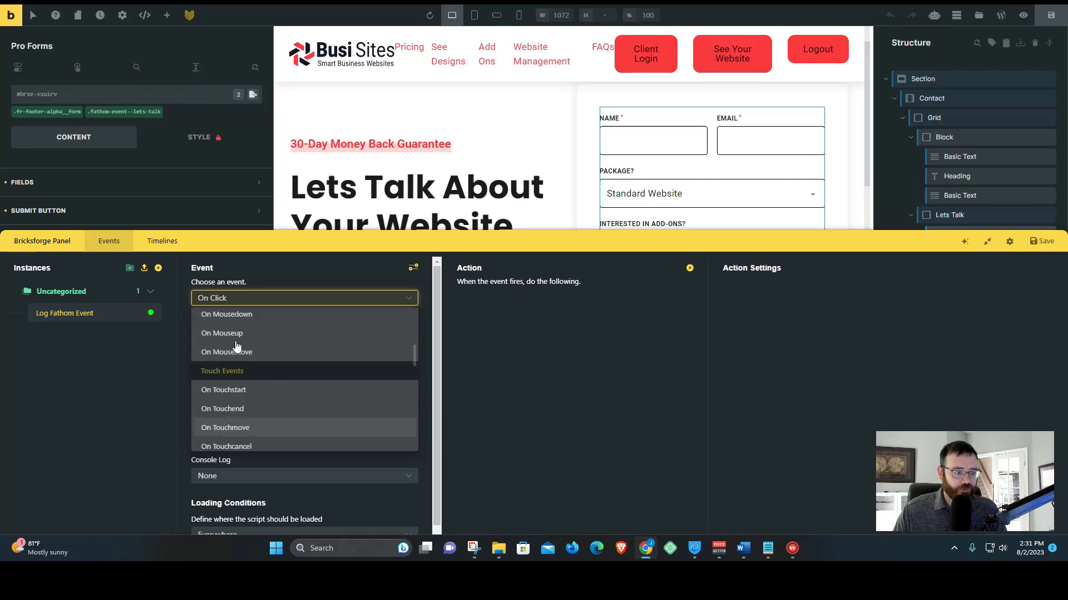
scroll("down", 3)
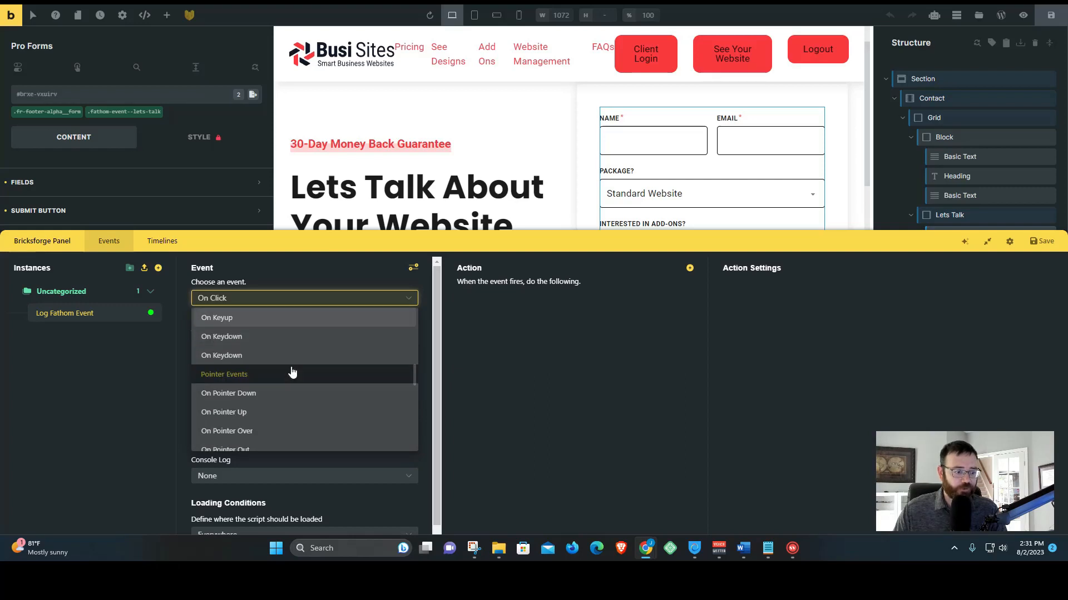
scroll("down", 3)
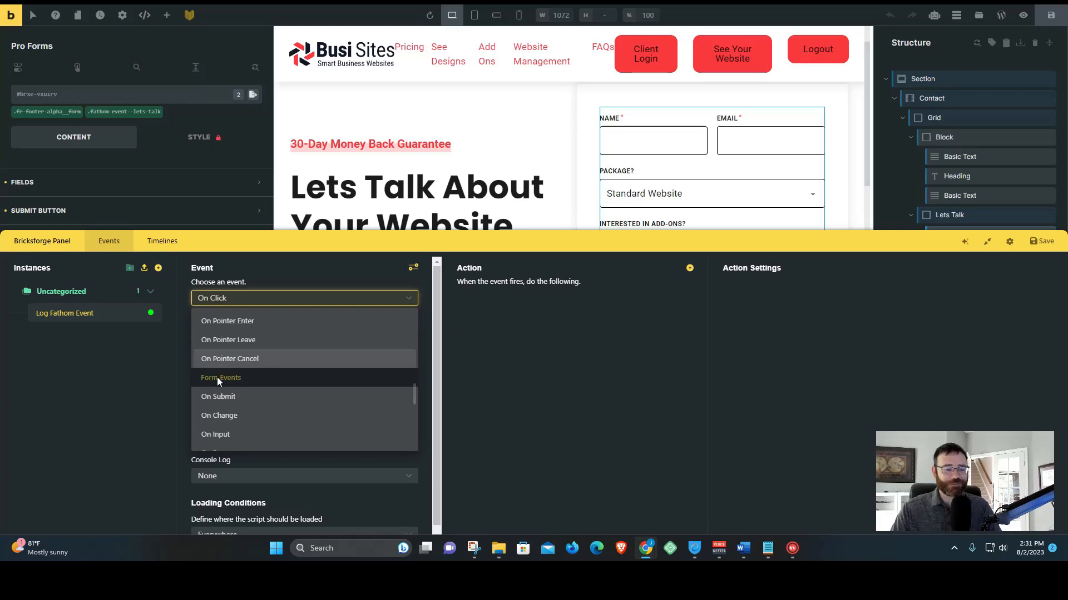
scroll("down", 3)
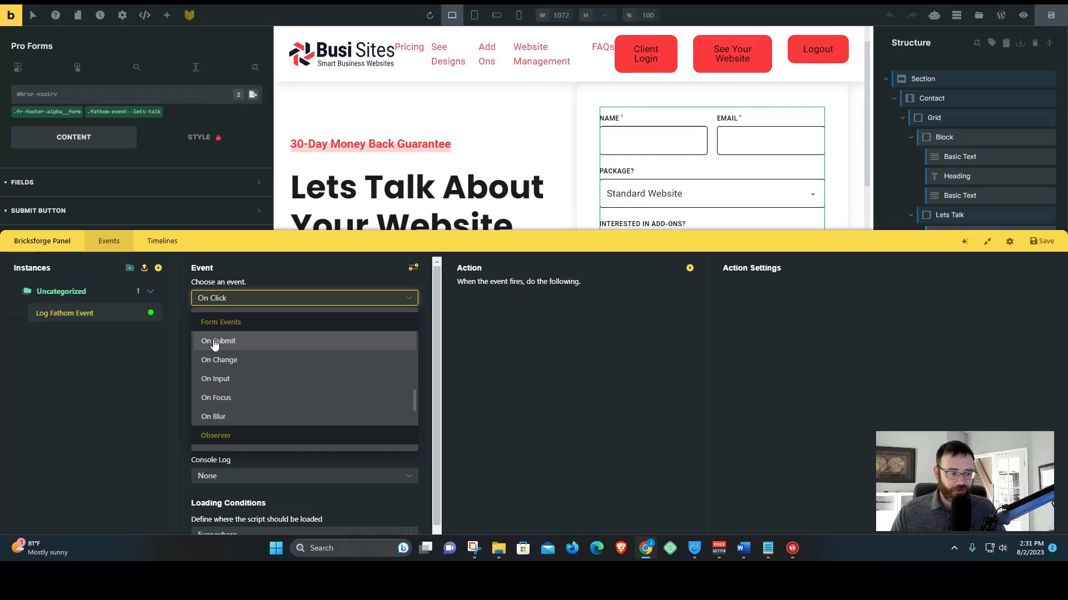
left_click(220, 340)
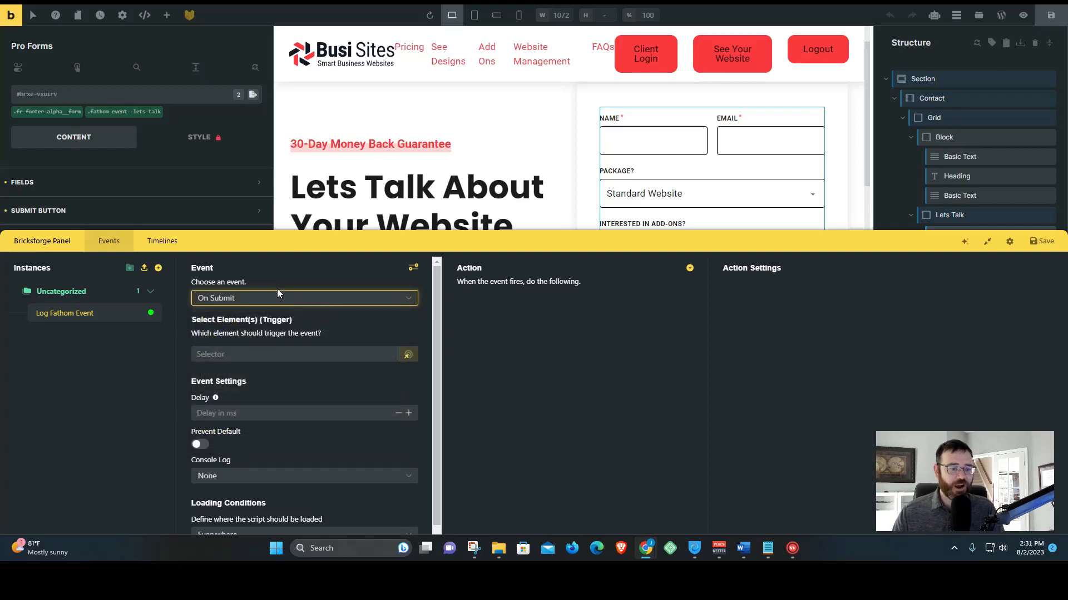
mouse_move(253, 286)
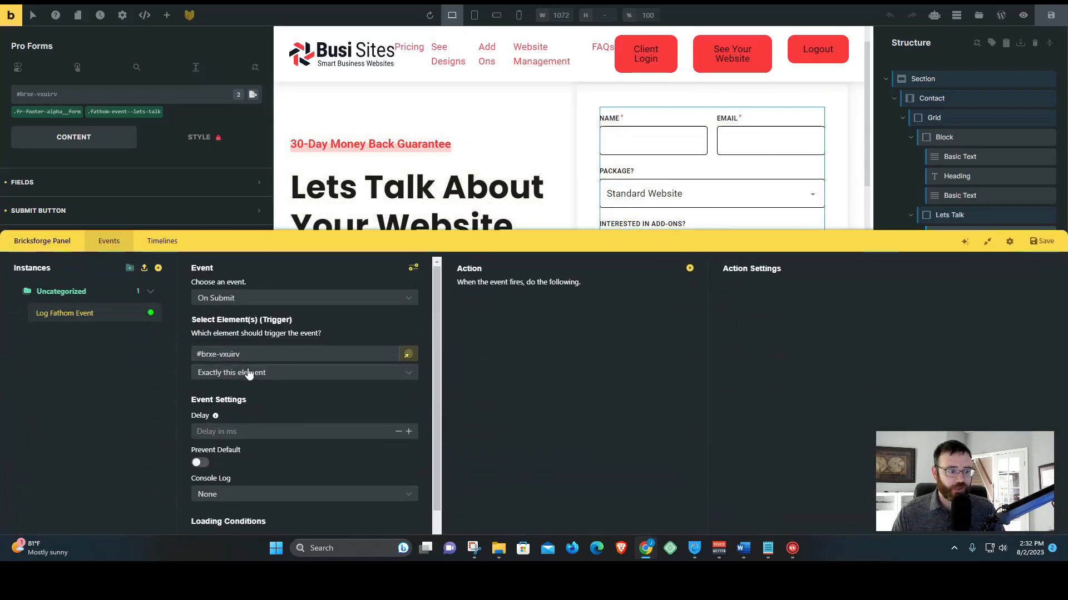
- Pick the contact form as the trigger element using the selector picker
left_click(296, 355)
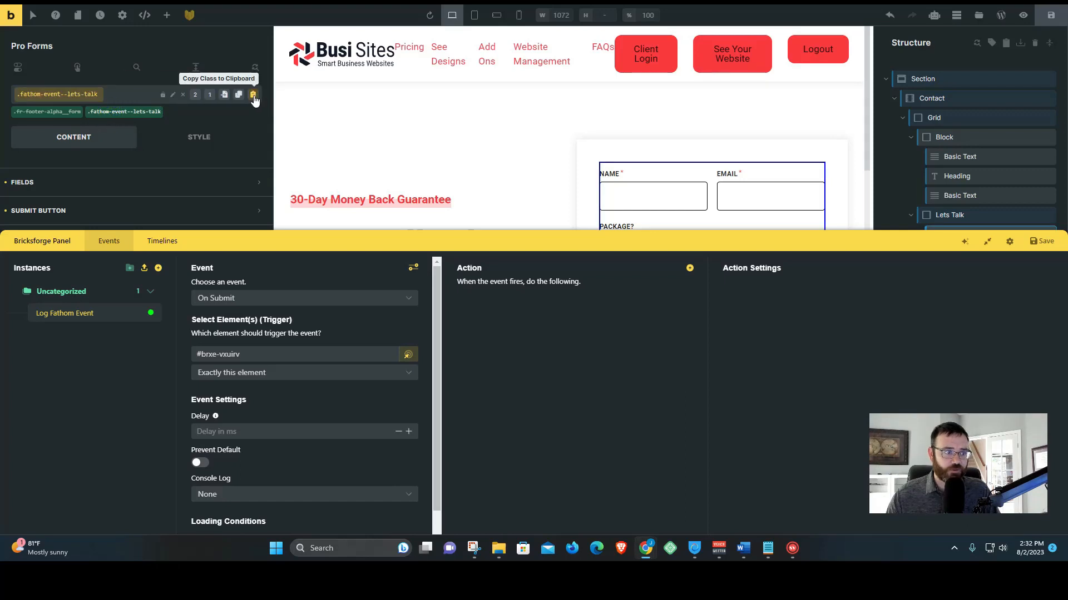
- Replace the trigger selector's element ID with .fathom-event--lets-talk
left_click(297, 355)
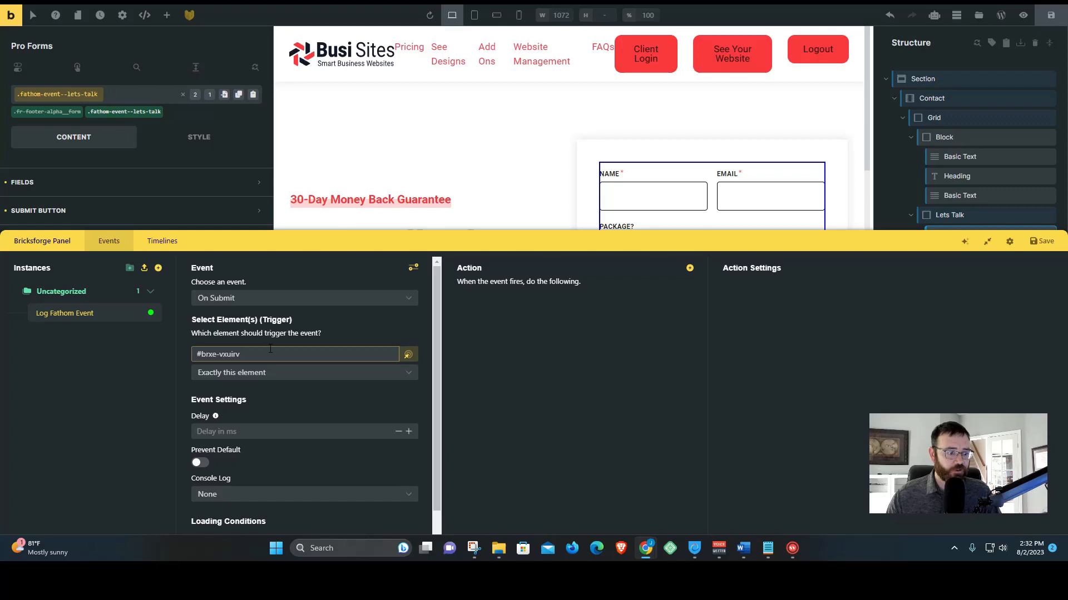
triple_click(295, 354)
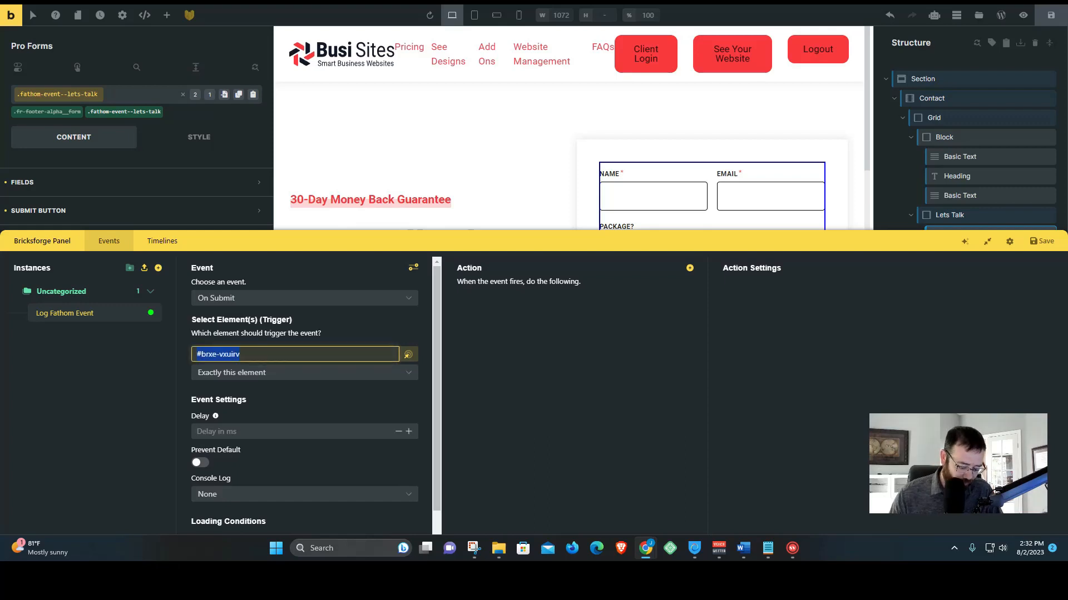
type(".fathom-event--lets-talk")
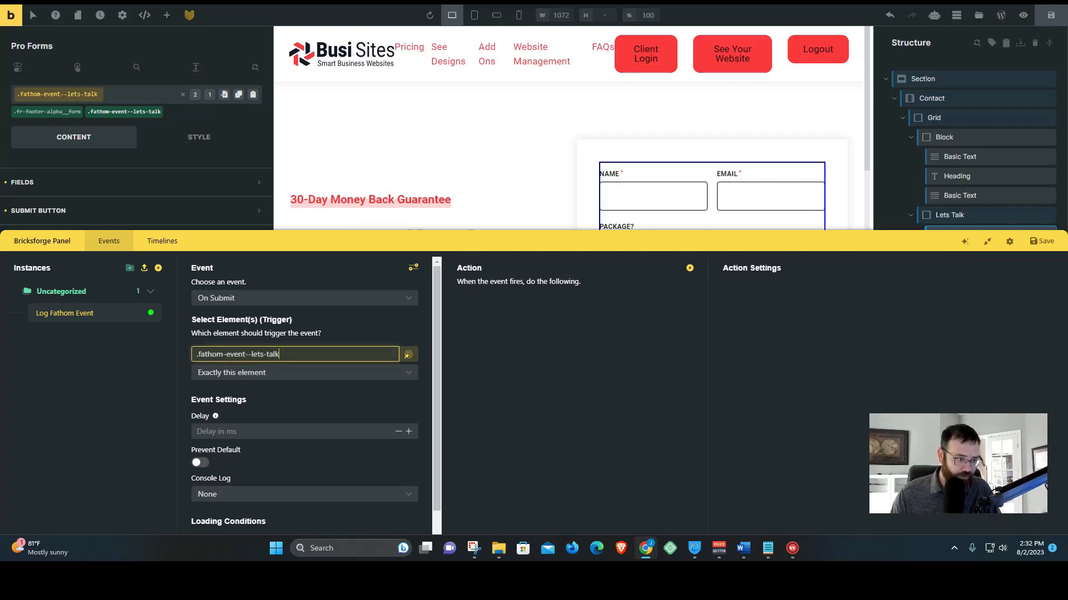
mouse_move(343, 321)
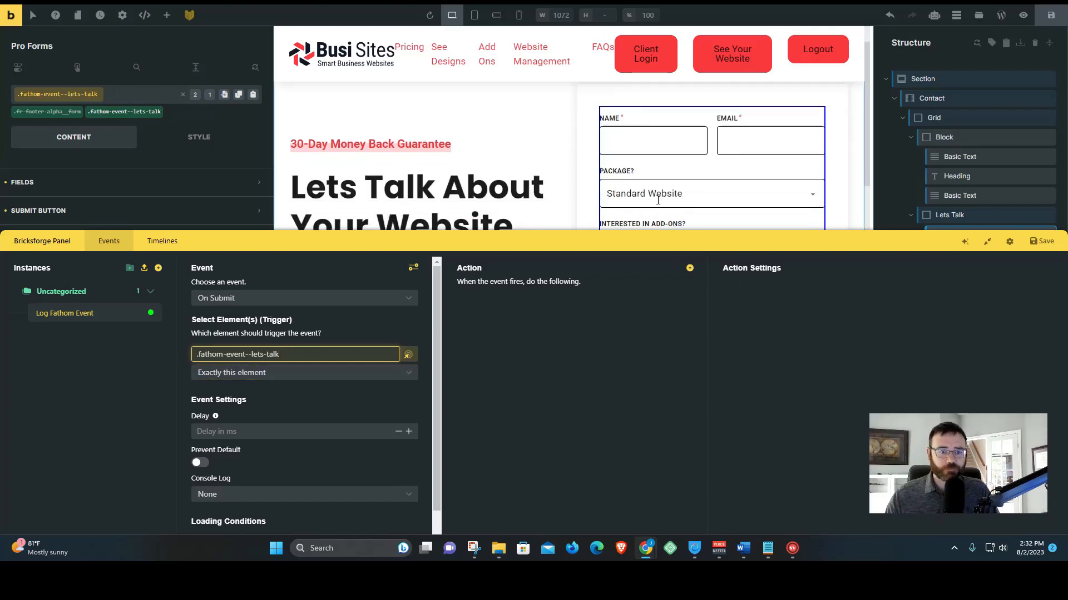
- Keep the trigger scope set to Exactly this element
left_click(303, 373)
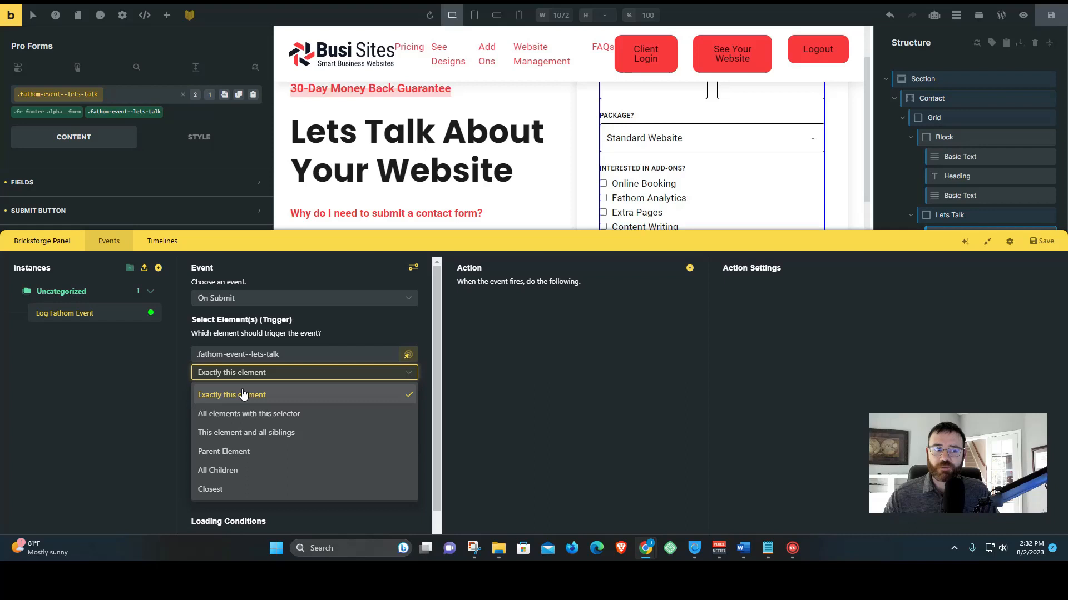
mouse_move(663, 158)
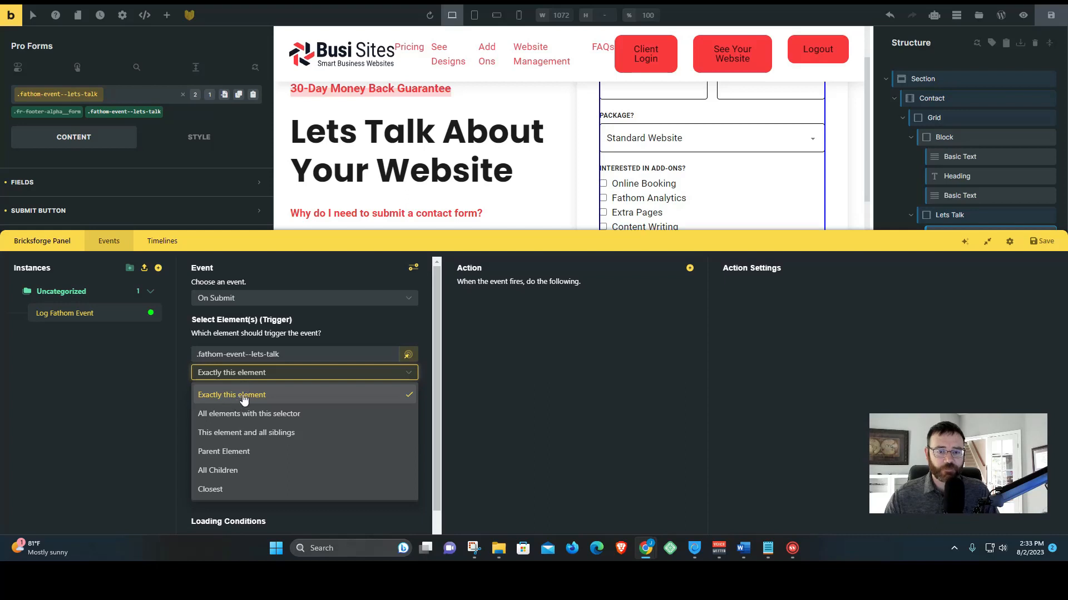
left_click(231, 394)
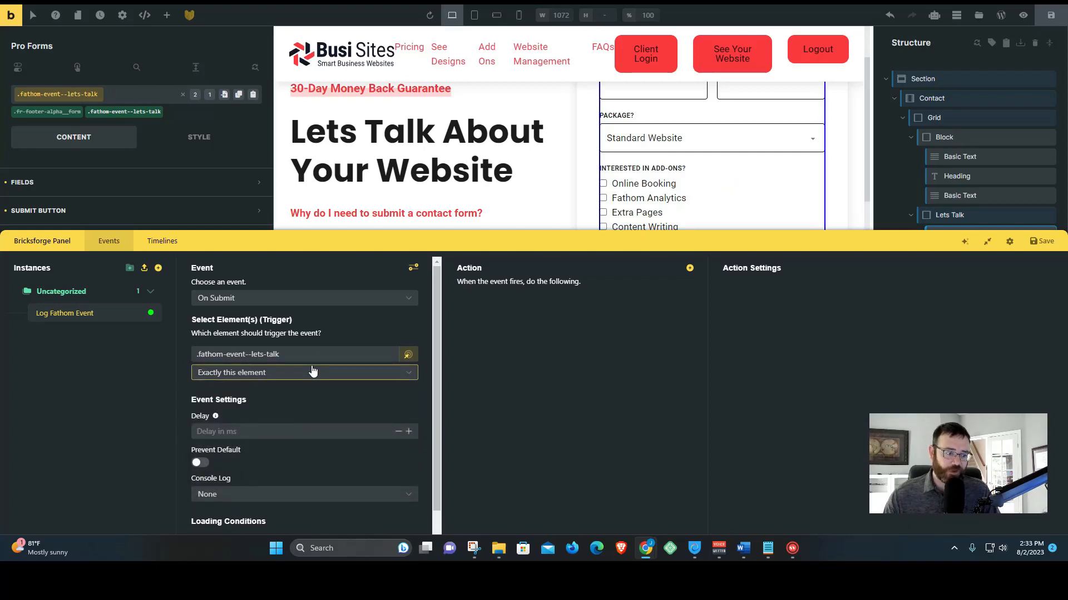
left_click(303, 373)
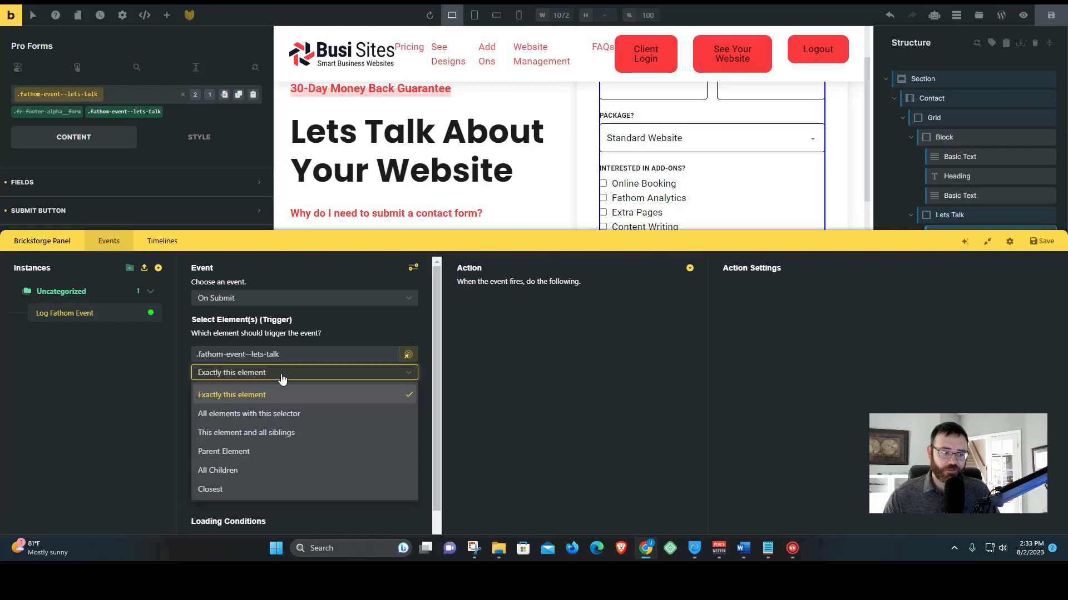
left_click(231, 395)
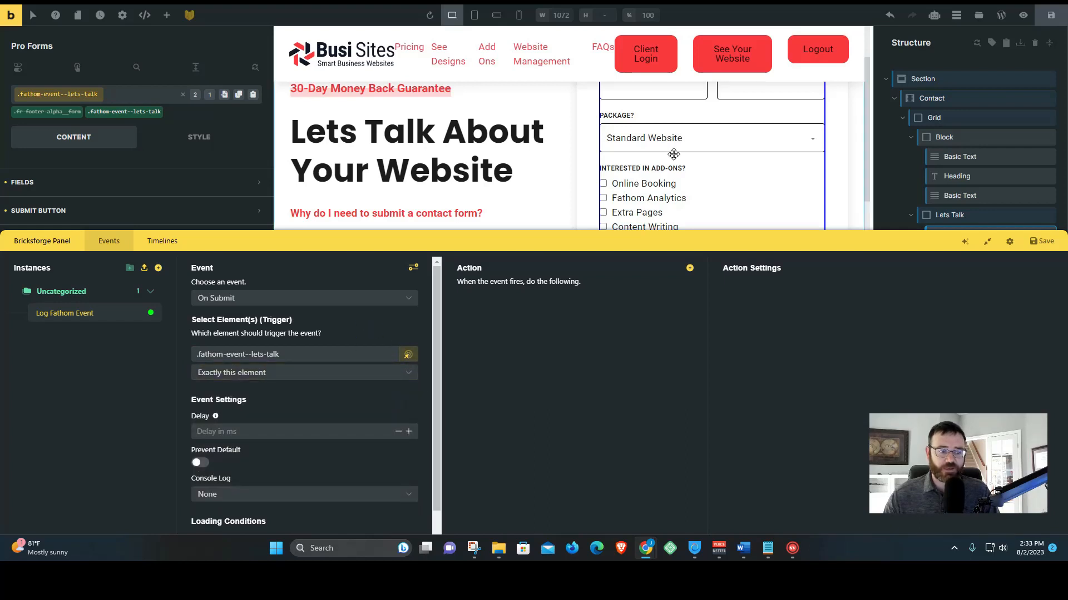
left_click(297, 354)
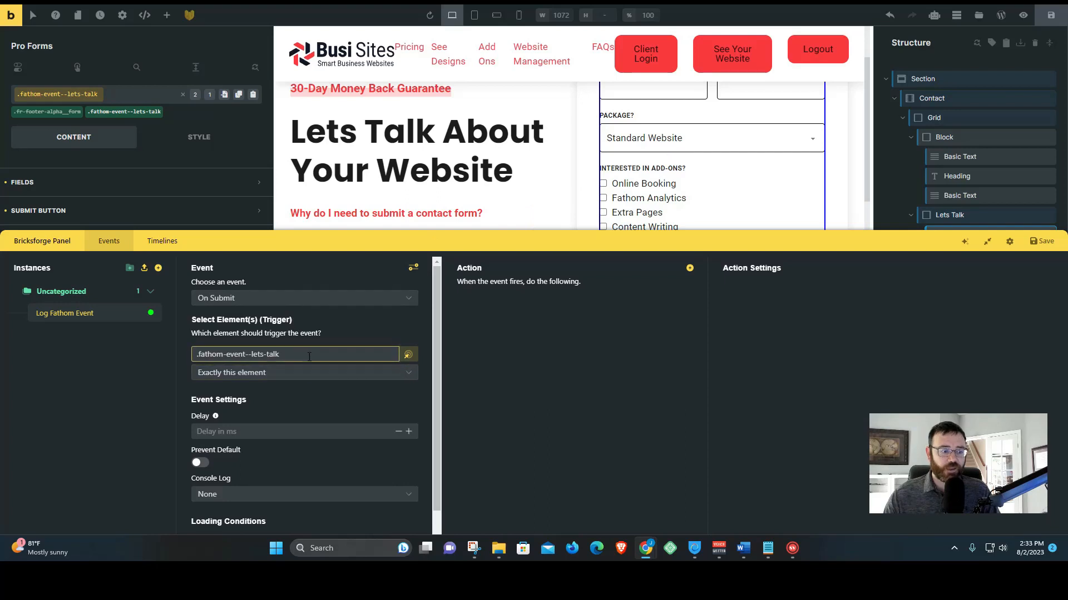
scroll("down", 3)
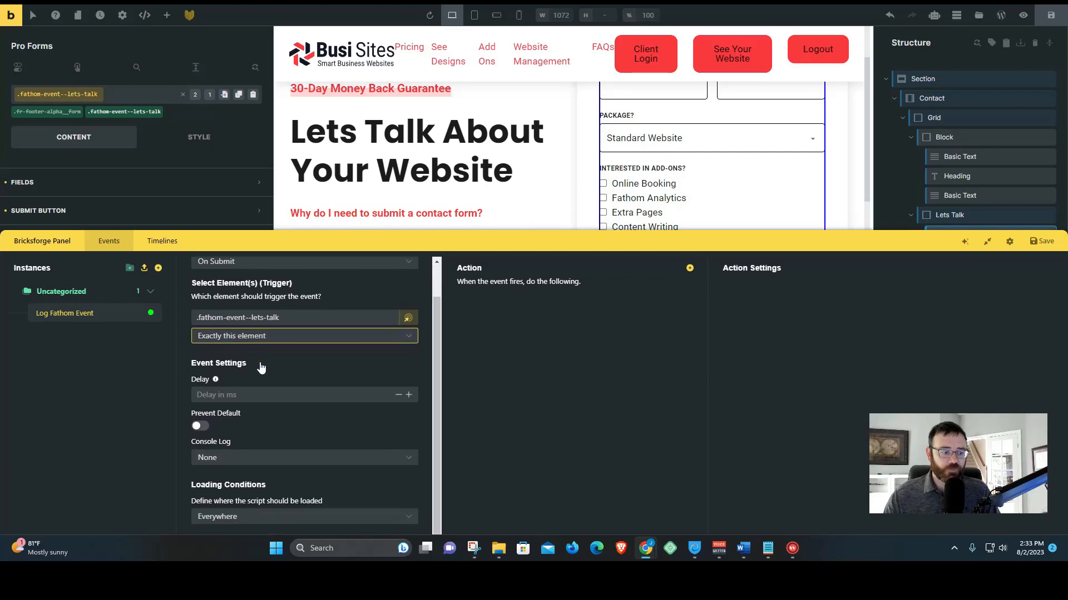
- Enter 500 in the Log Fathom Event's Delay field
left_click(300, 395)
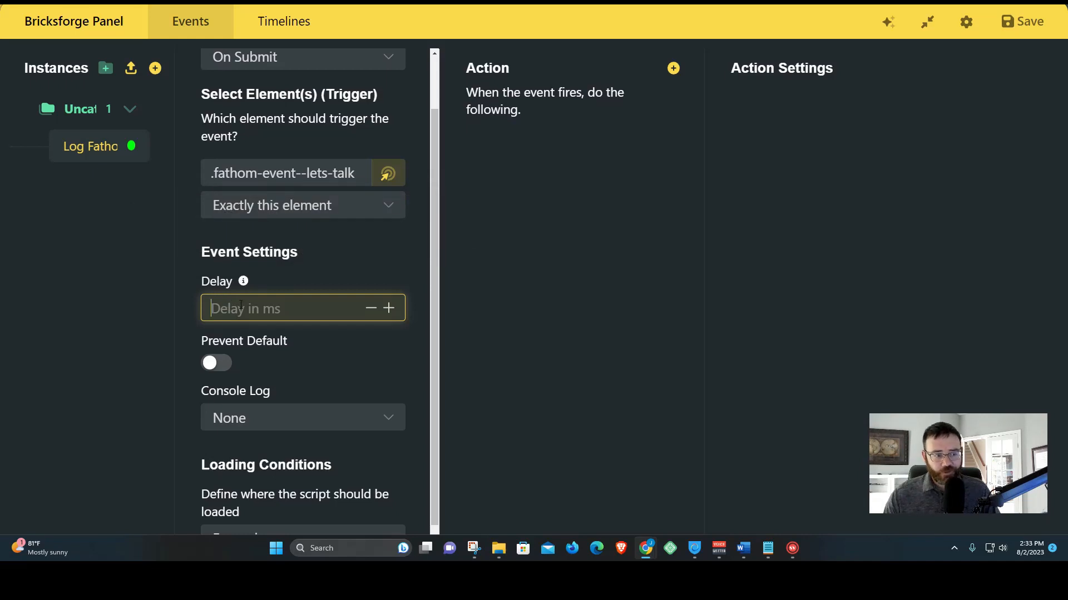
mouse_move(243, 281)
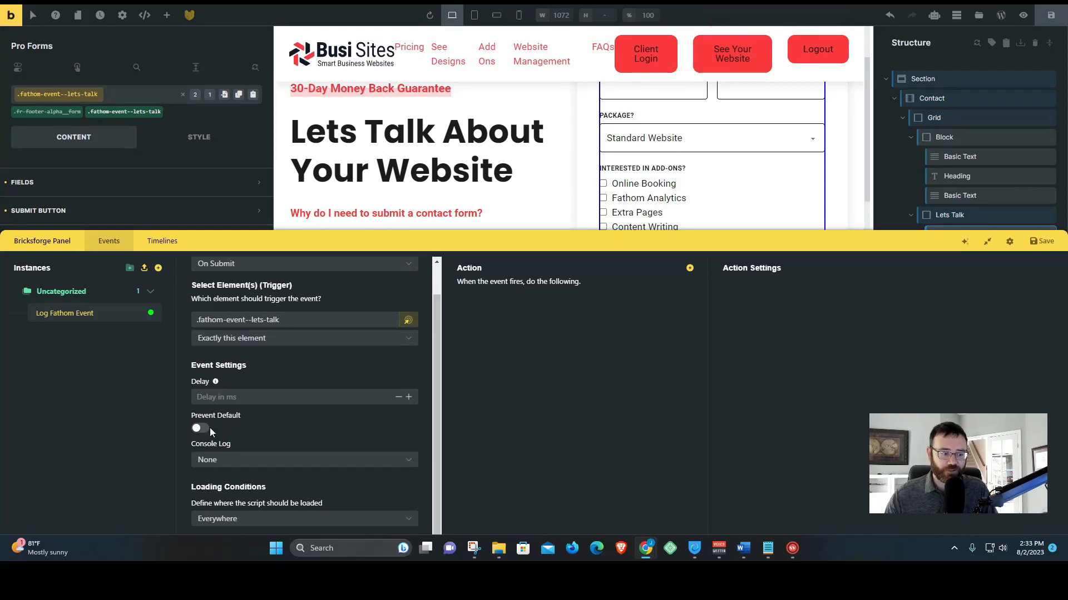
left_click(299, 397)
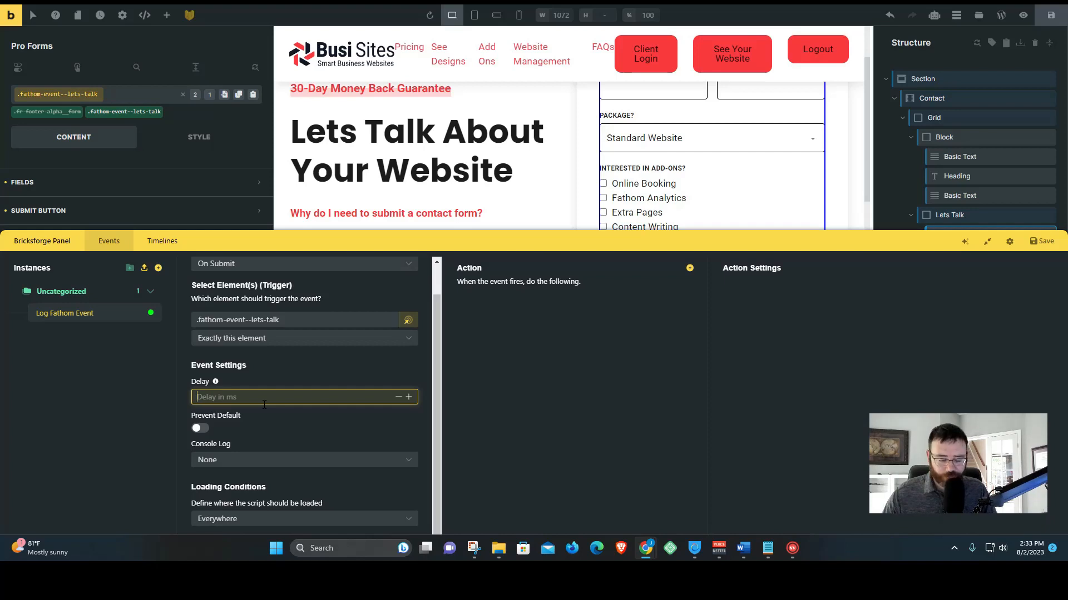
type("500ms")
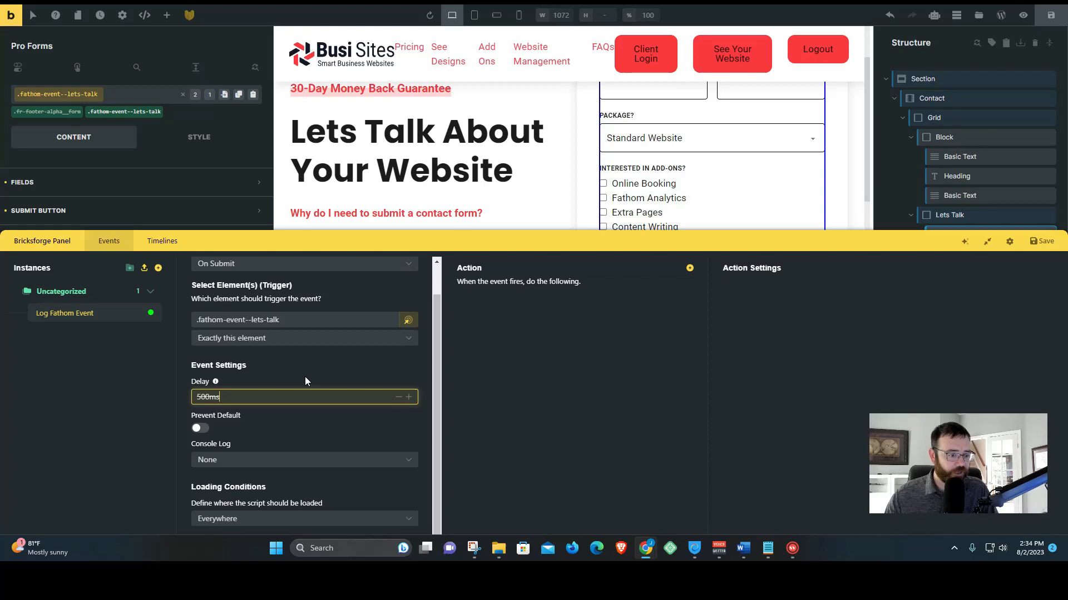
key("Backspace")
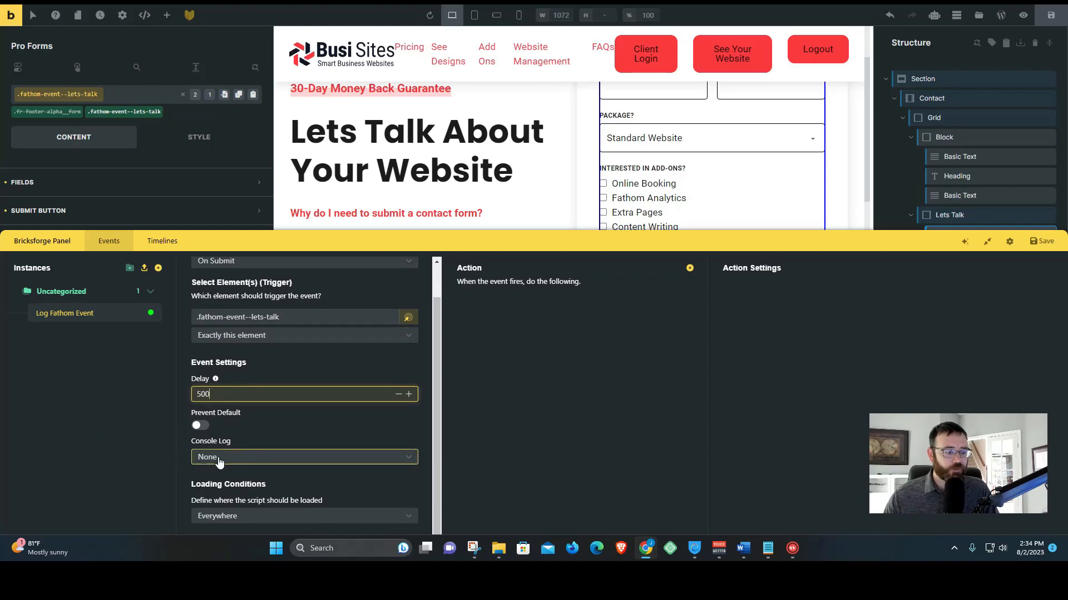
- Set Console Log to Event, trying Specific Page(s) before restoring Loading Conditions to Everywhere
left_click(303, 457)
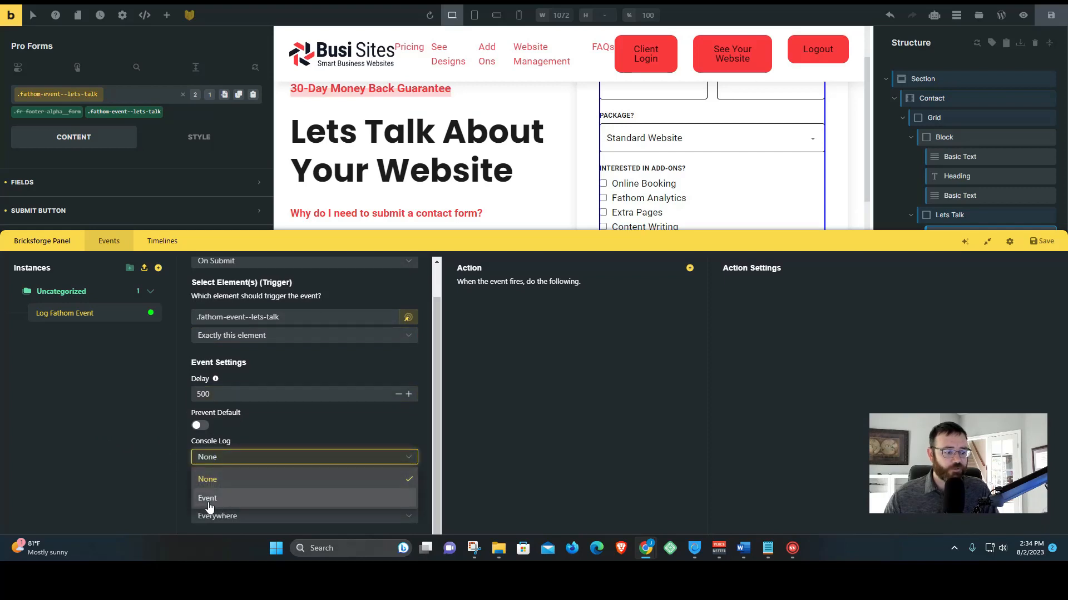
left_click(206, 497)
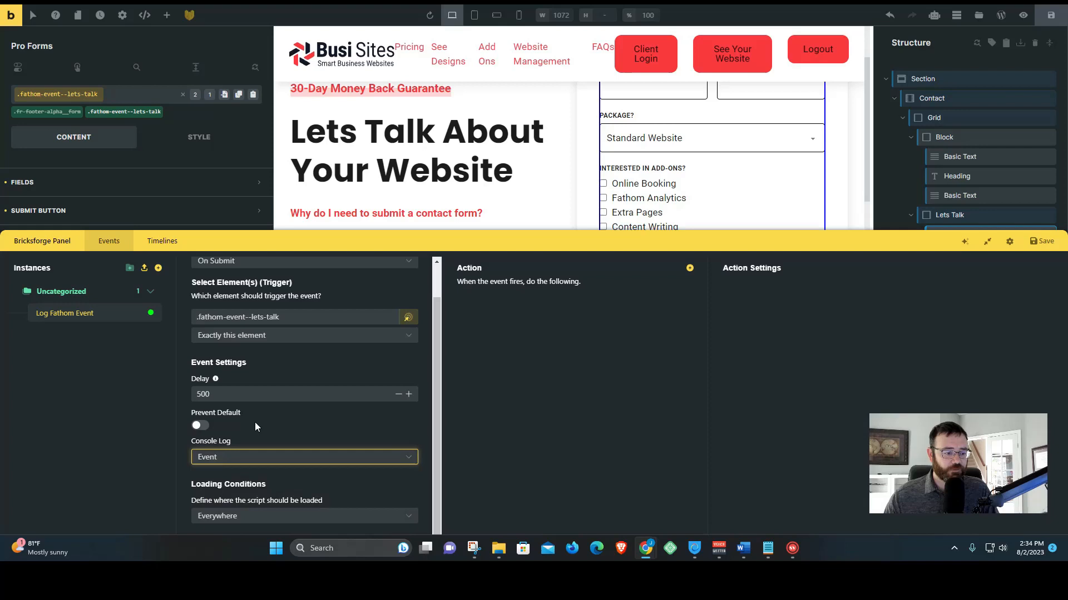
left_click(304, 516)
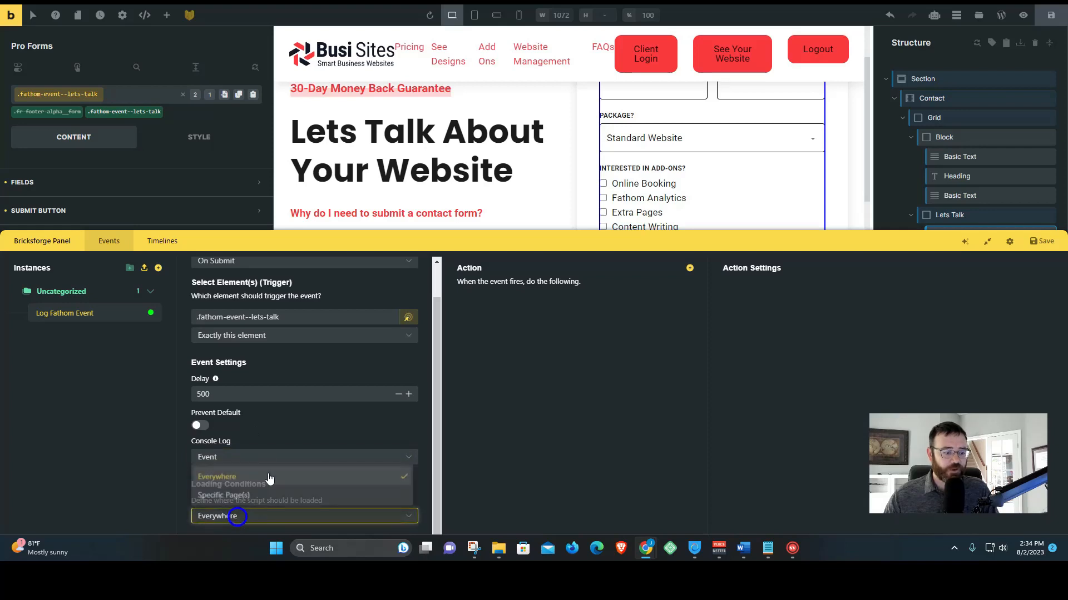
left_click(224, 495)
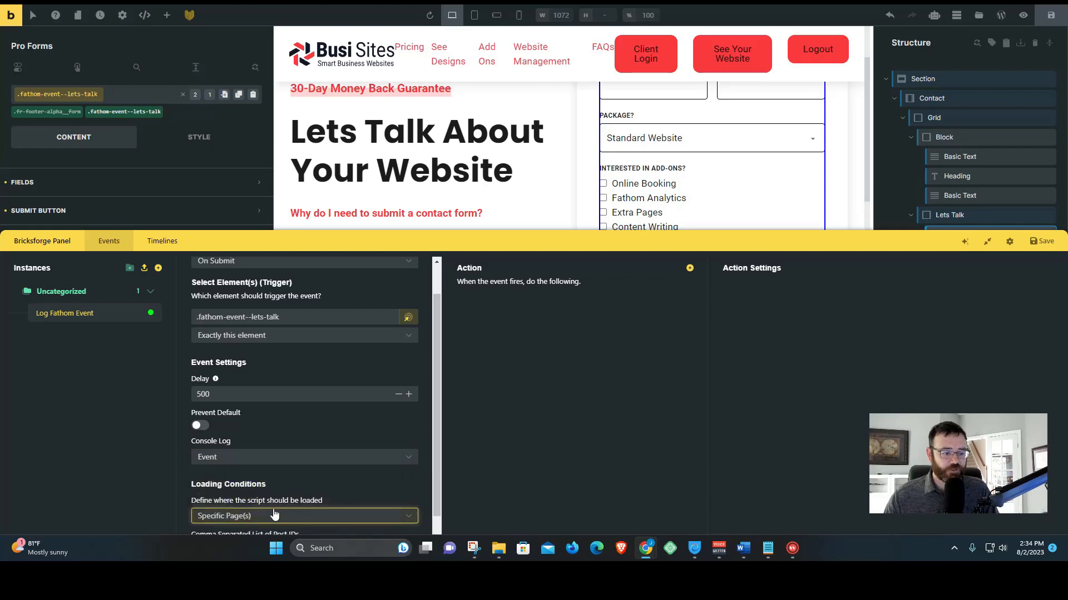
type("10")
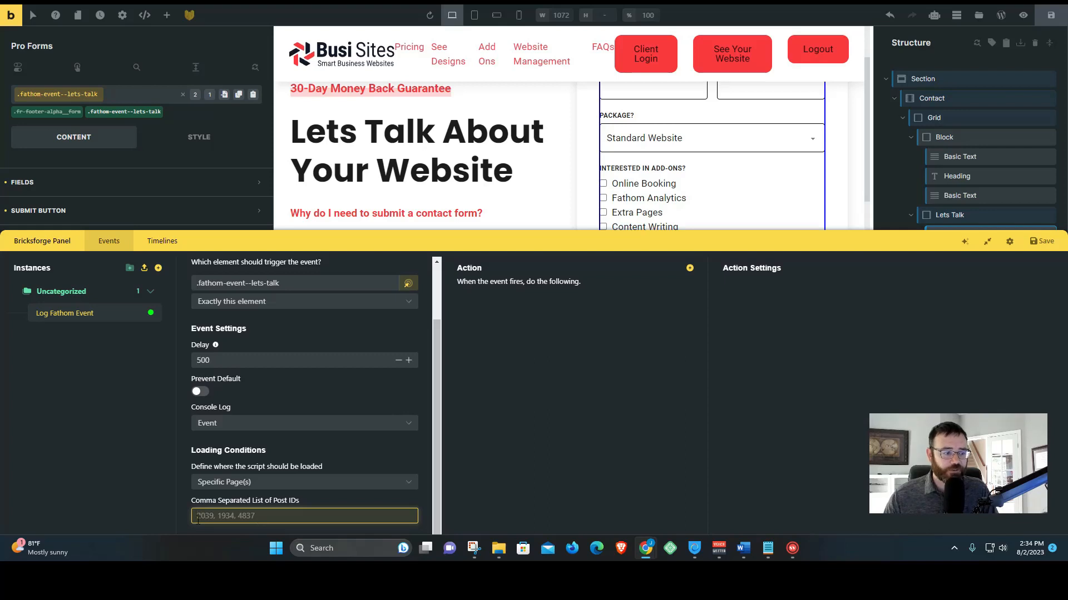
mouse_move(865, 17)
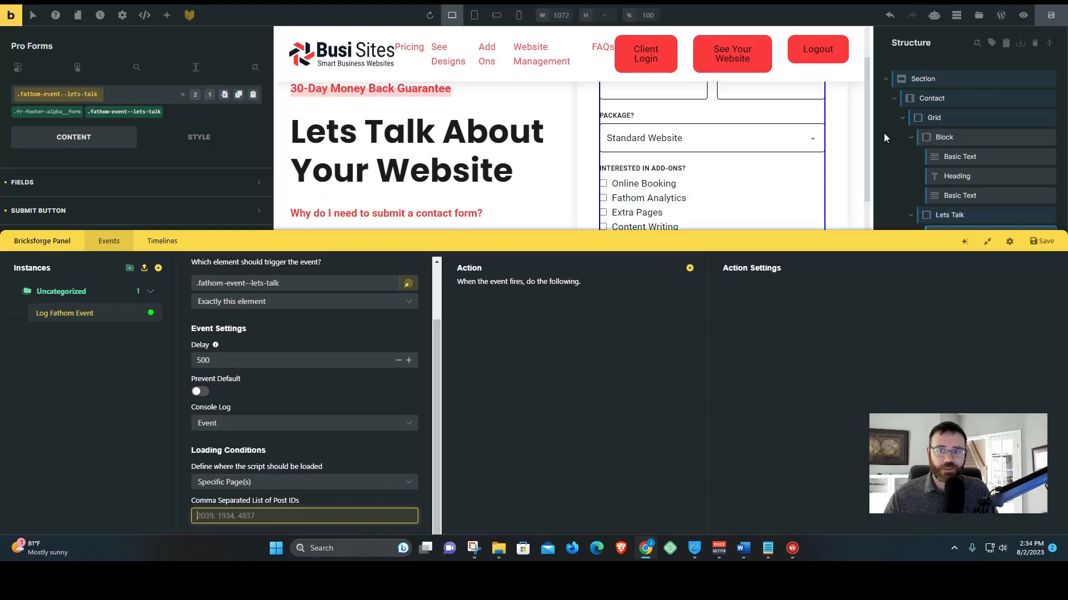
mouse_move(765, 264)
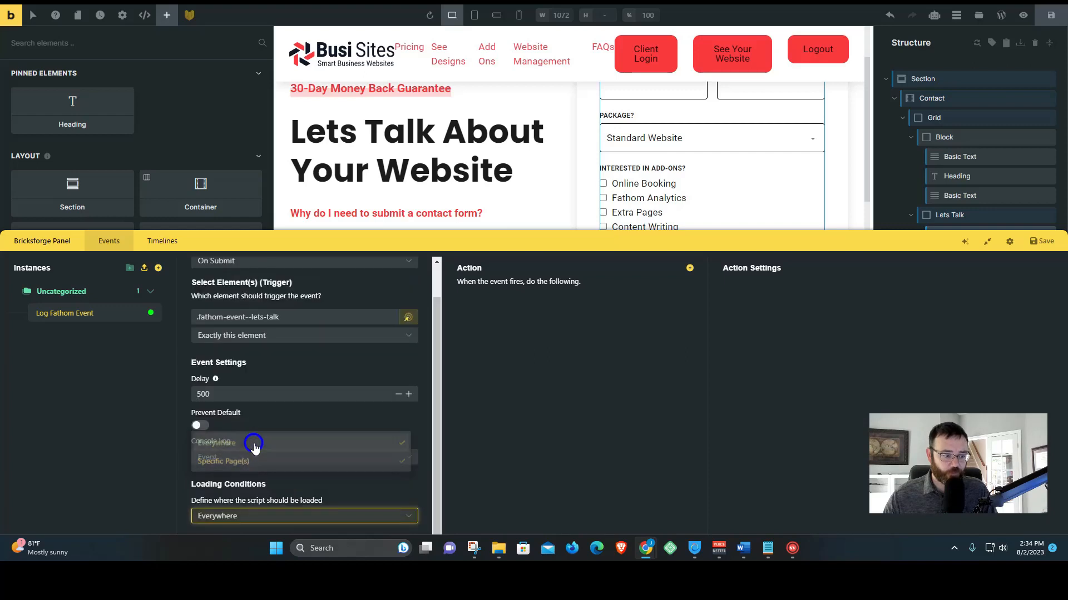
left_click(252, 440)
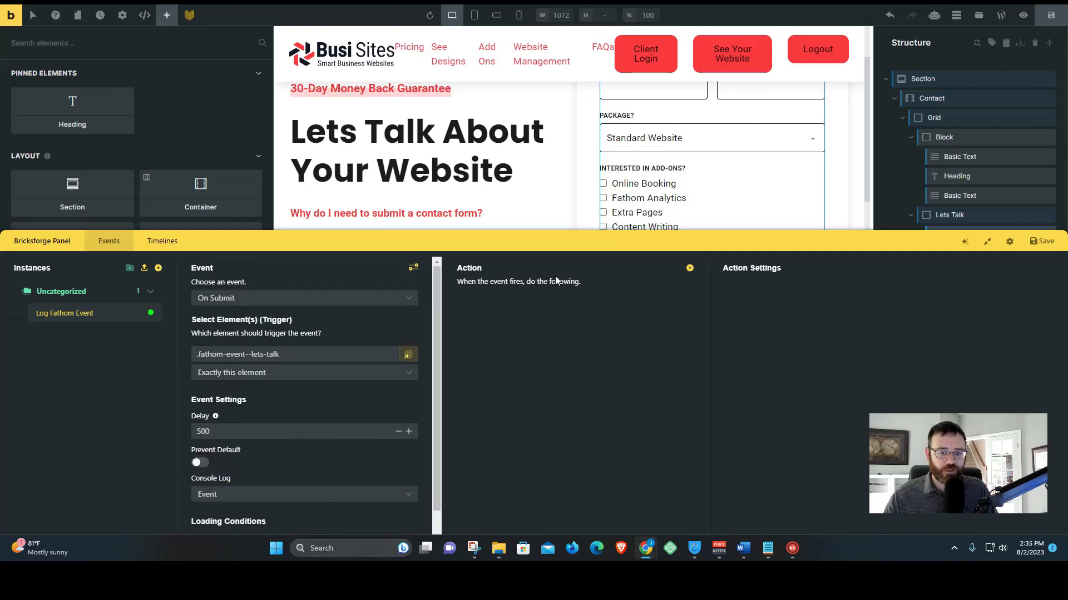
mouse_move(564, 334)
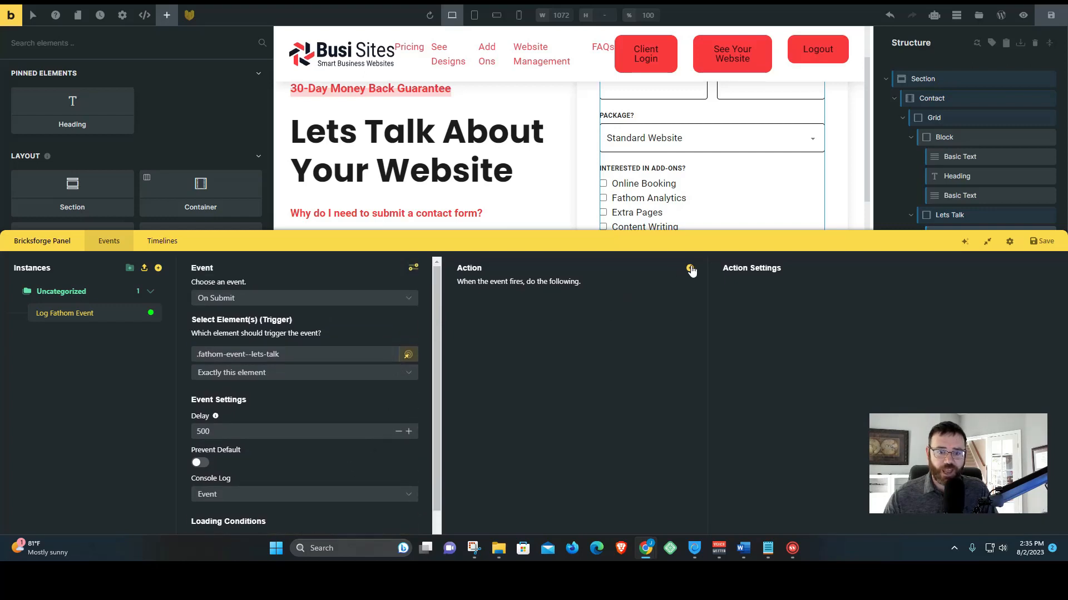
- Add a new action and choose JavaScript from the Advanced action types
left_click(689, 268)
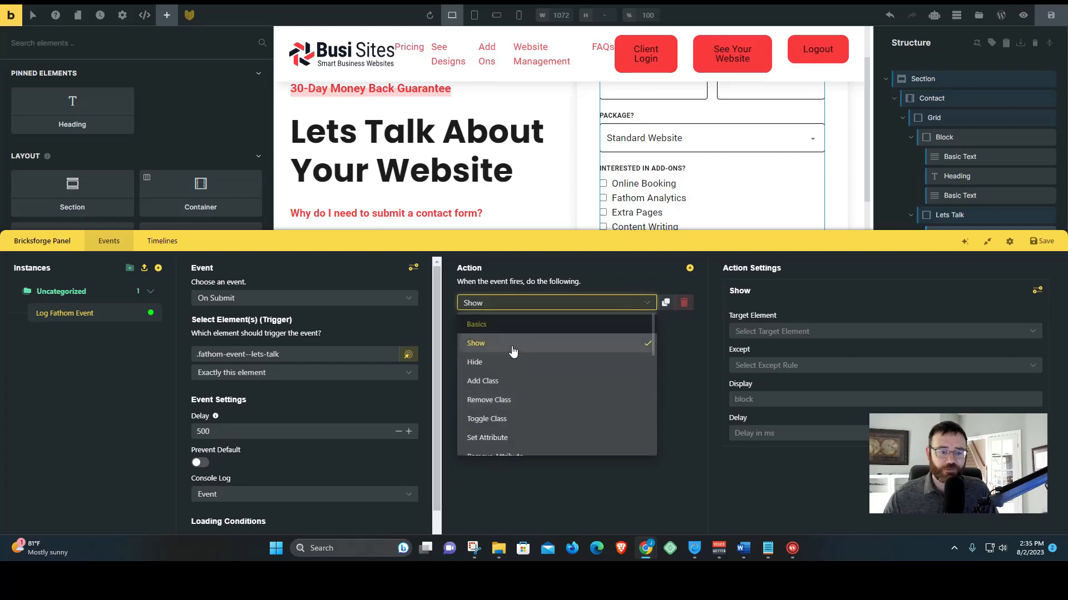
mouse_move(537, 440)
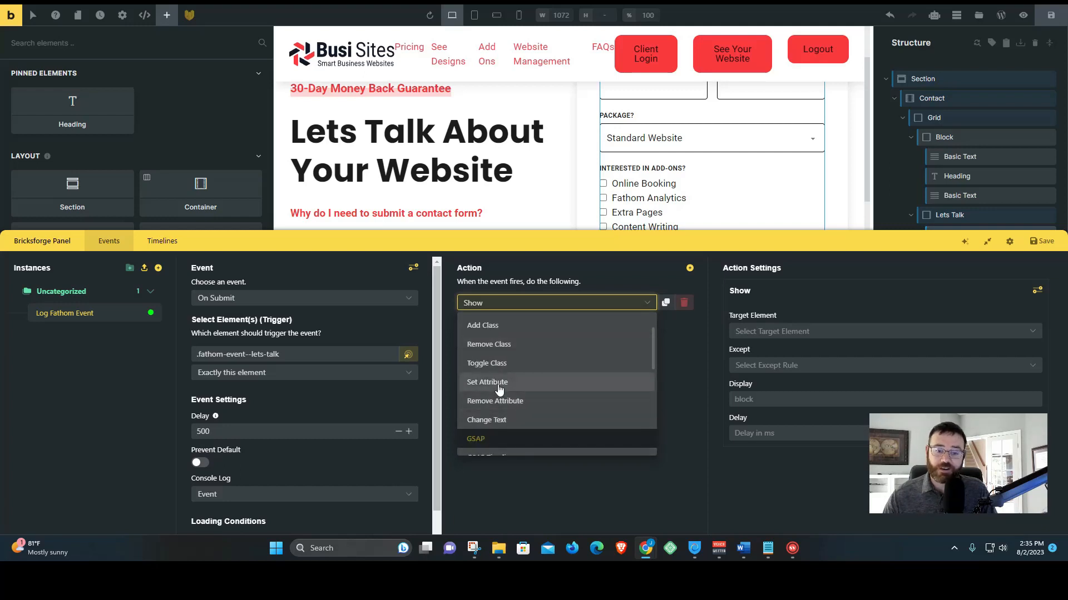
scroll("down", 3)
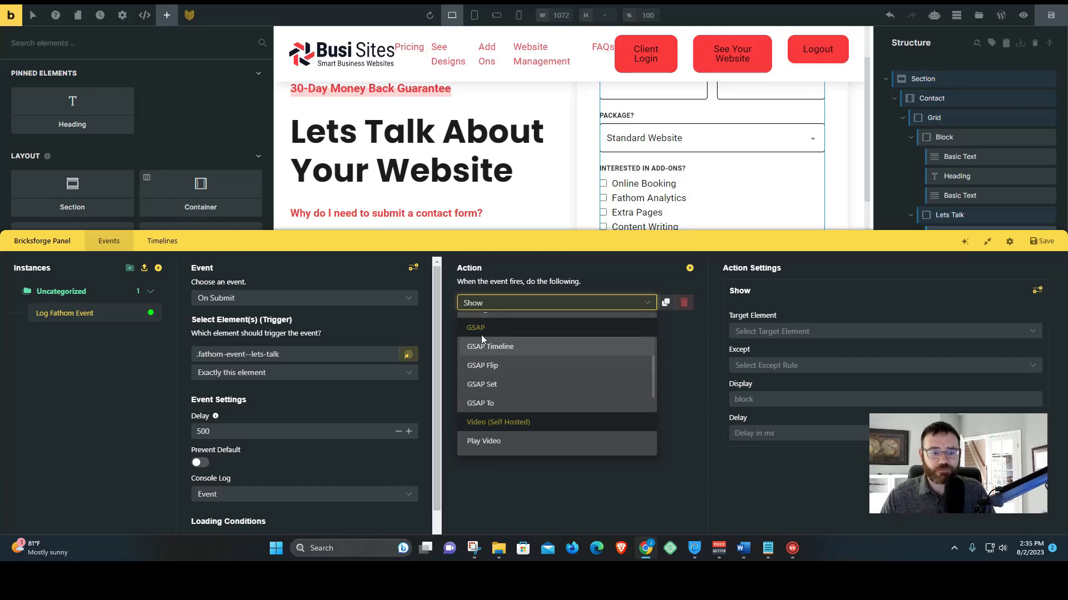
scroll("down", 3)
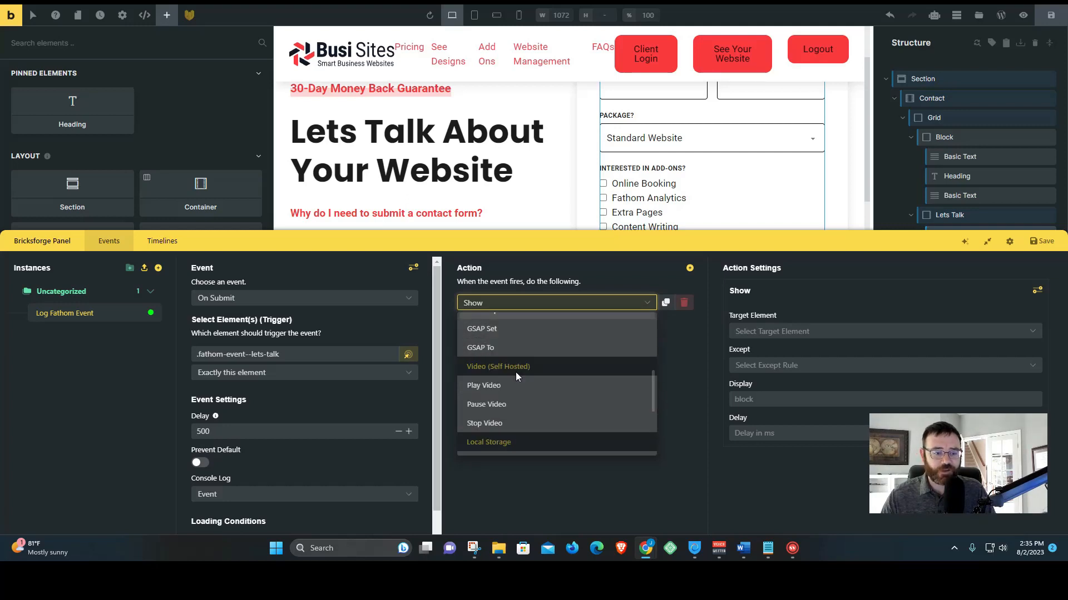
scroll("down", 3)
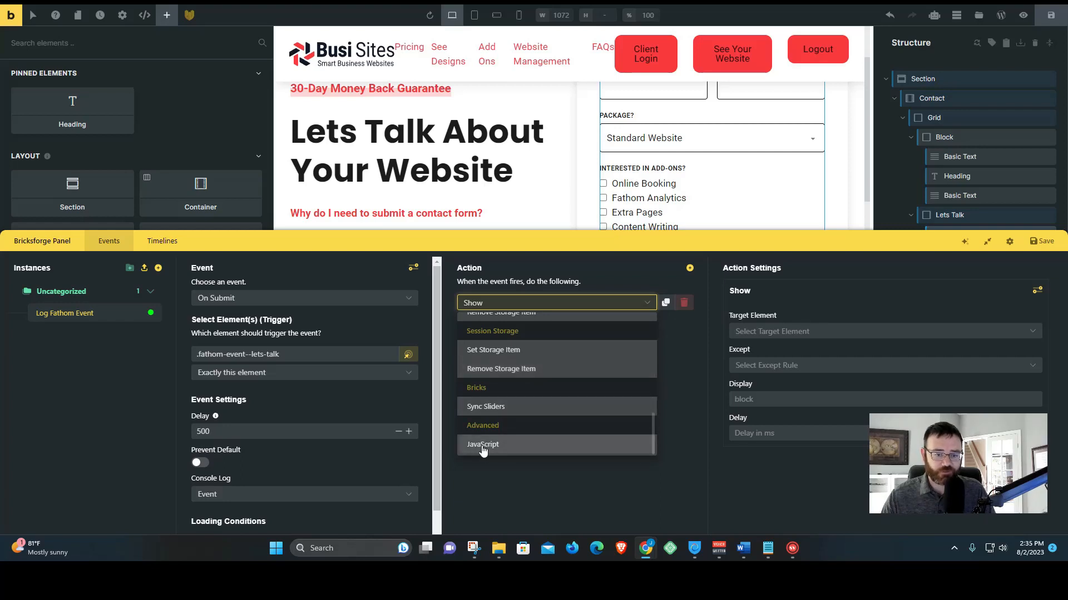
left_click(482, 444)
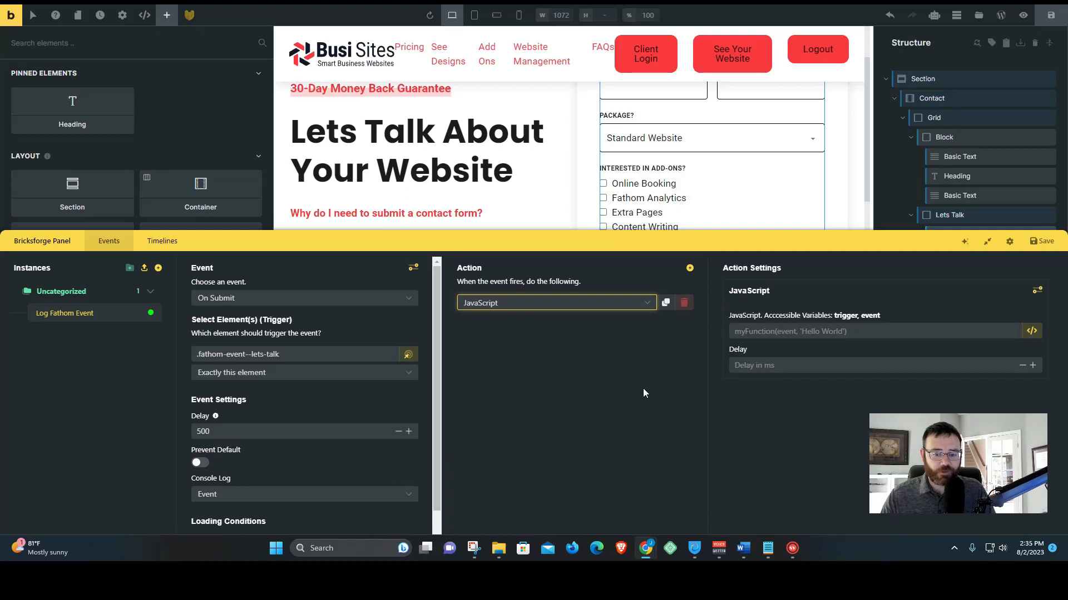
mouse_move(670, 391)
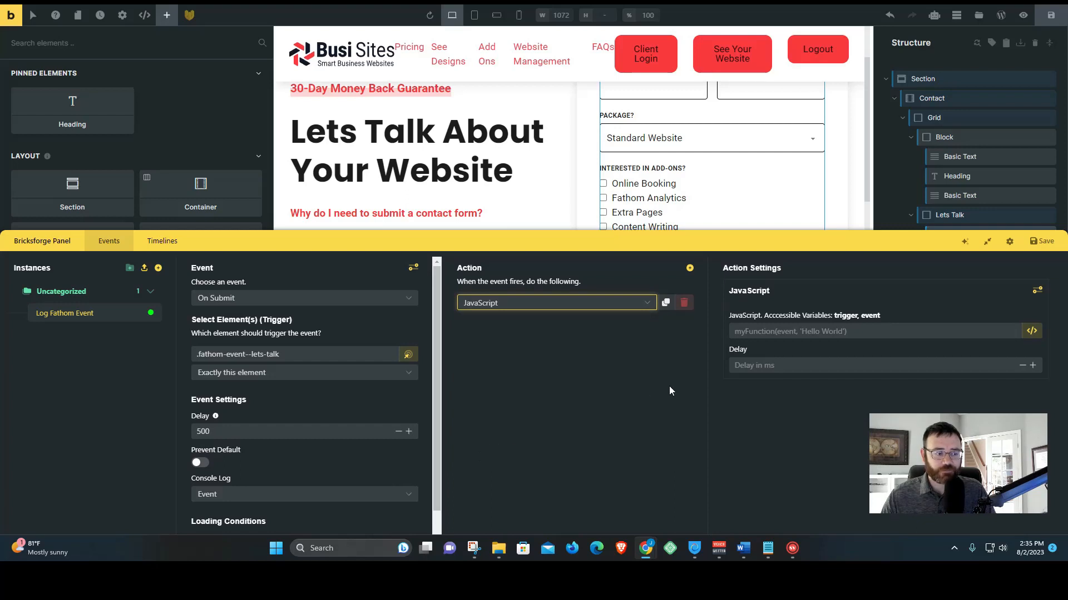
mouse_move(621, 334)
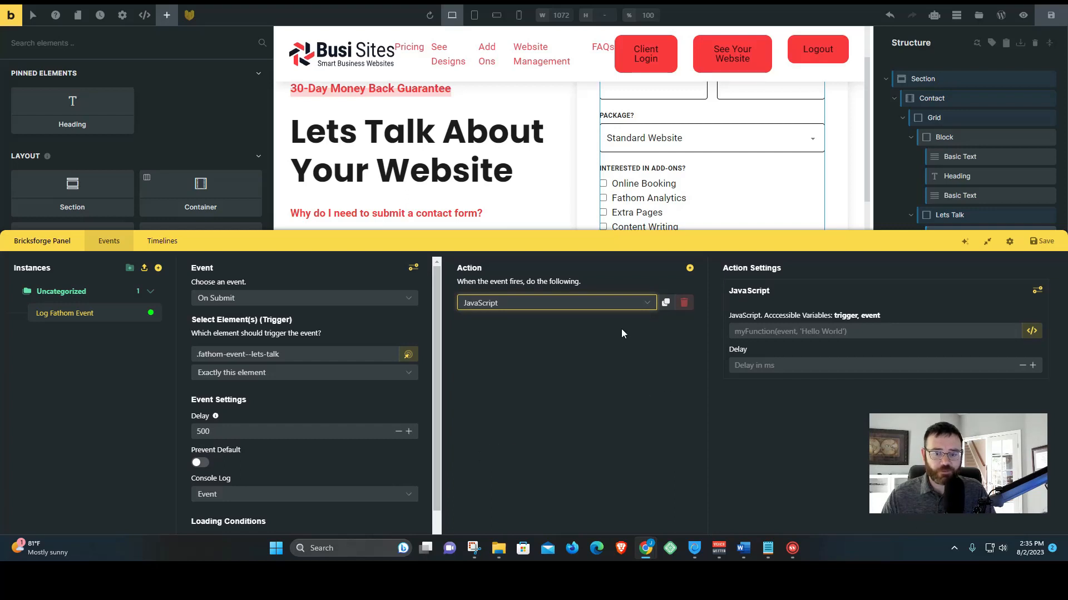
mouse_move(776, 406)
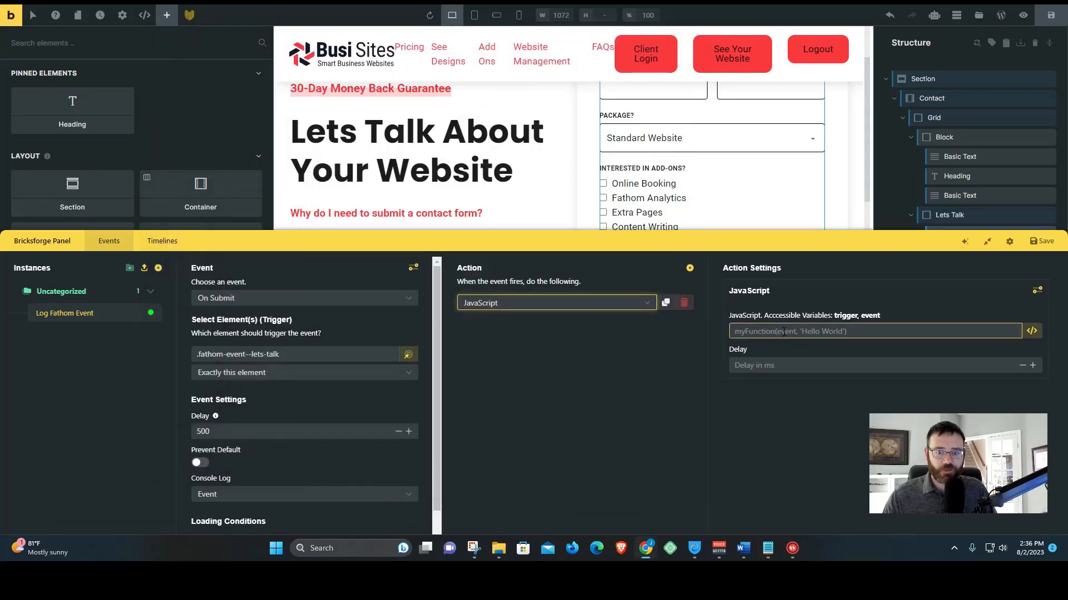
- Enter window.fathom.trackGoal('8JF2XUPK', 0); as the JavaScript action and open it in the code editor
type("window.fathom.trackGoal('8JF2XUPK', 0);")
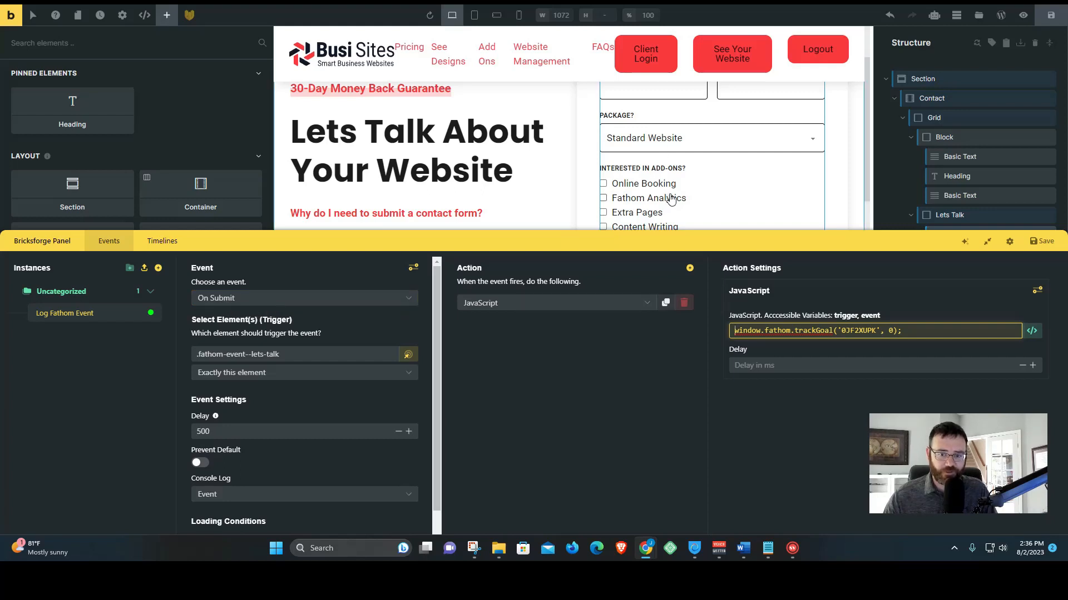
left_click(295, 354)
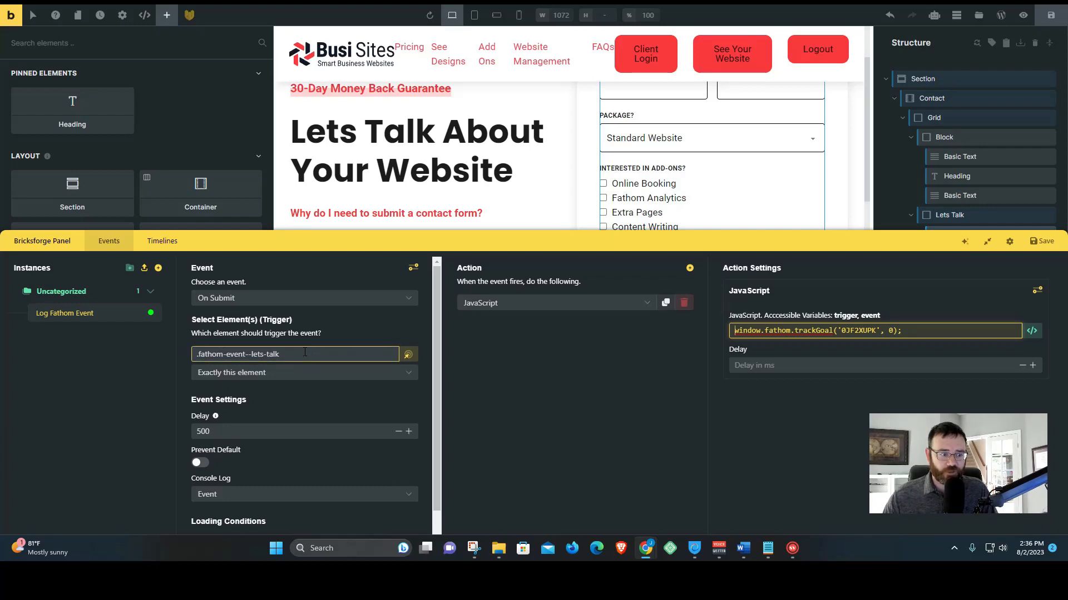
mouse_move(407, 354)
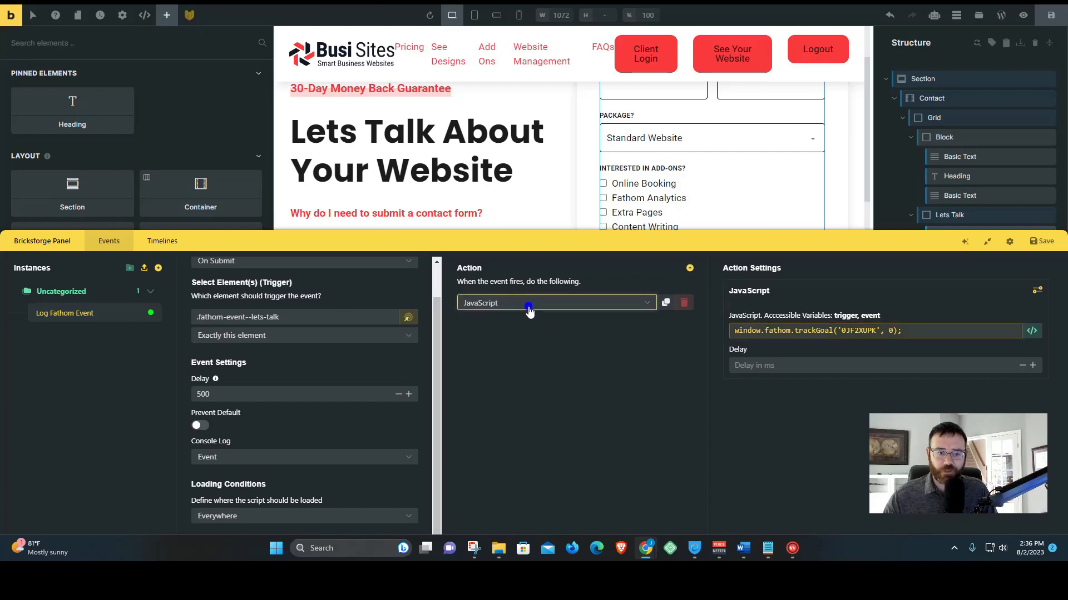
left_click(555, 302)
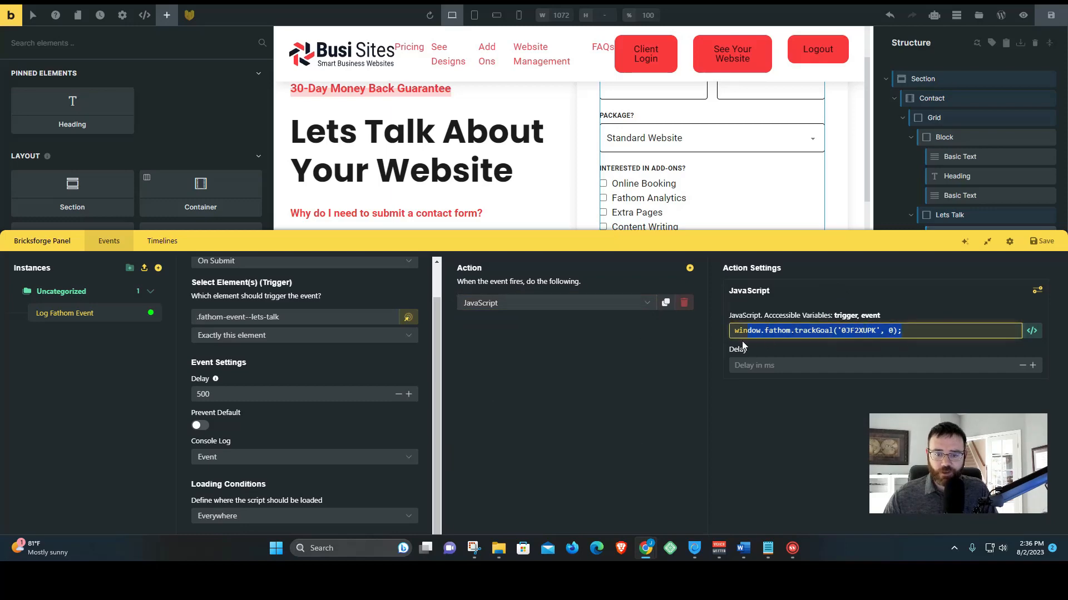
left_click(1031, 330)
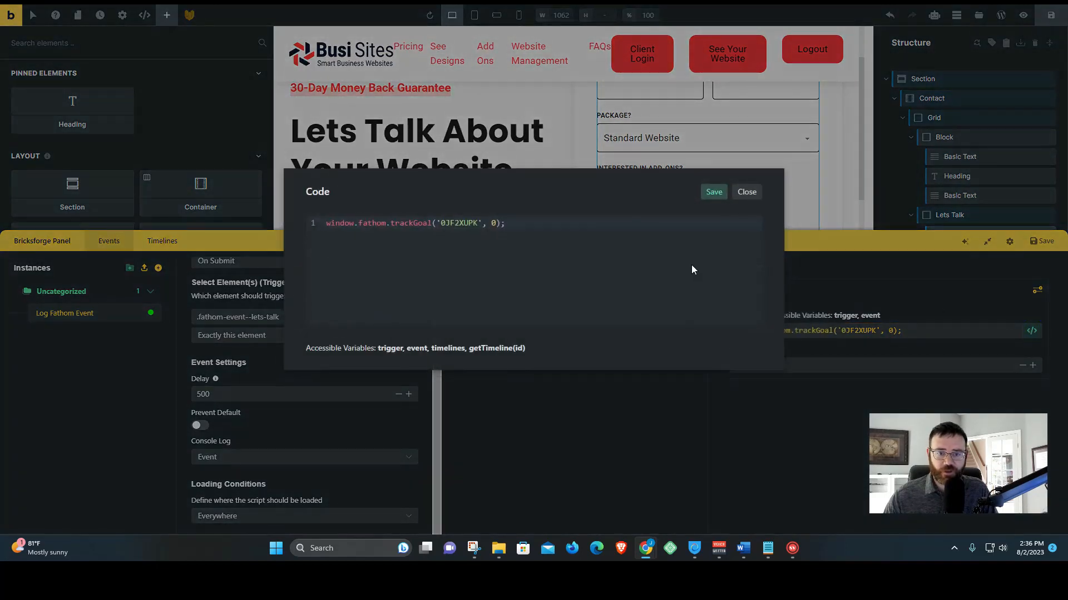
- Remove the trailing '//edit the code' comment so only the trackGoal call remains, and save
type("dfg")
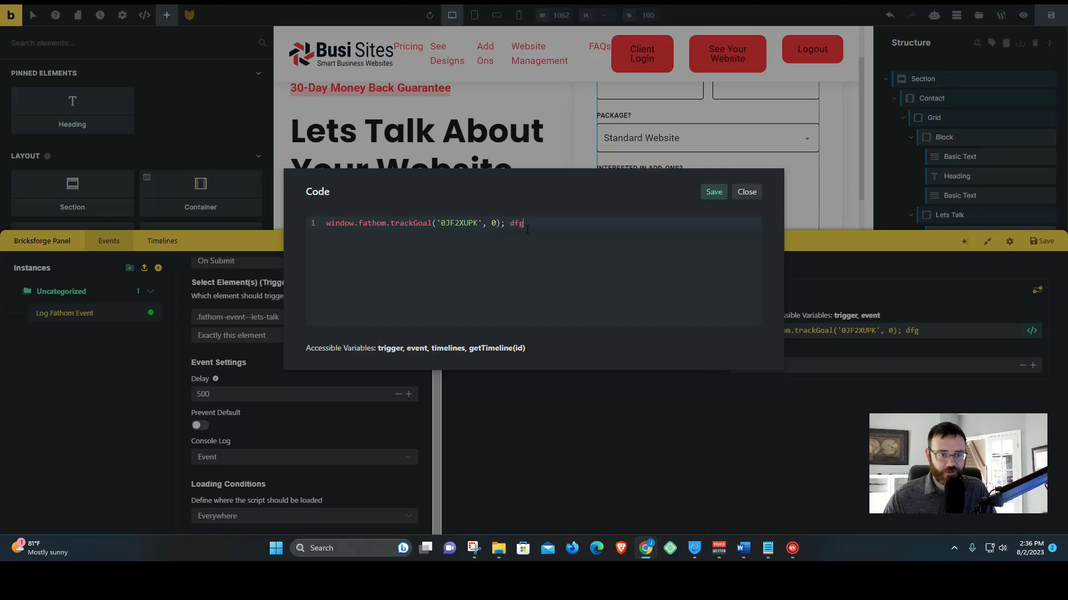
key("Backspace")
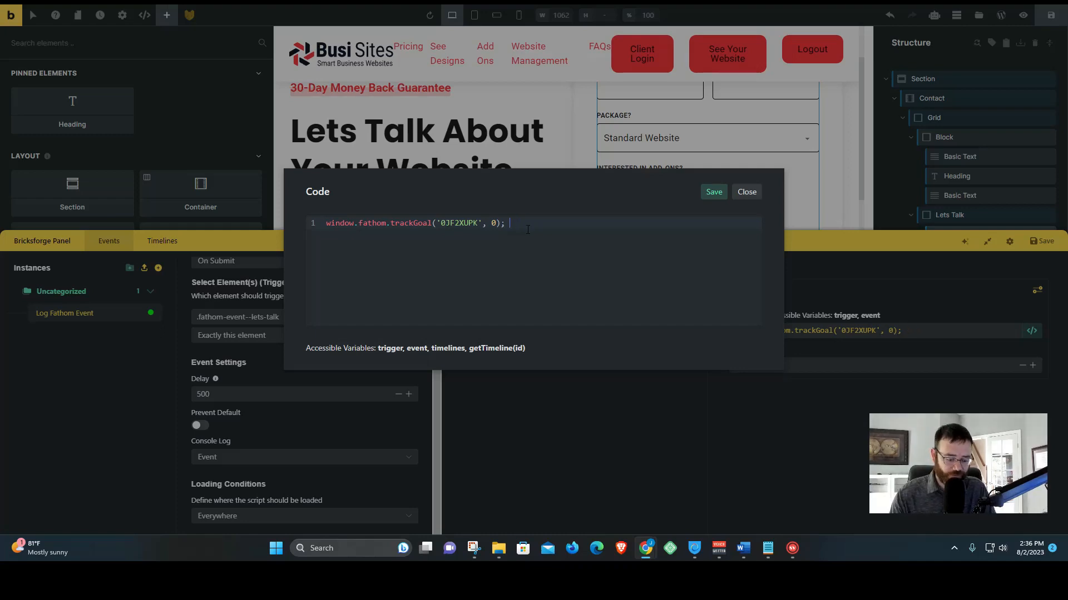
type("edit the c")
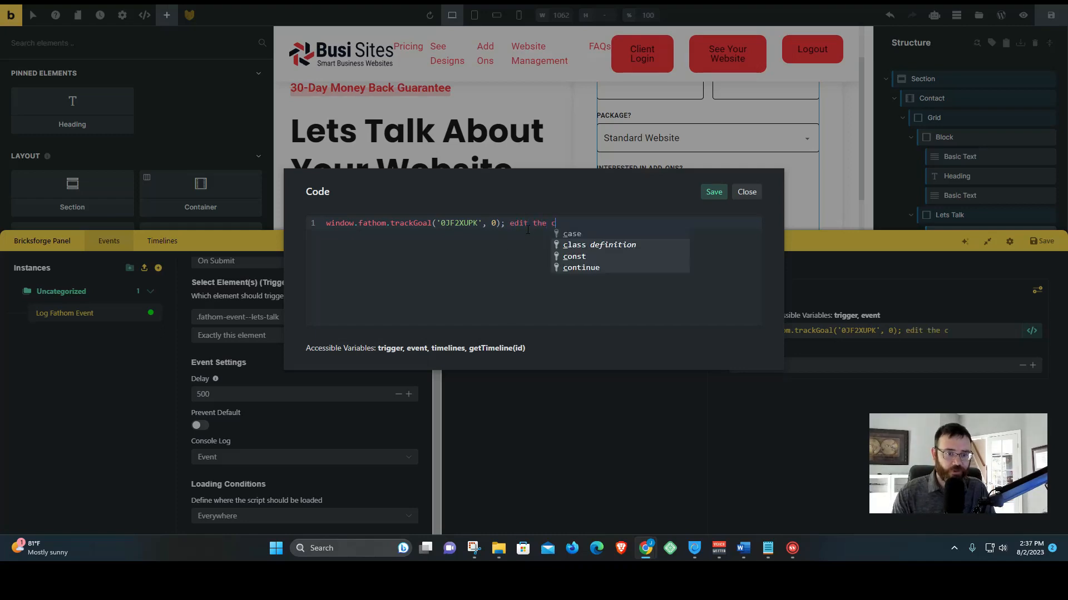
type("ode")
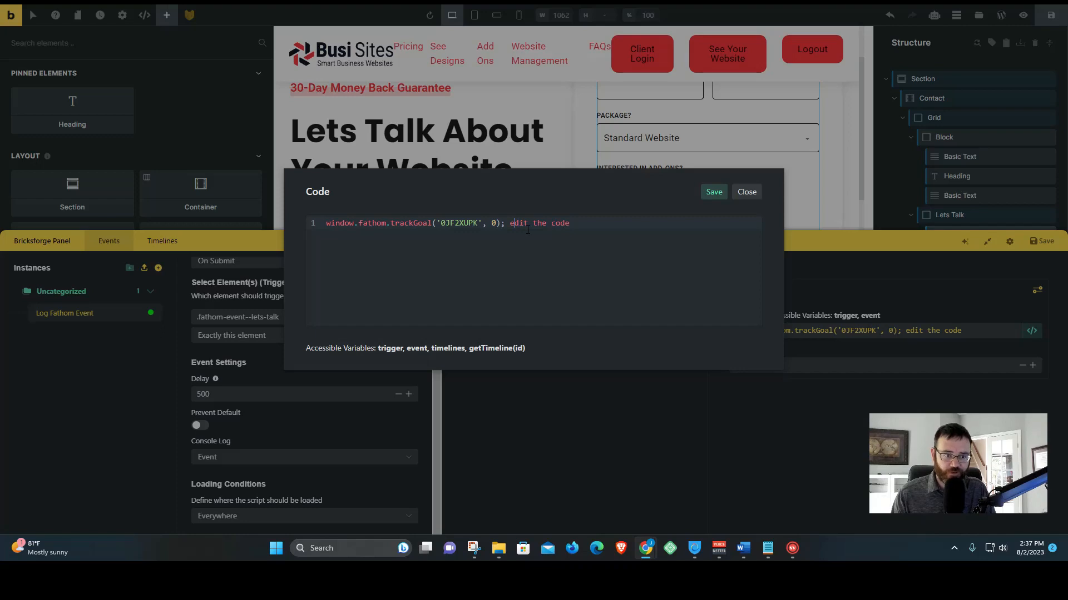
type("//")
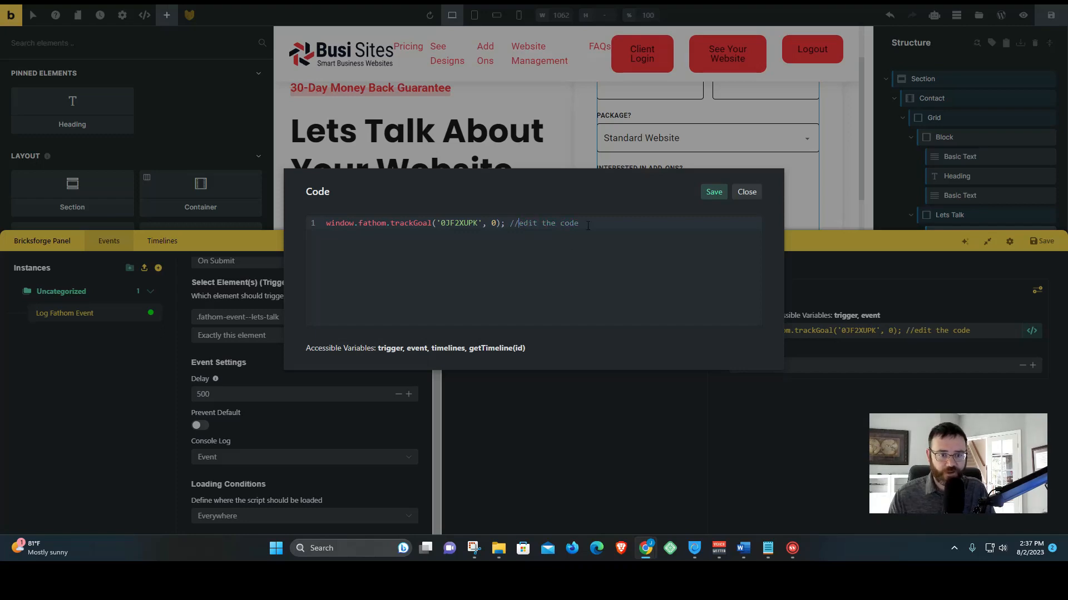
left_click_drag(512, 222, 578, 222)
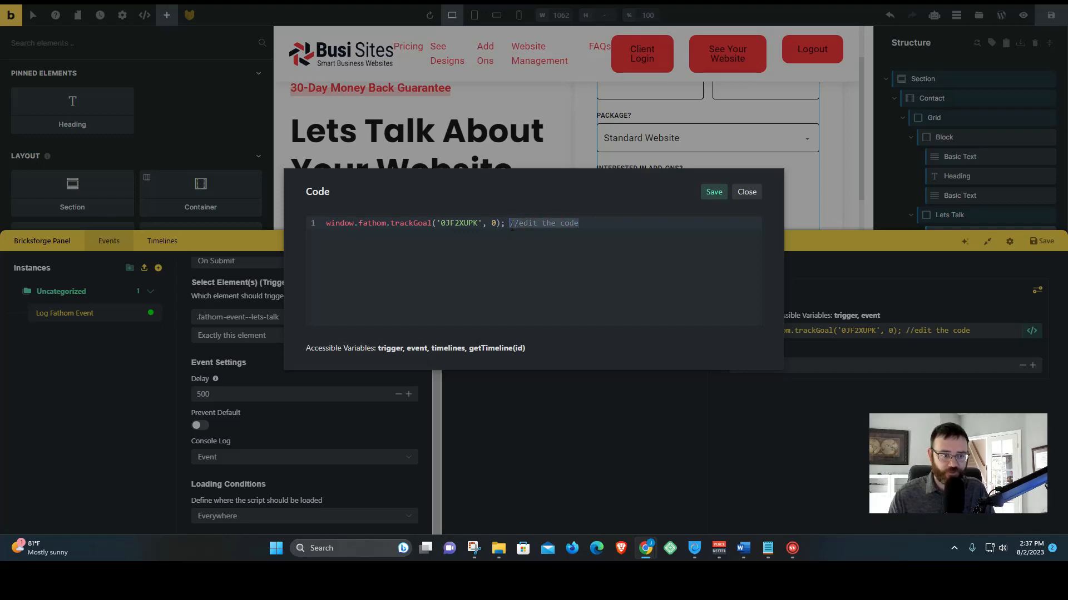
key("Delete")
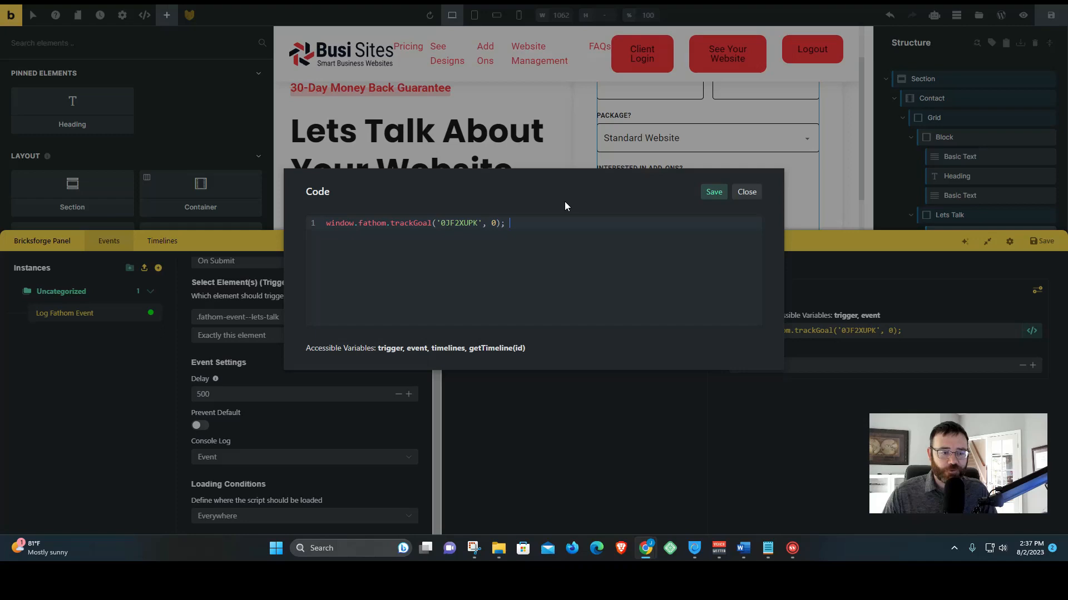
mouse_move(521, 204)
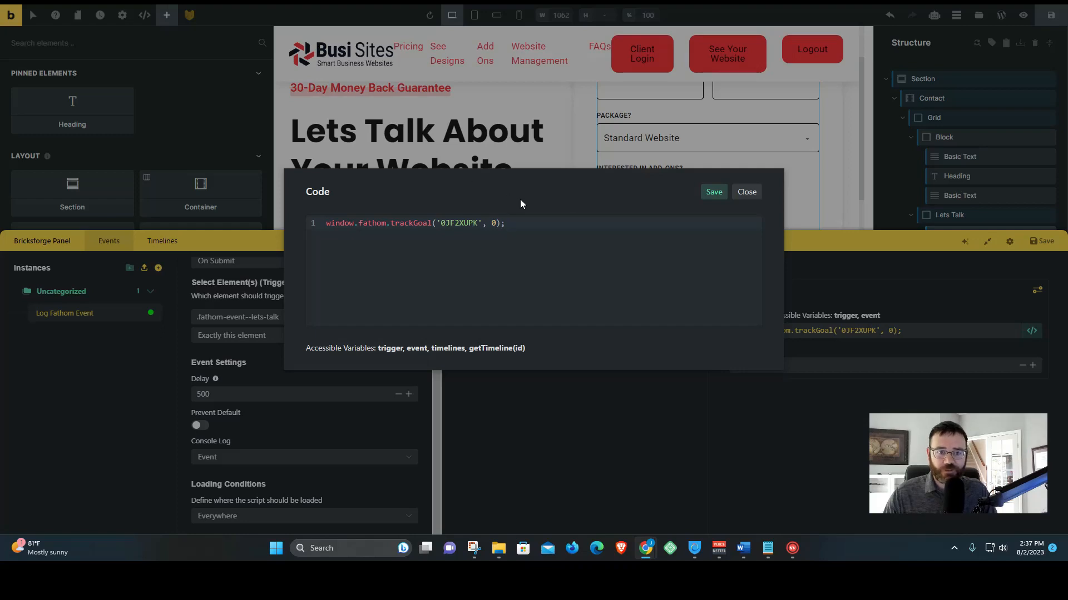
mouse_move(579, 201)
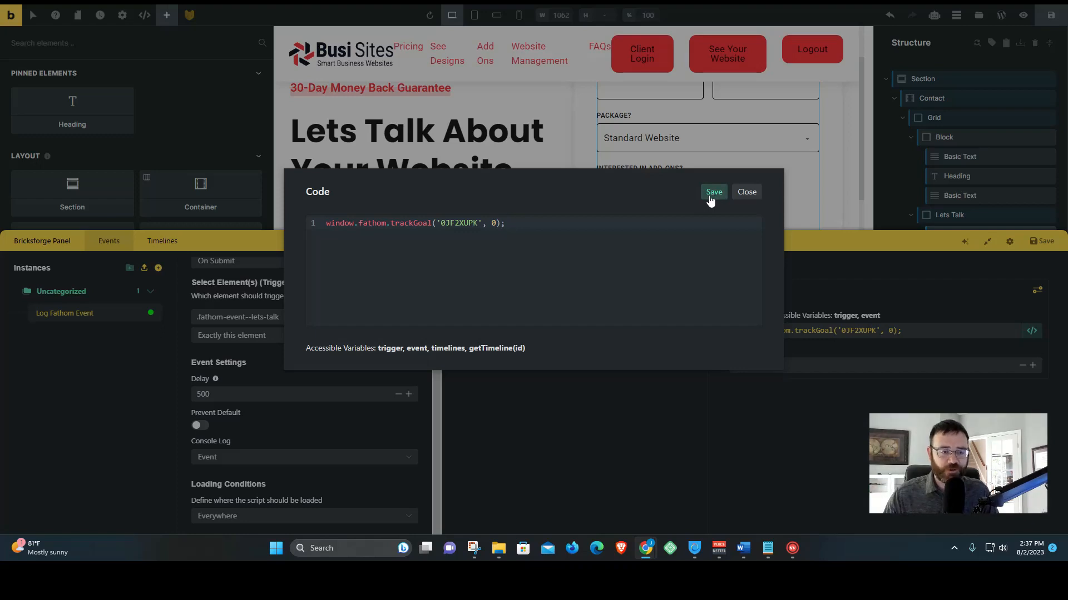
left_click(713, 192)
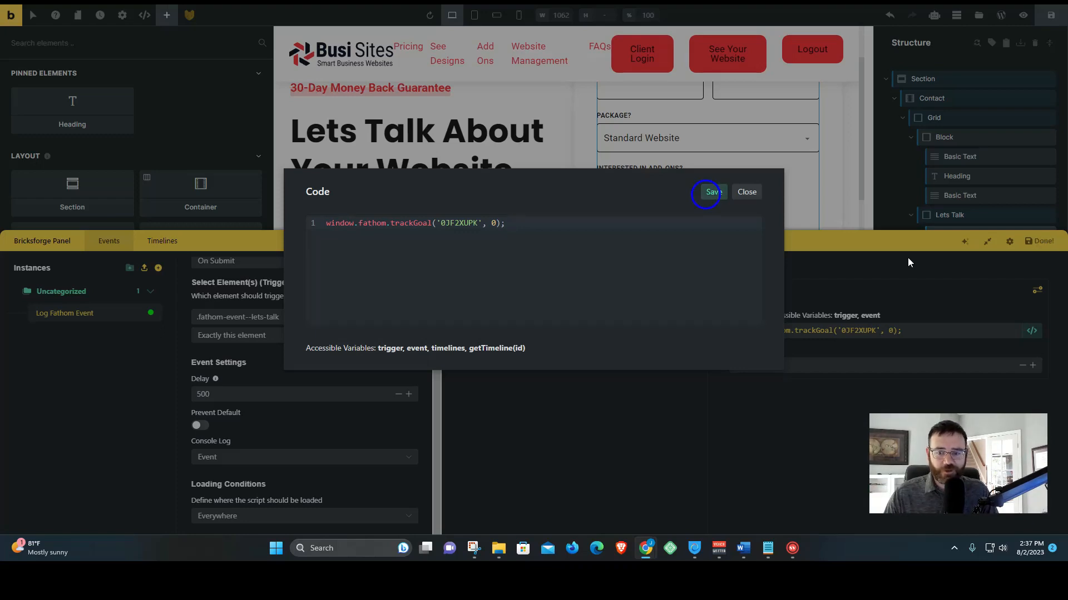
left_click(710, 192)
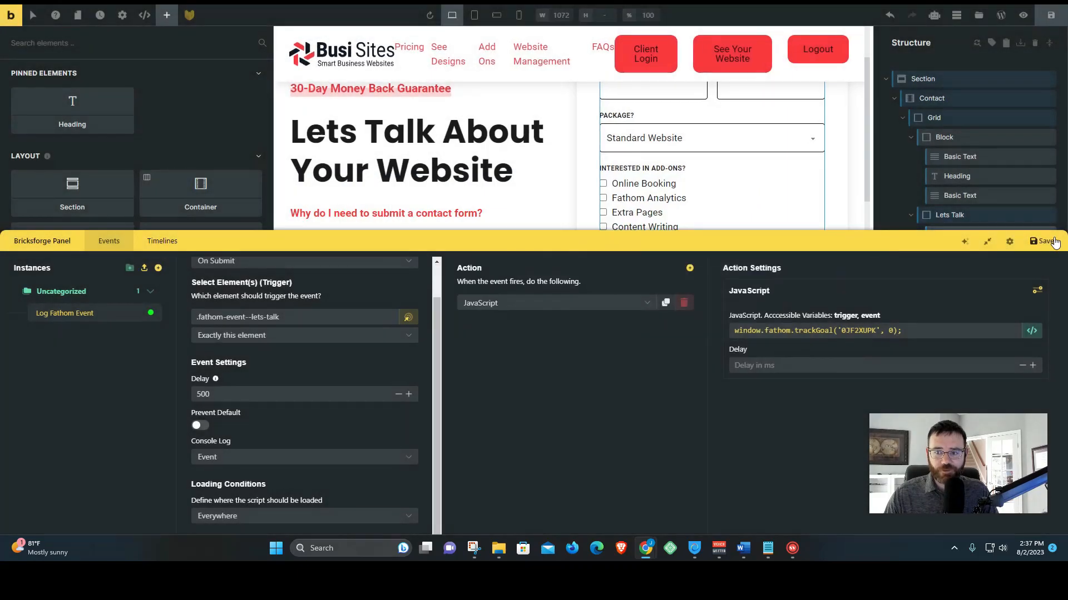
- Save the builder page with the Log Fathom Event's cleaned JavaScript action
left_click(1043, 240)
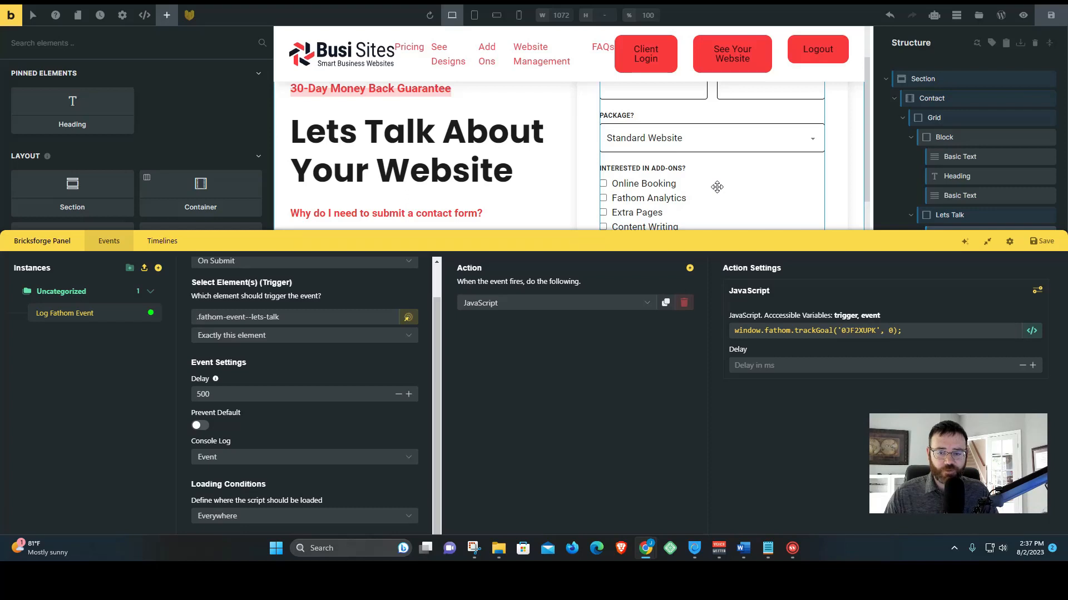
mouse_move(664, 196)
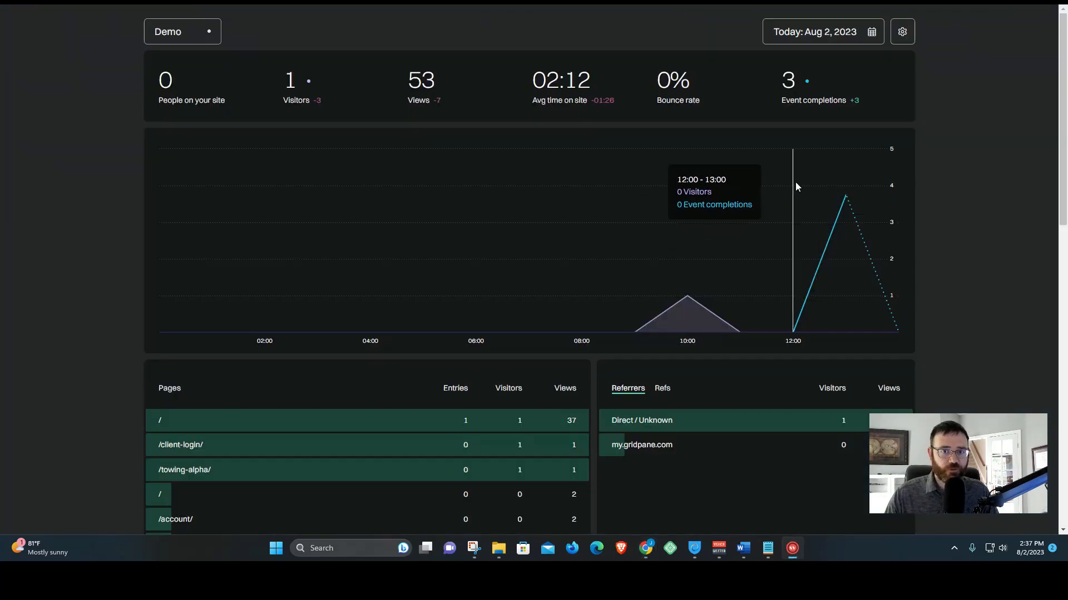
mouse_move(787, 88)
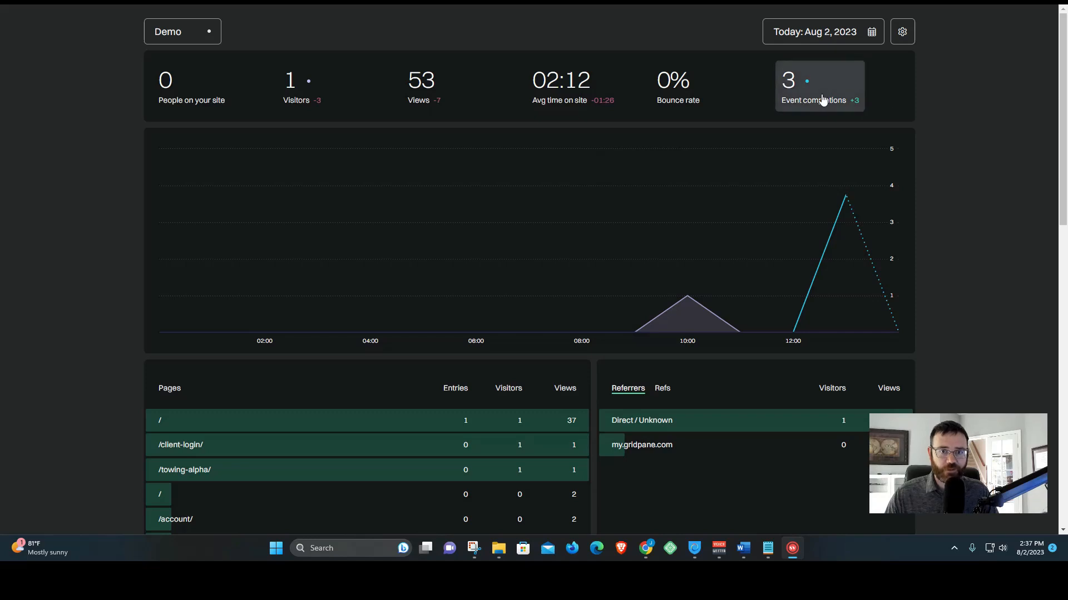
mouse_move(843, 93)
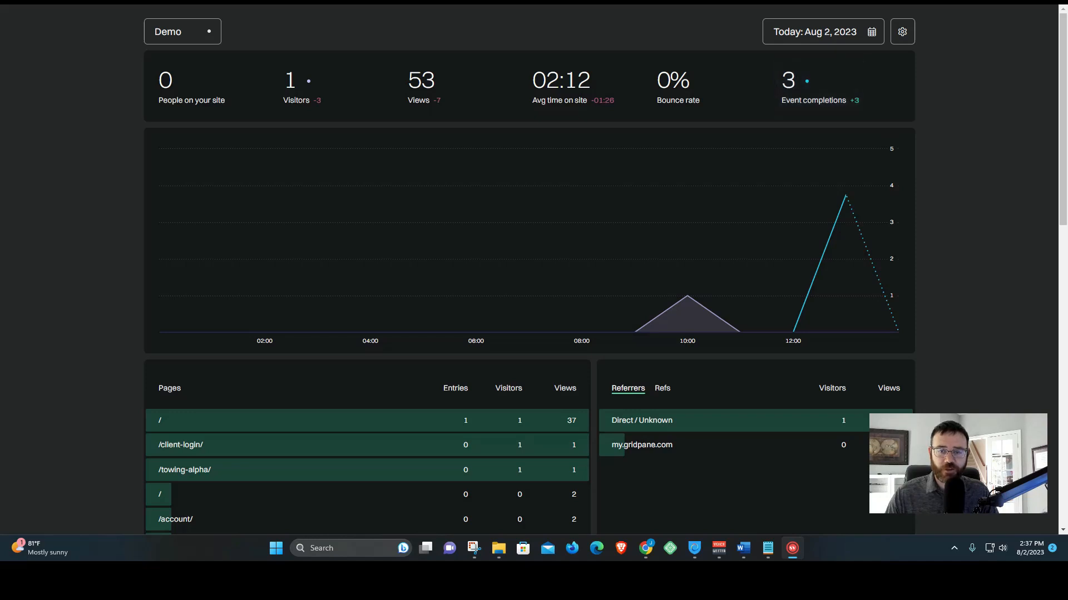
- Scroll the Fathom Demo site dashboard, still showing 3 event completions today
scroll("down", 3)
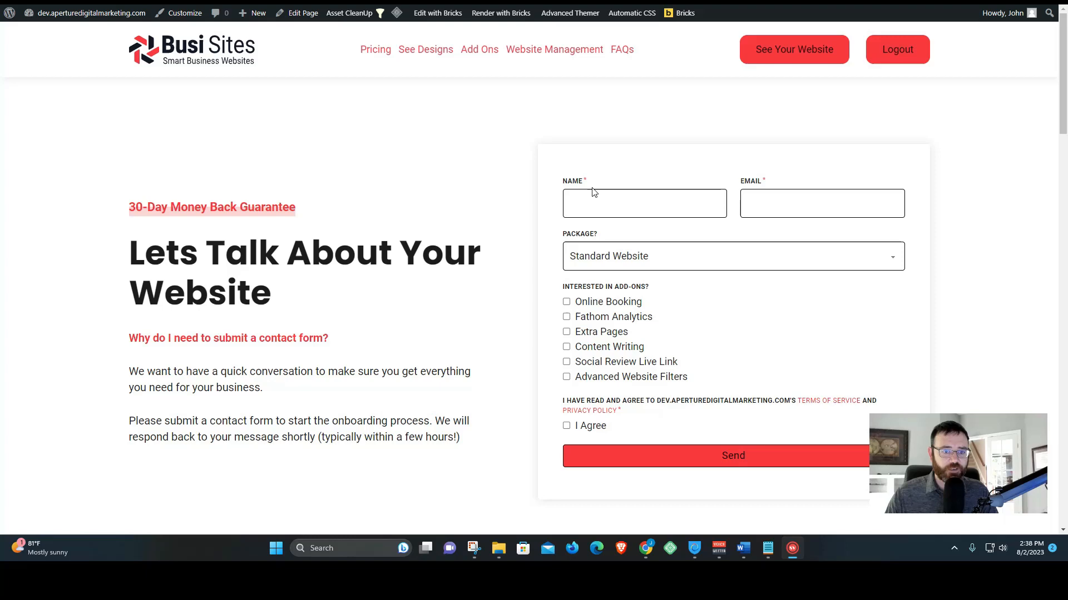
- Fill the Lets Talk form with name 'test' and a test email, then send it
left_click(643, 203)
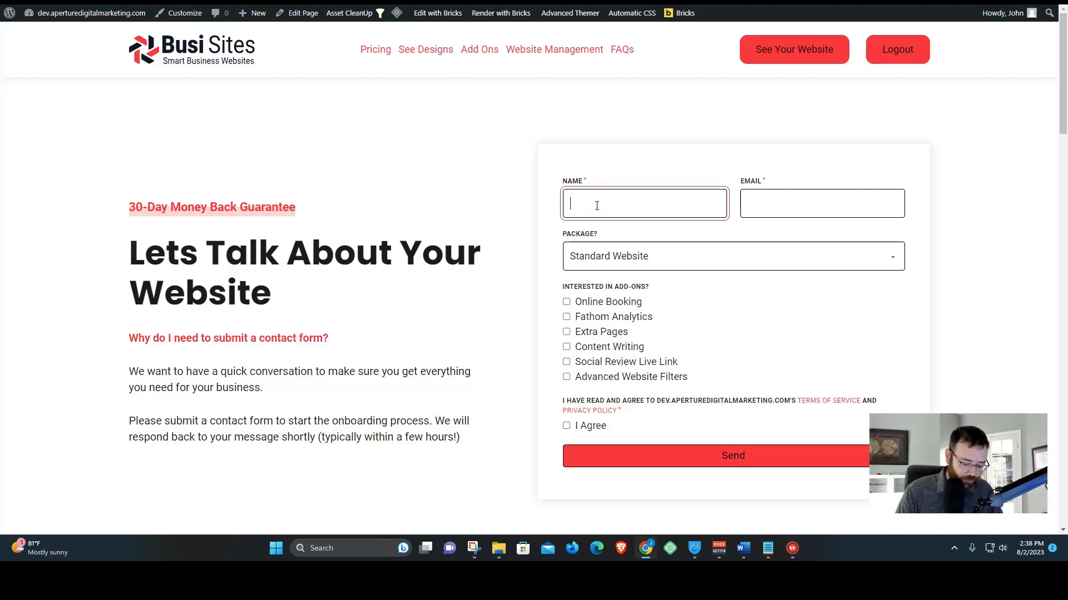
type("test")
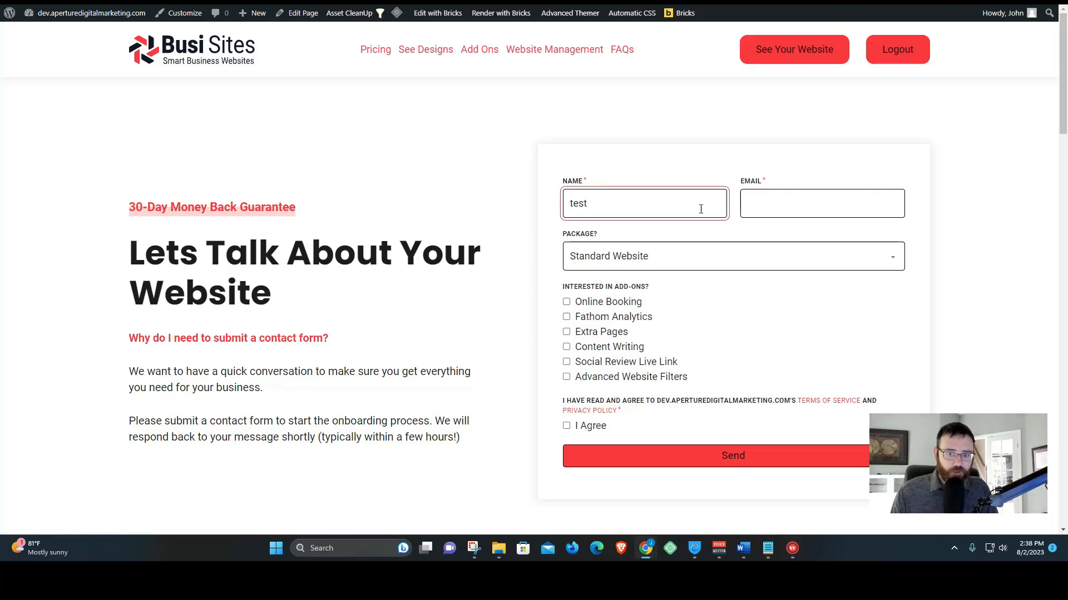
type("test@gmail.com")
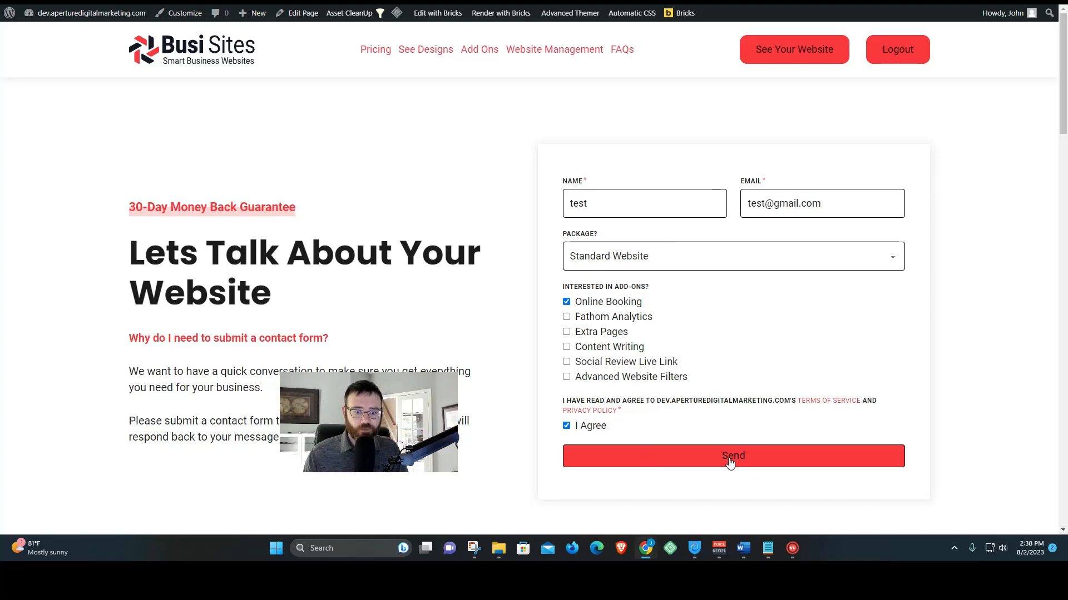
left_click(733, 455)
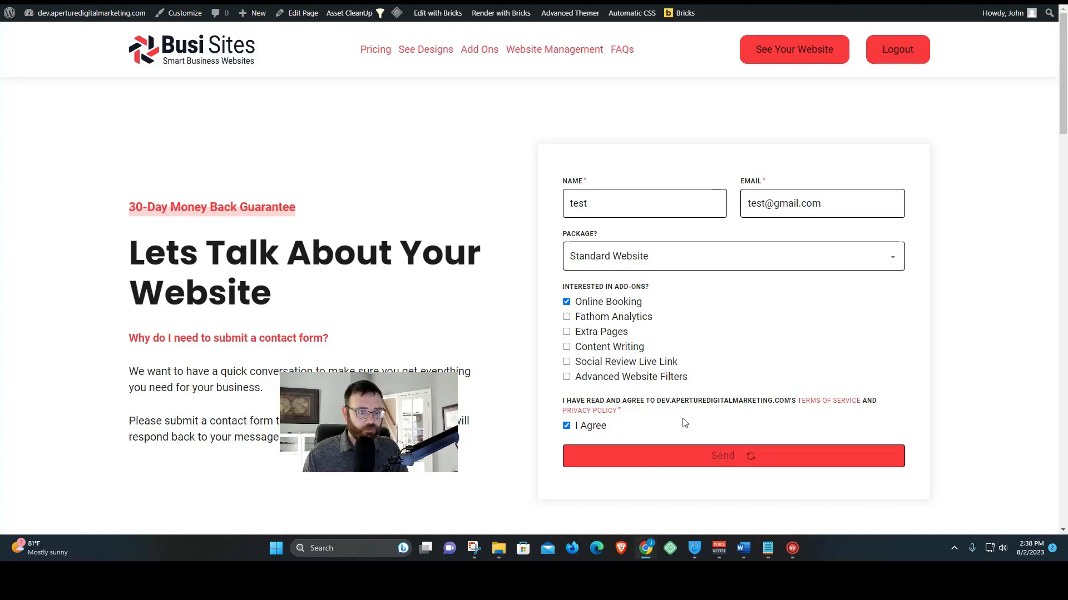
left_click(732, 456)
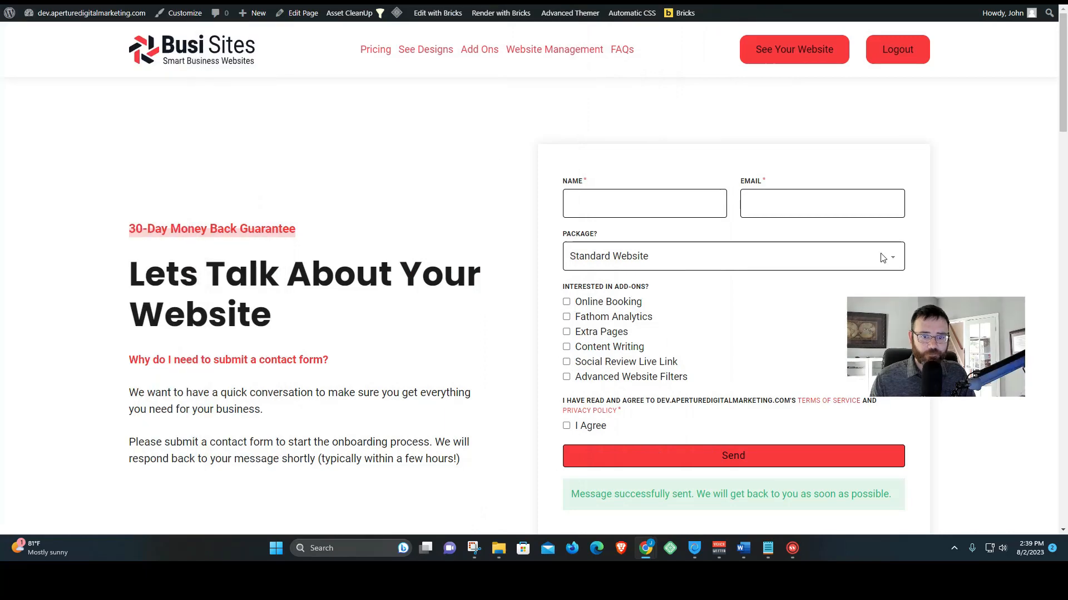
- Refill the form with name 'test2', the test email, and tick I Agree
type("test")
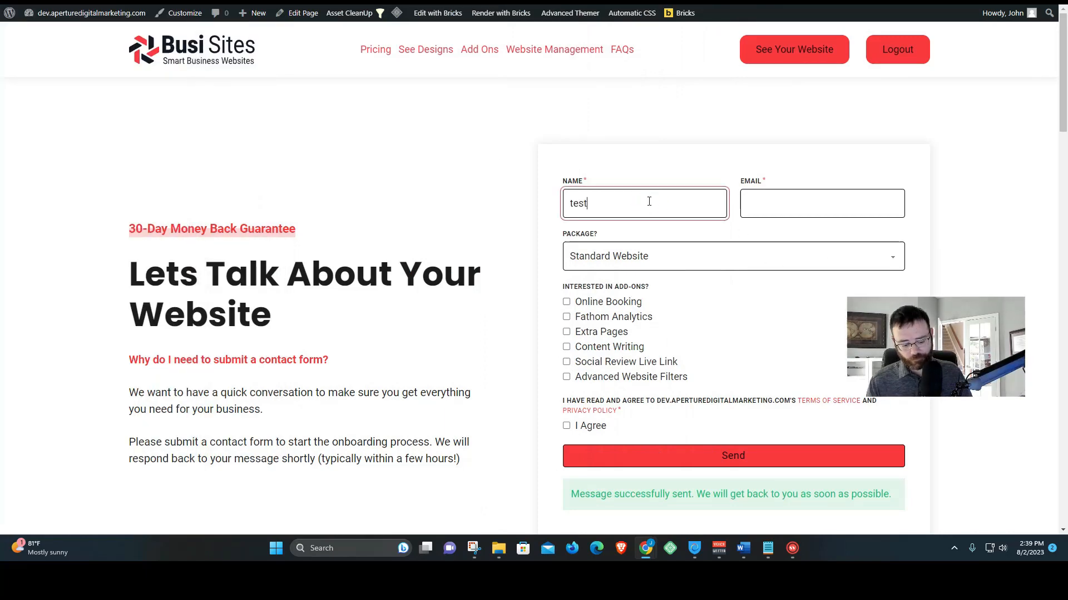
type("test@gmail.com")
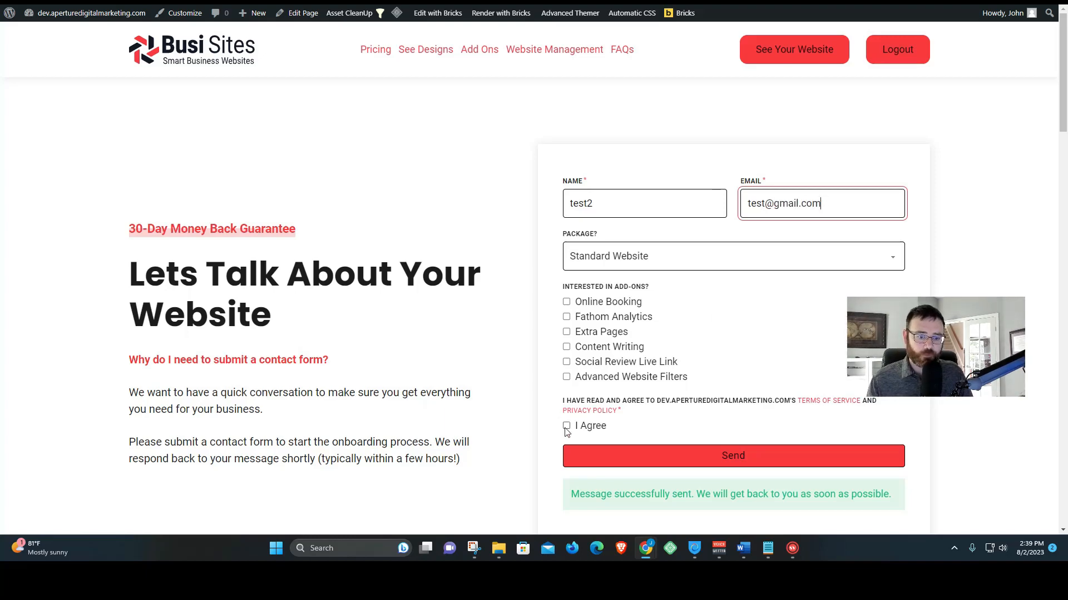
left_click(566, 425)
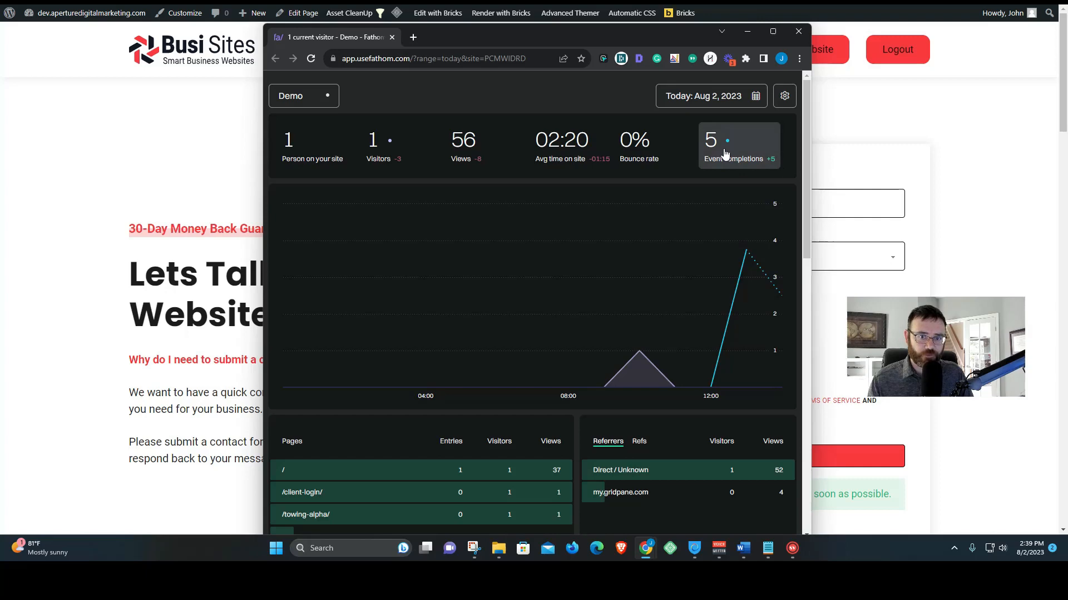
mouse_move(383, 145)
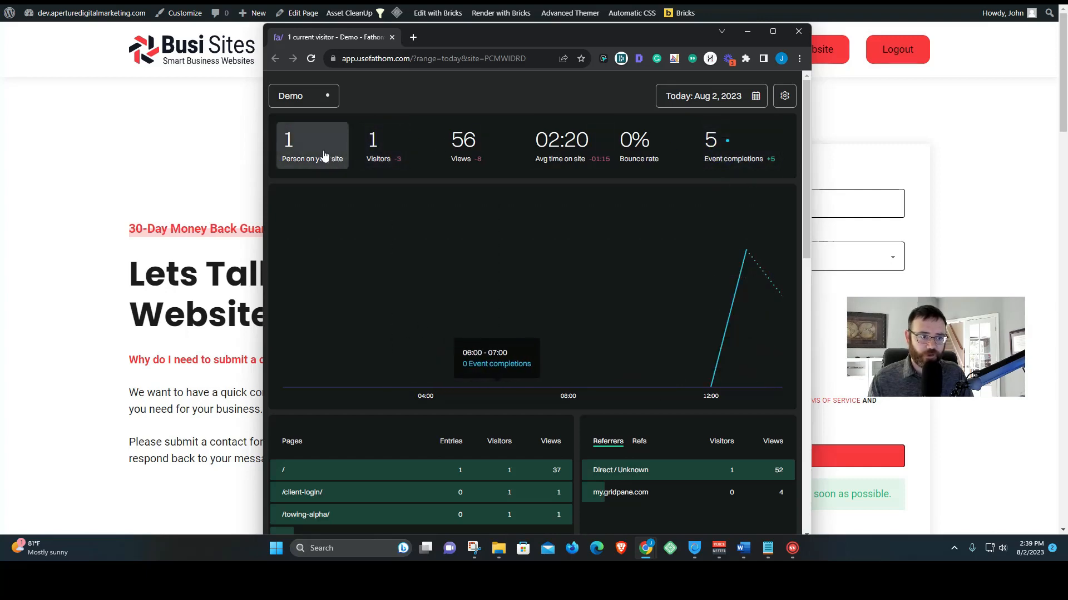
mouse_move(739, 150)
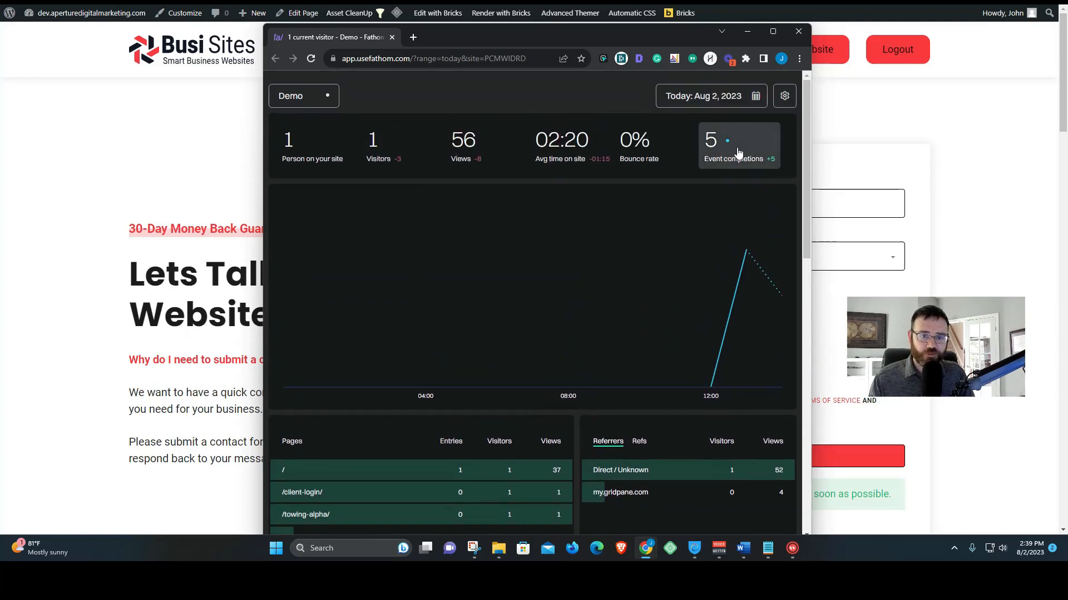
- Scroll Fathom's dashboard to check 5 completions, with New Test Event at 4
scroll("down", 3)
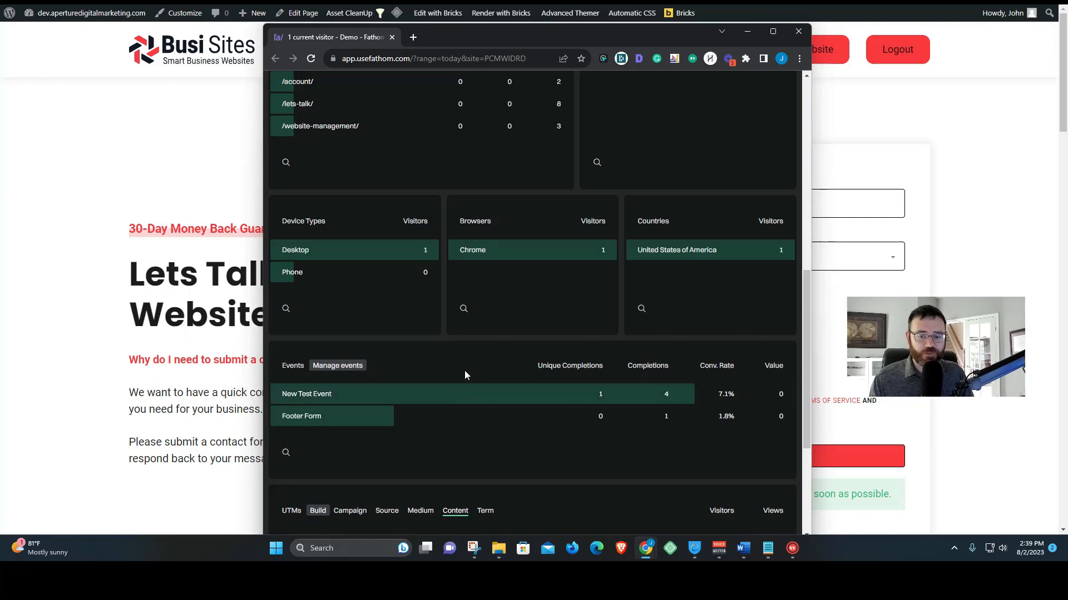
mouse_move(594, 400)
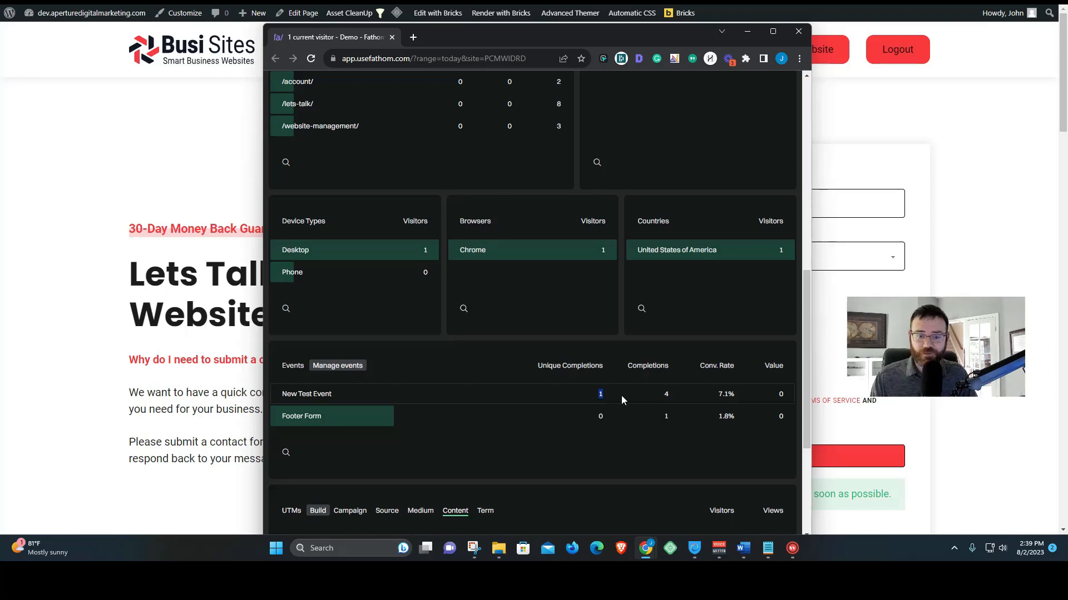
mouse_move(629, 397)
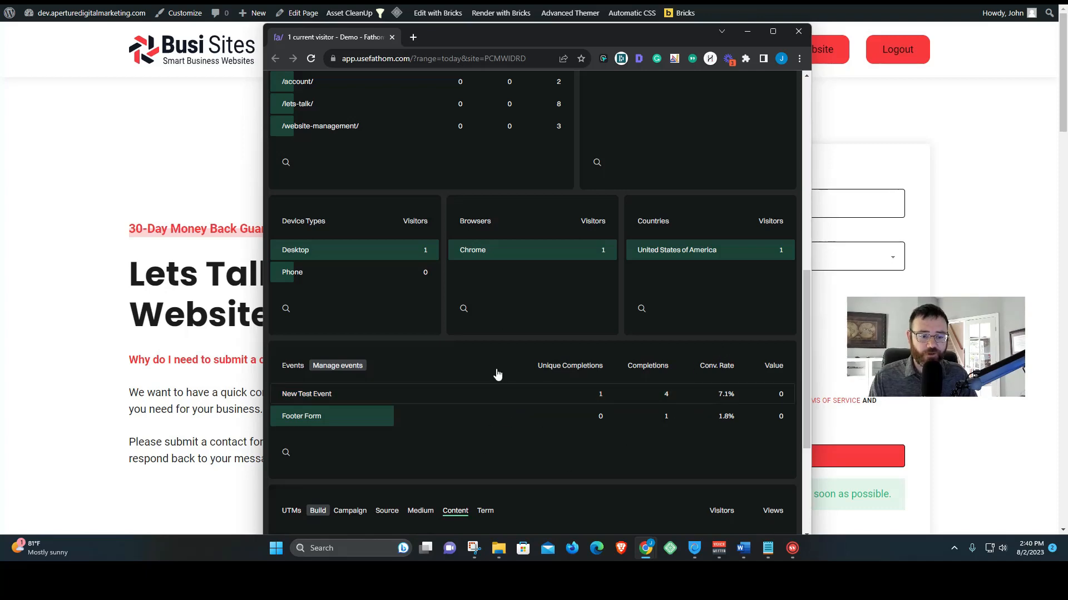
scroll("down", 3)
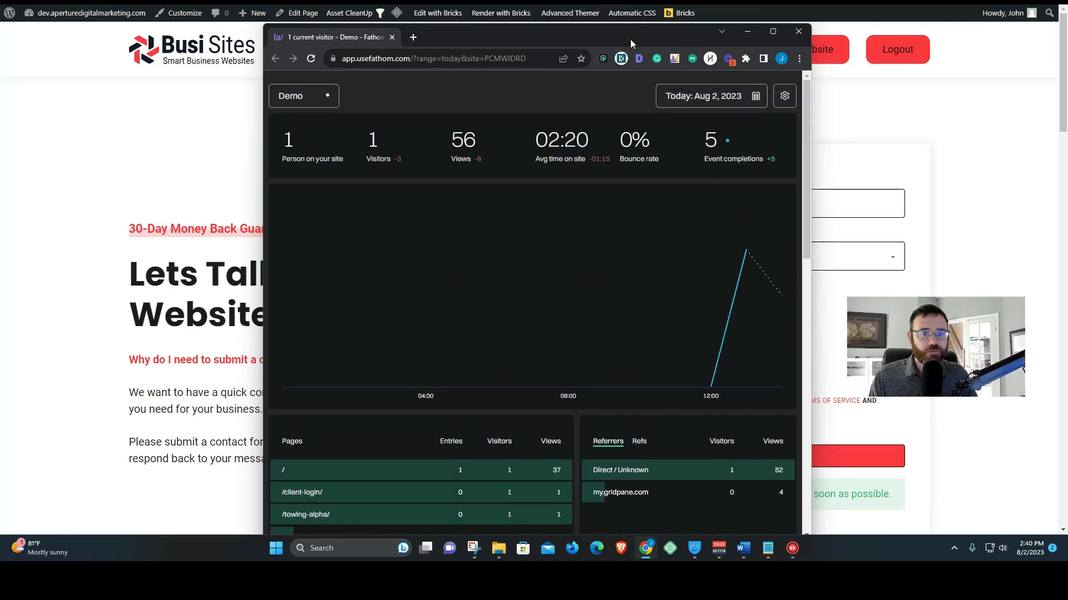
left_click(797, 31)
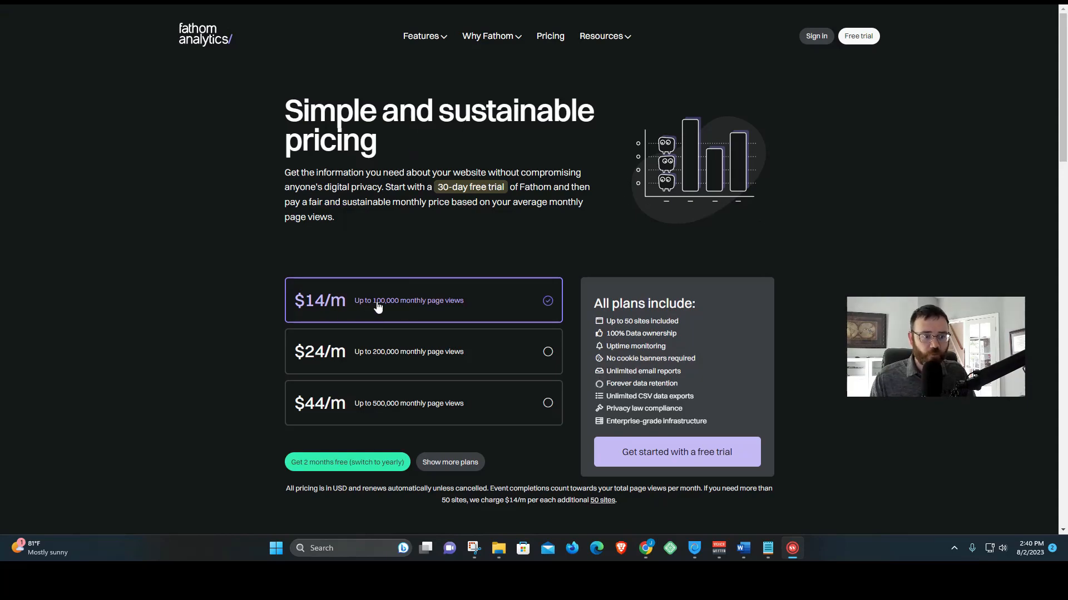
mouse_move(428, 313)
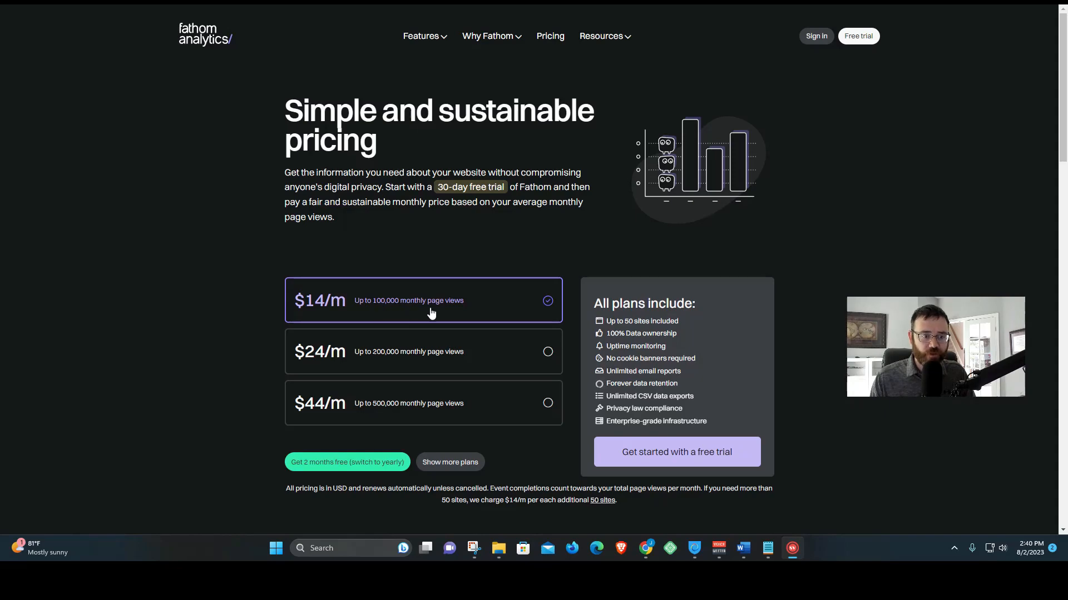
mouse_move(312, 310)
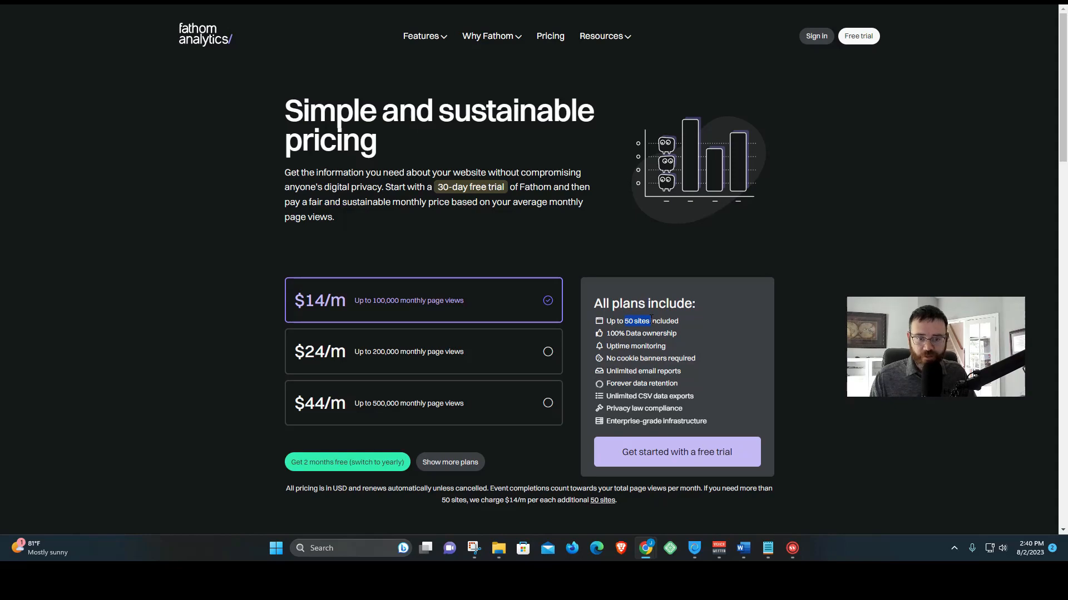
mouse_move(464, 292)
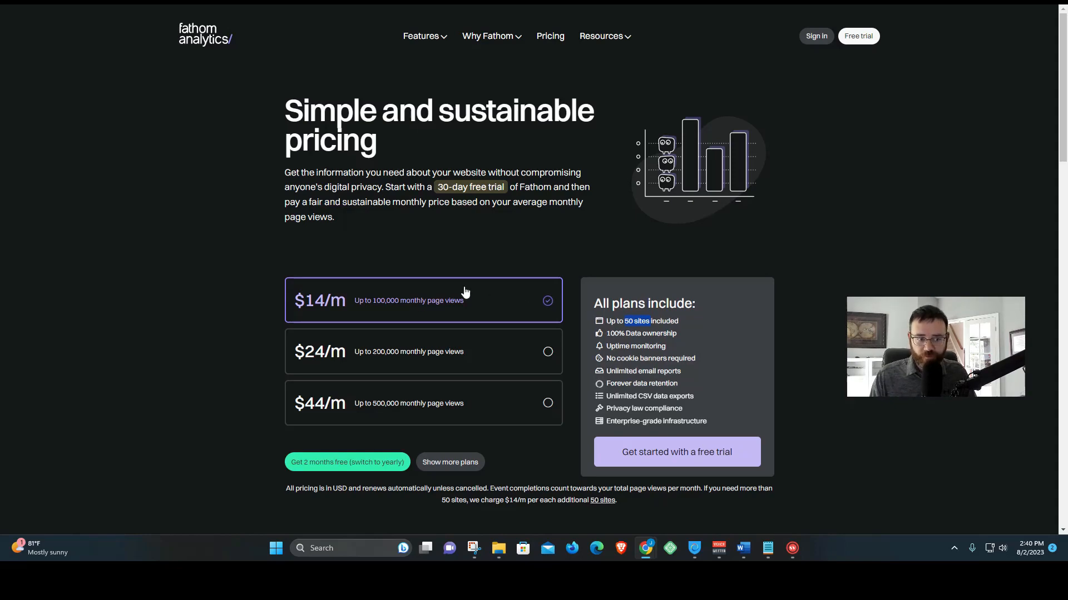
mouse_move(374, 312)
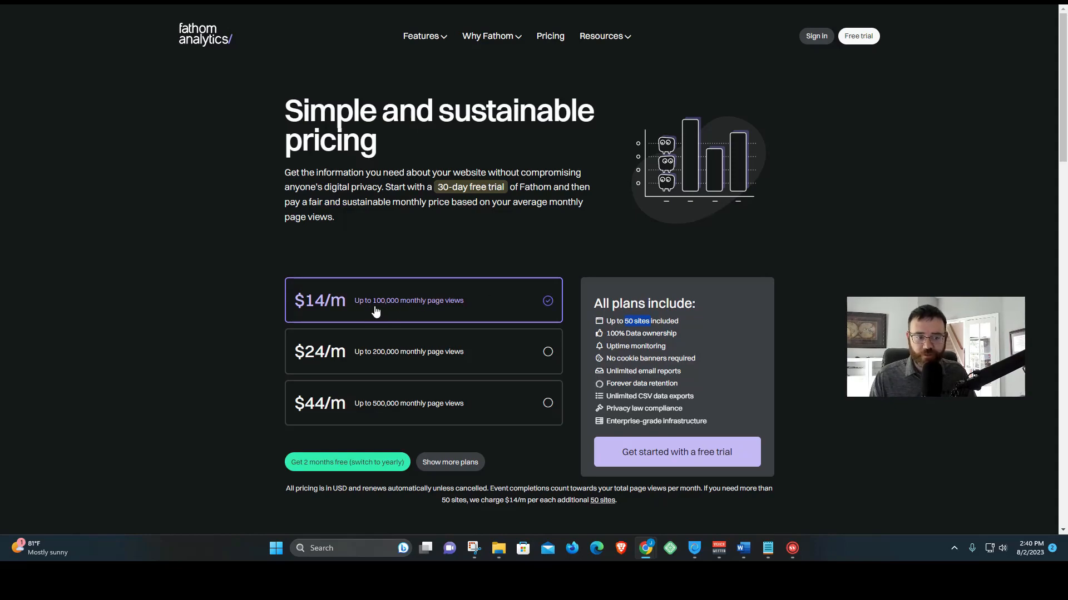
mouse_move(390, 312)
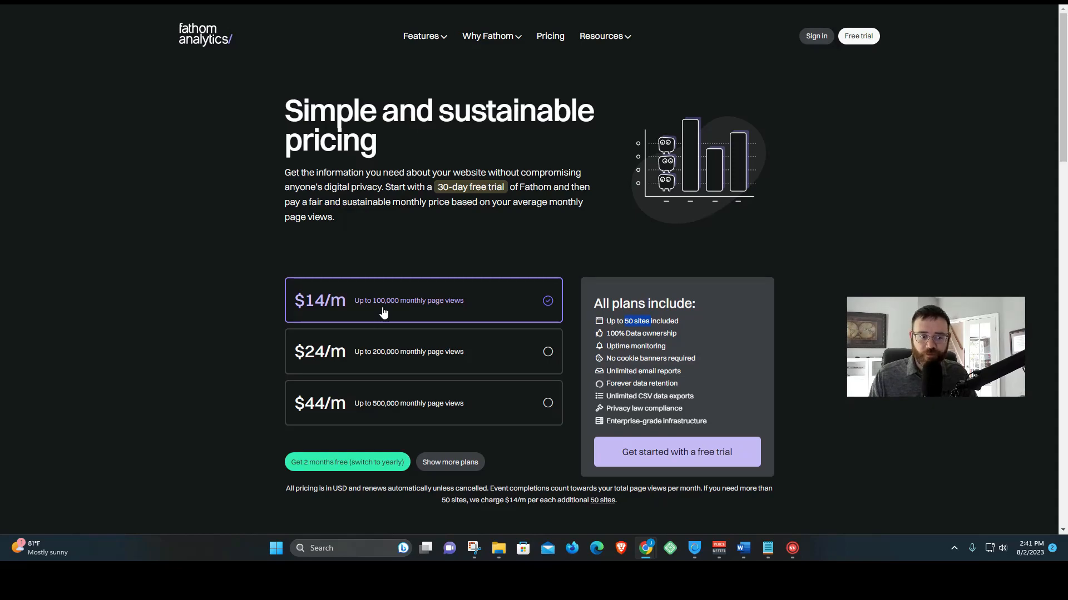
mouse_move(399, 307)
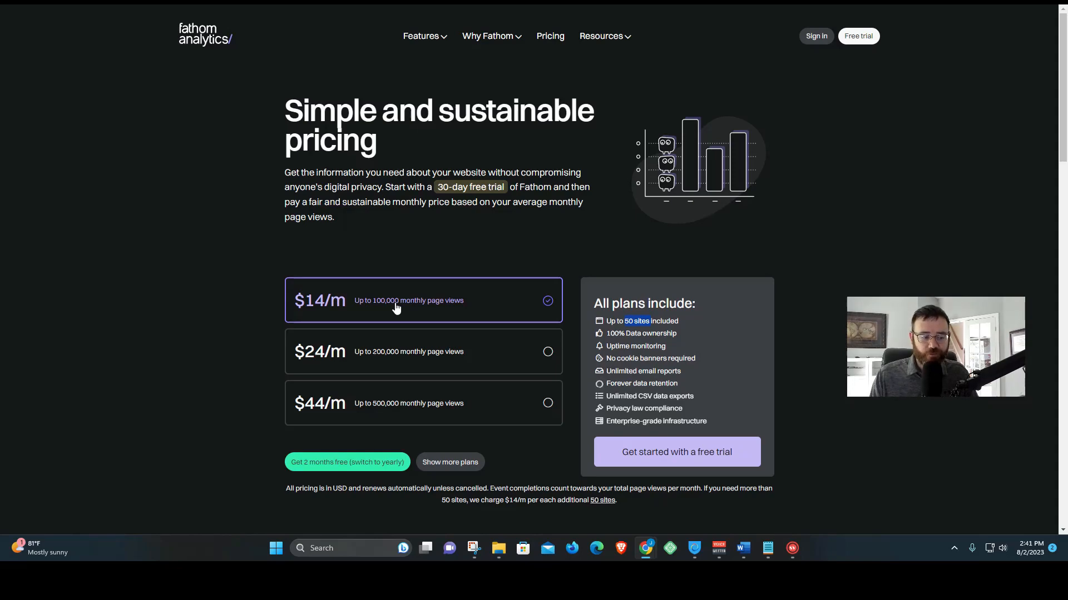
mouse_move(417, 308)
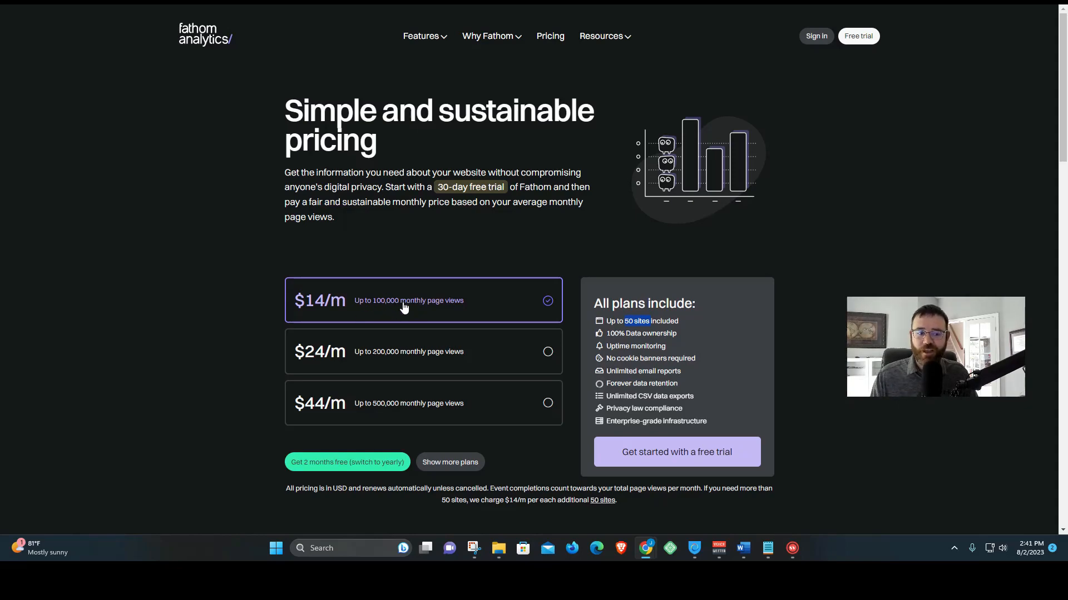
mouse_move(388, 308)
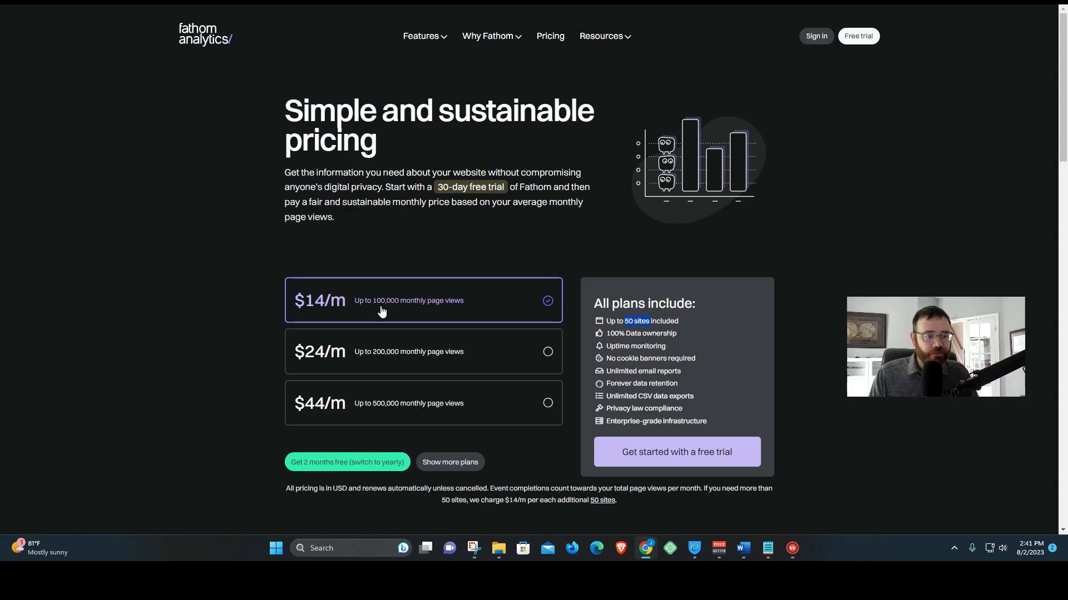
mouse_move(396, 311)
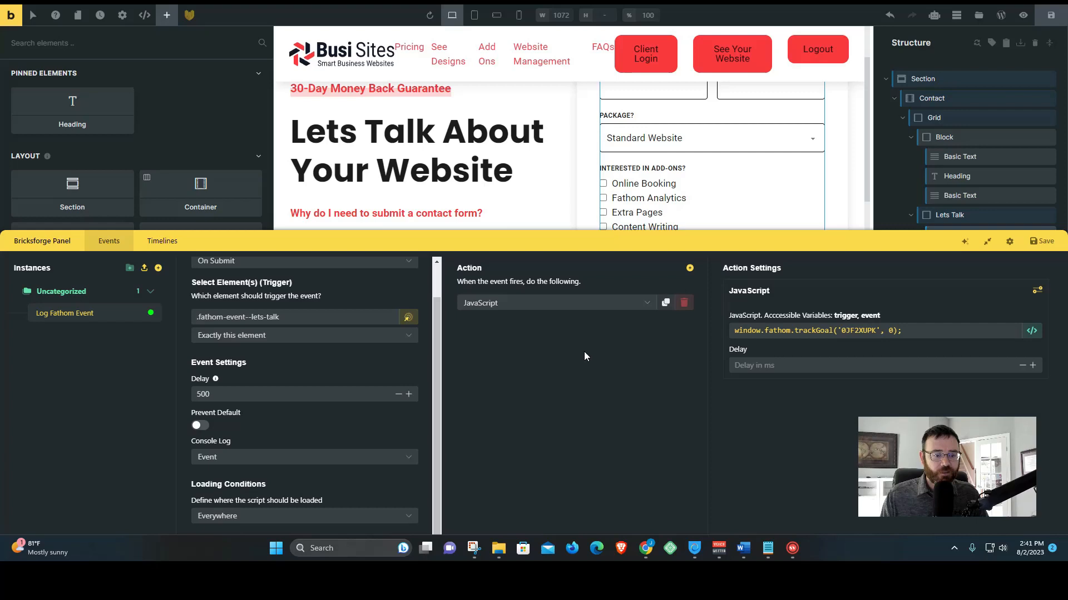
mouse_move(576, 387)
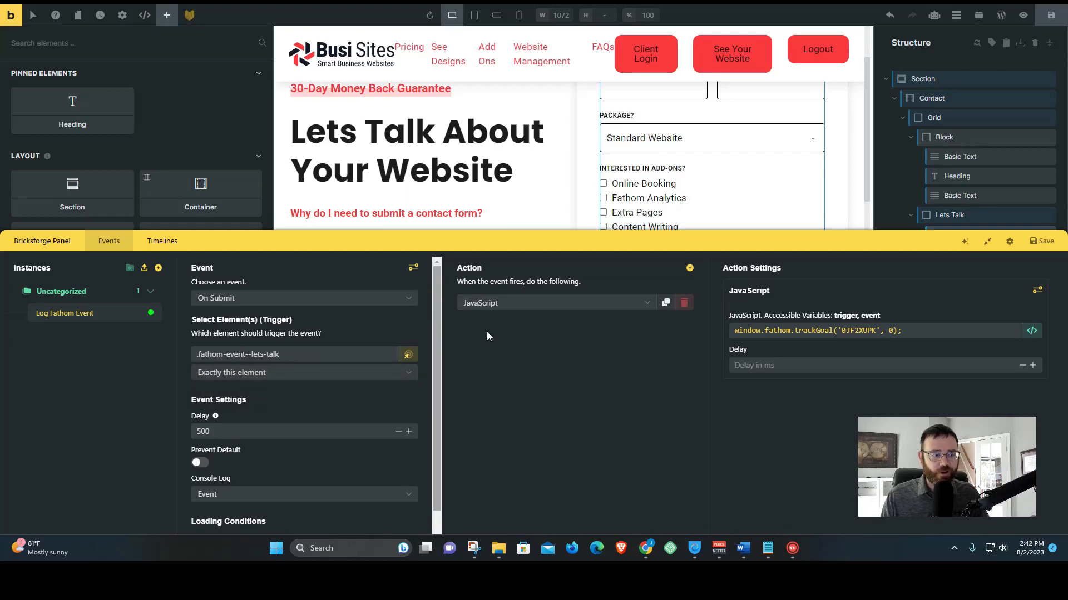
mouse_move(474, 343)
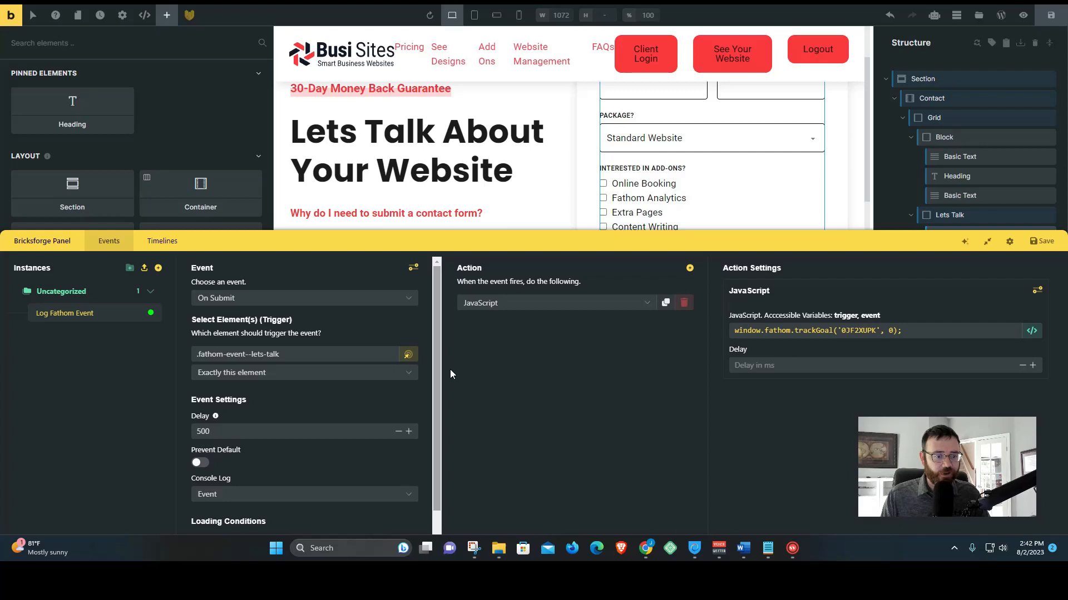
mouse_move(479, 376)
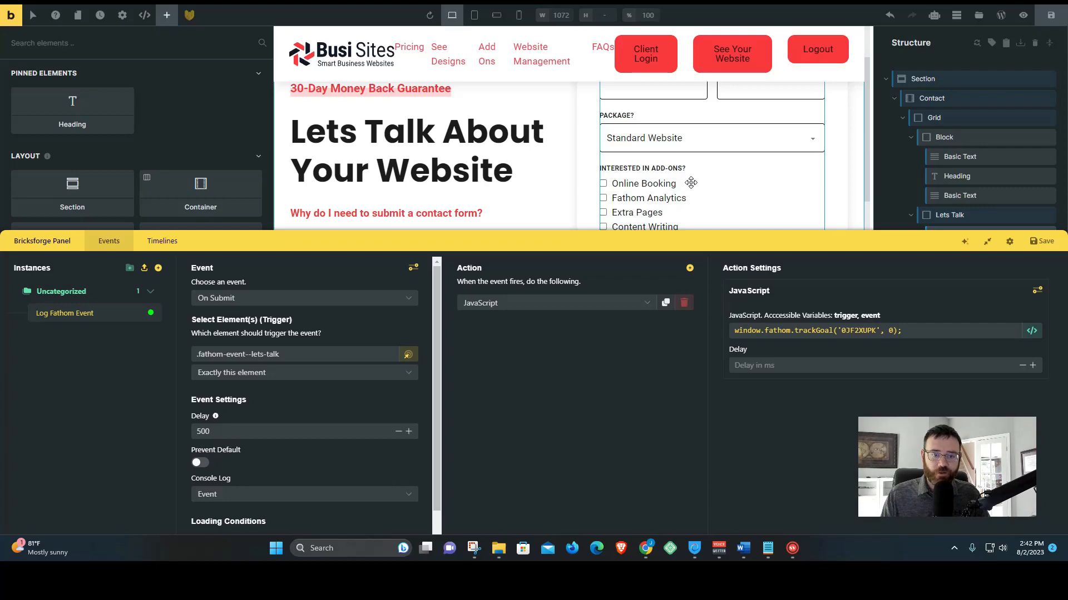
mouse_move(656, 201)
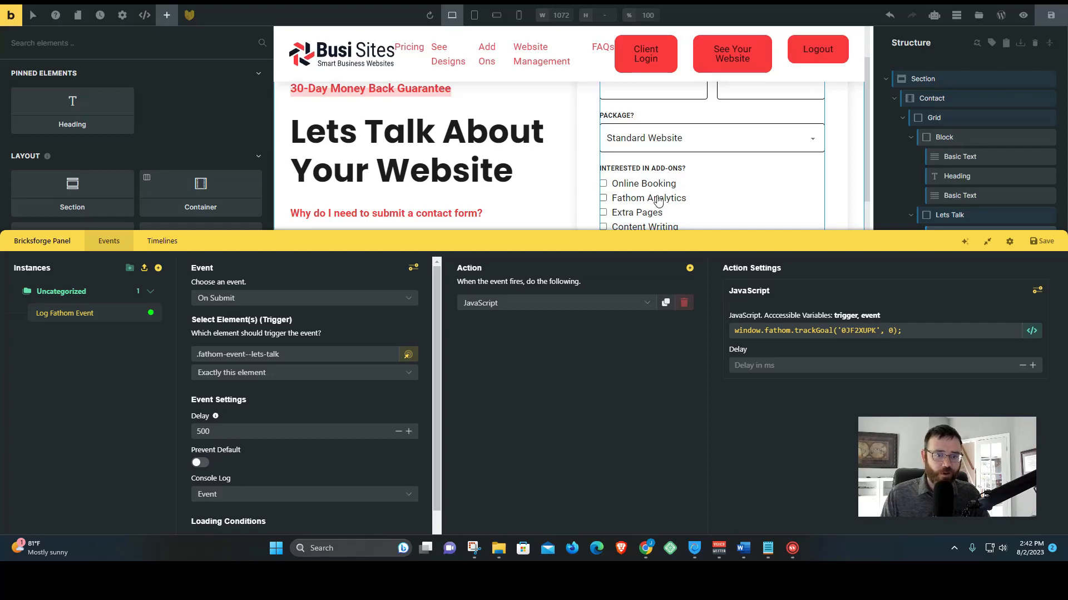
mouse_move(676, 201)
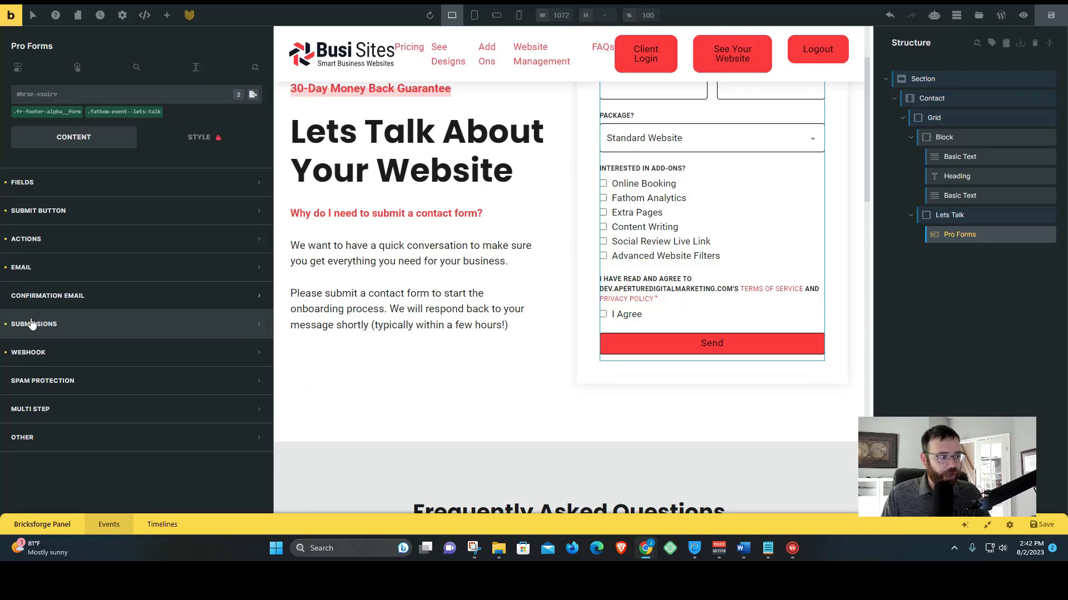
- Expand the Pro Forms Actions list showing Webhook, Email and Create Submission
left_click(39, 239)
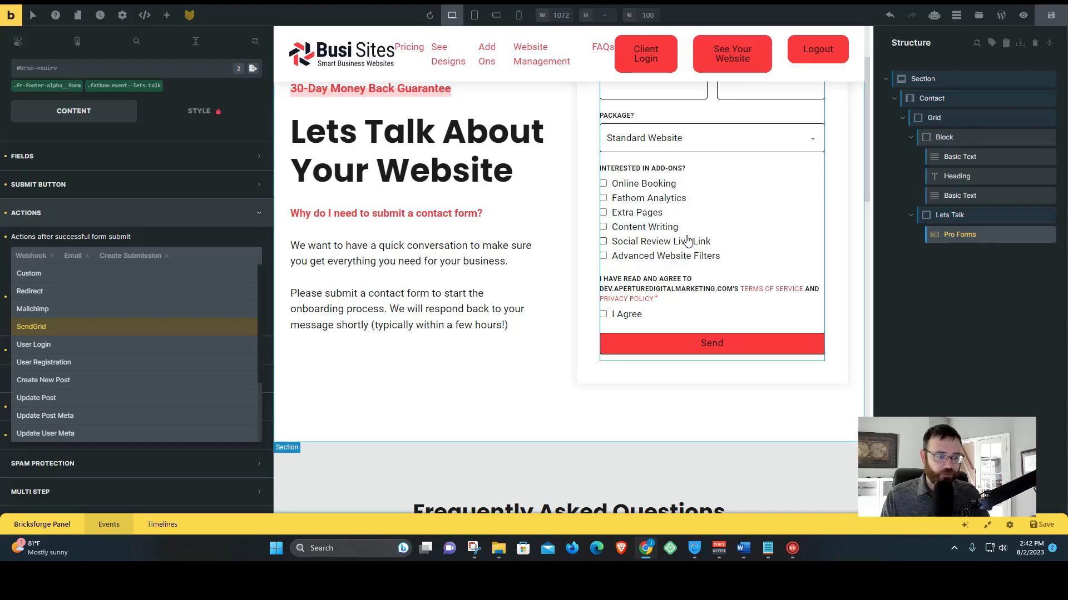
mouse_move(686, 264)
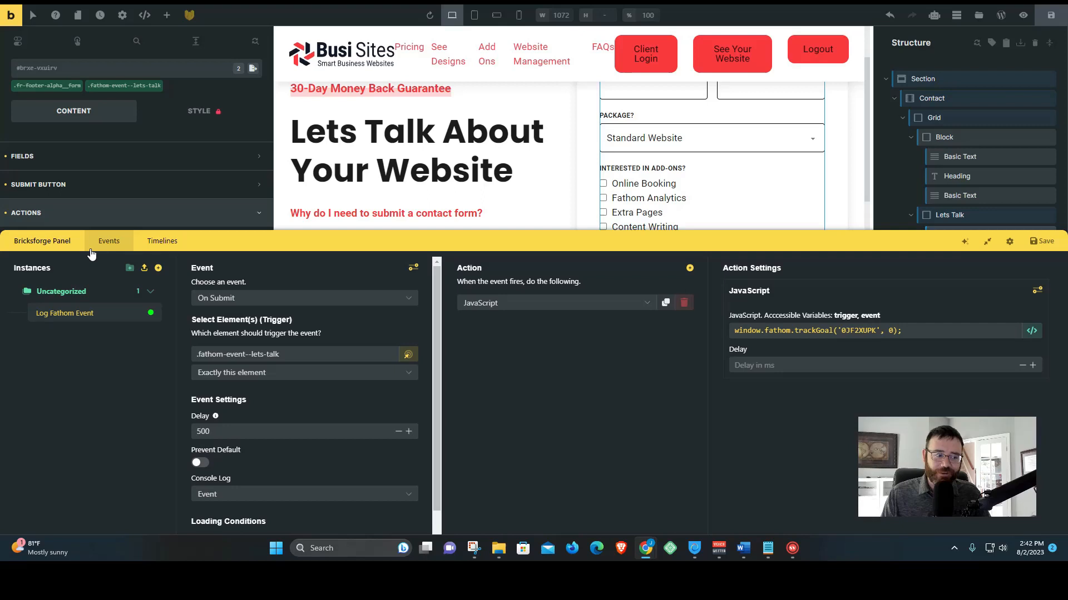
mouse_move(95, 246)
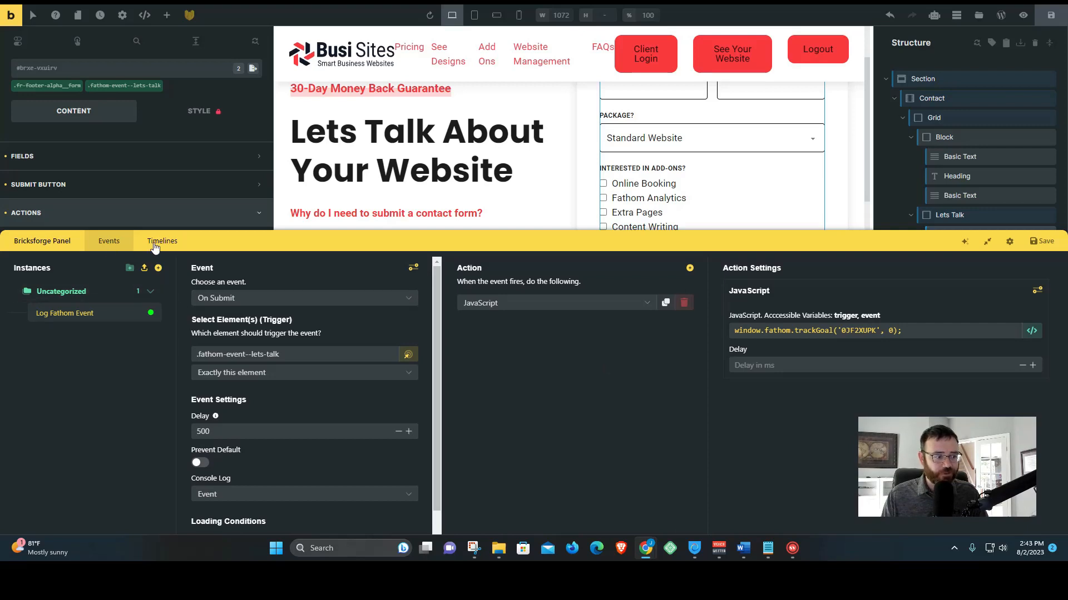
- Glance at Timelines, return to Events, and focus Log Fathom Event's trackGoal JavaScript field
left_click(161, 241)
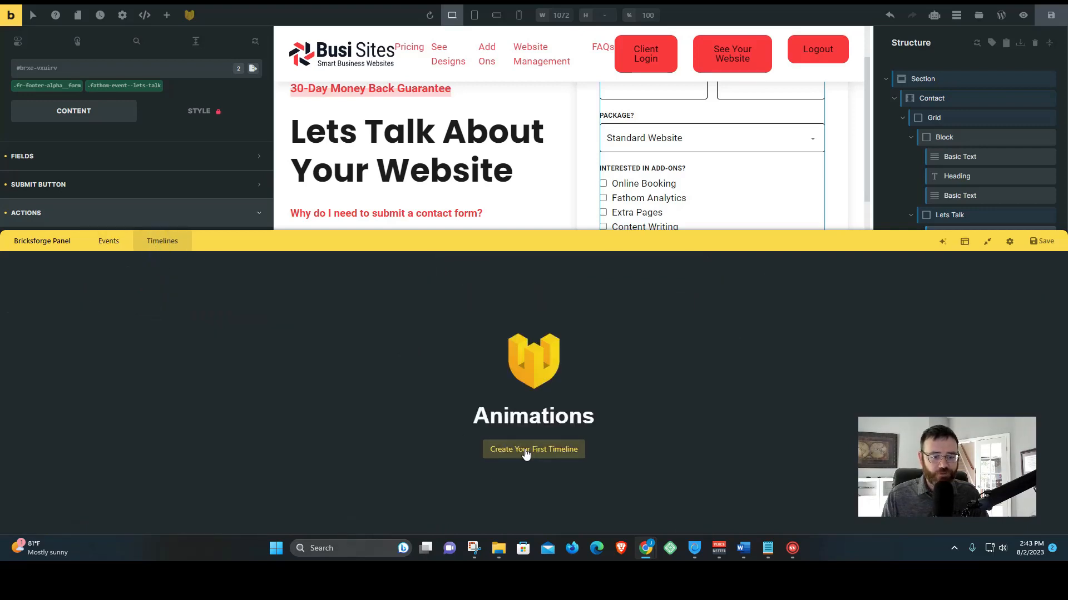
mouse_move(202, 241)
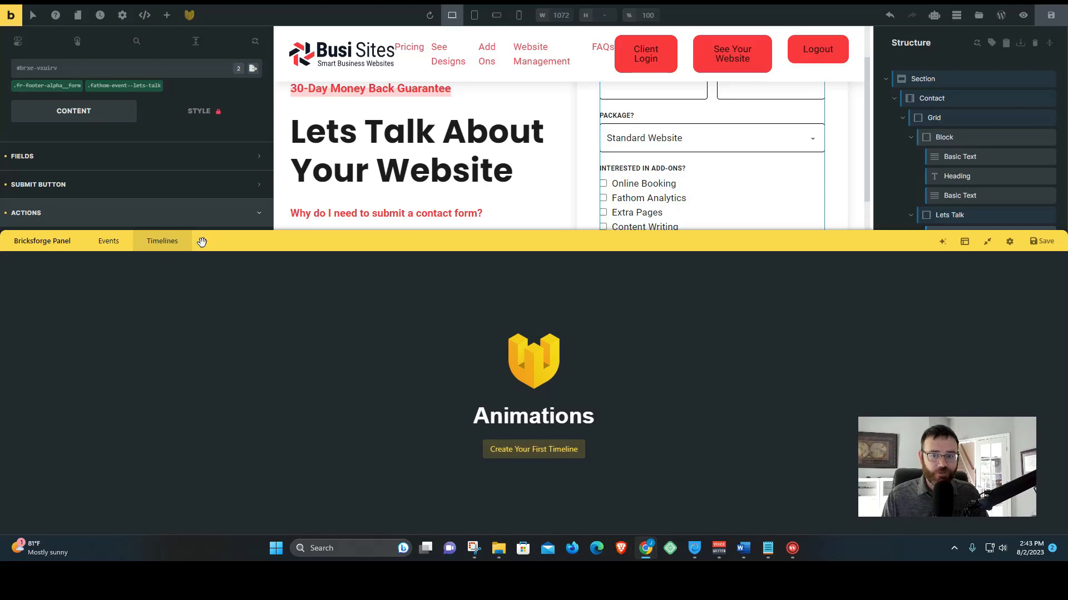
mouse_move(564, 282)
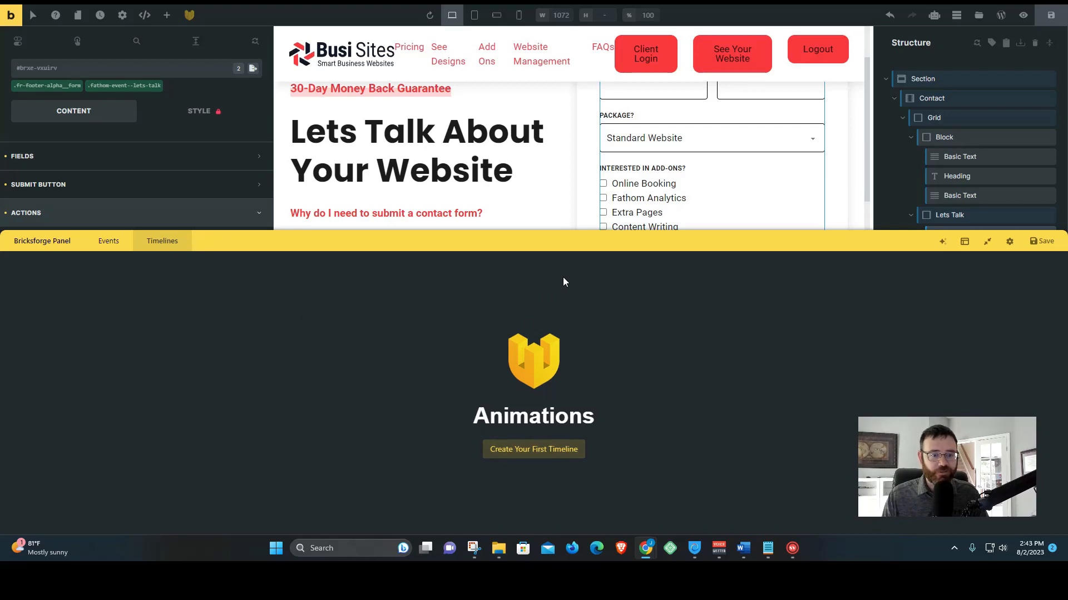
left_click(108, 241)
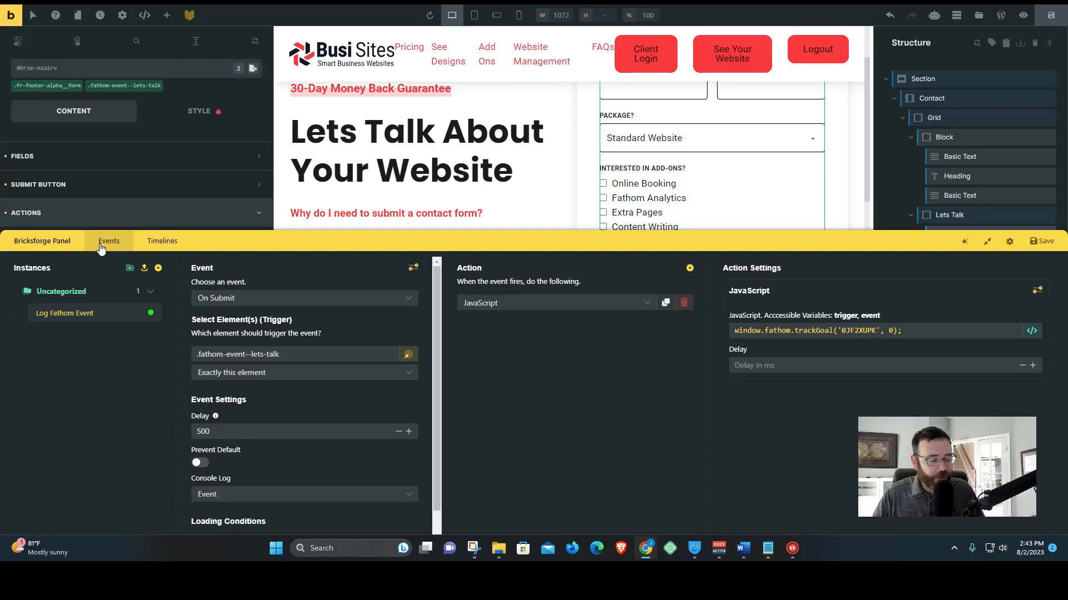
mouse_move(103, 248)
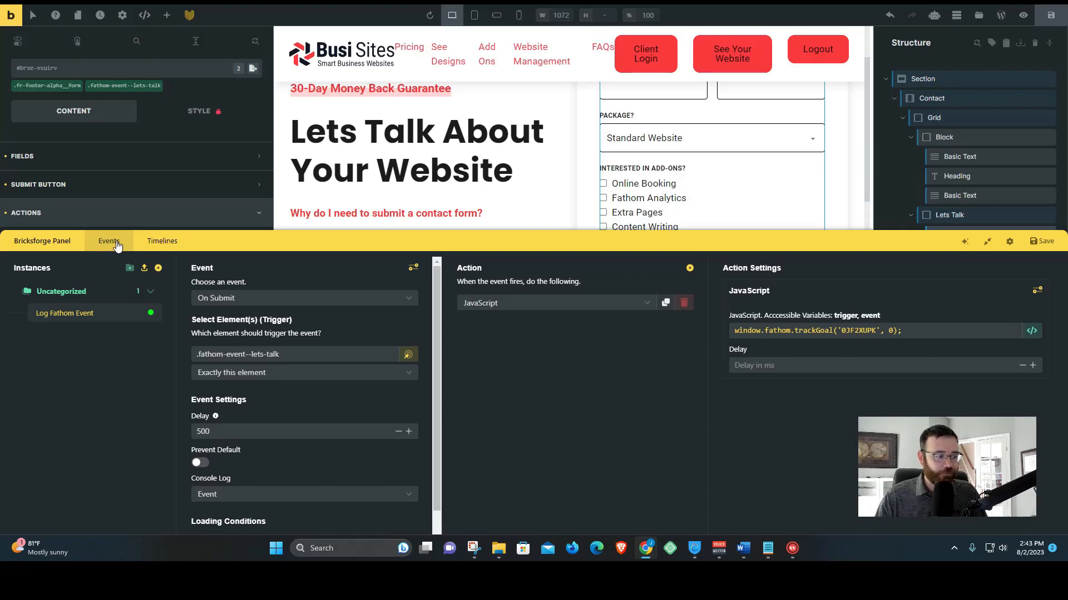
mouse_move(92, 257)
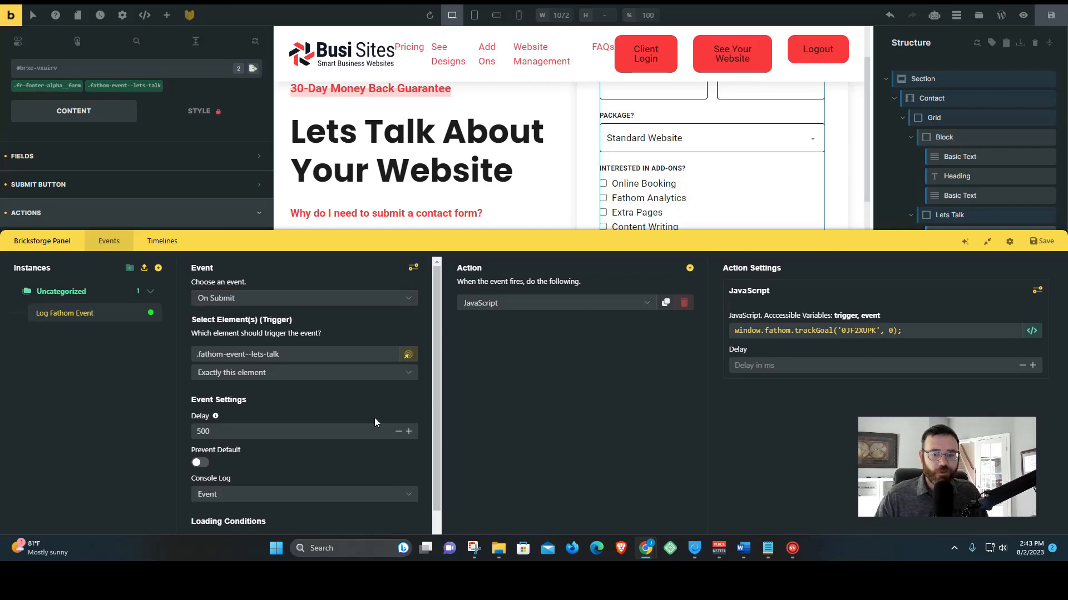
mouse_move(506, 384)
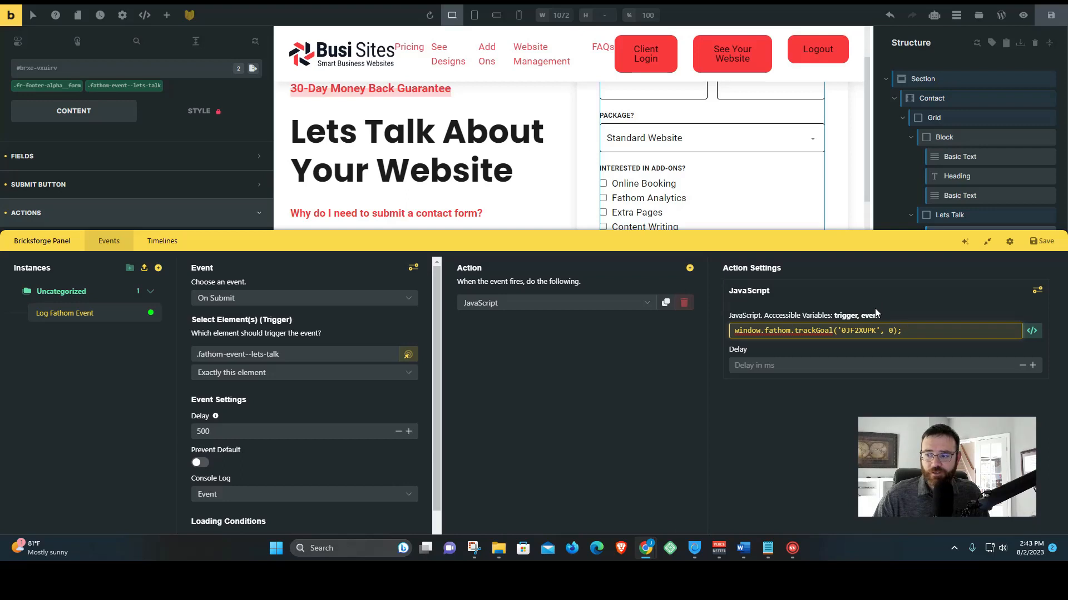
mouse_move(901, 310)
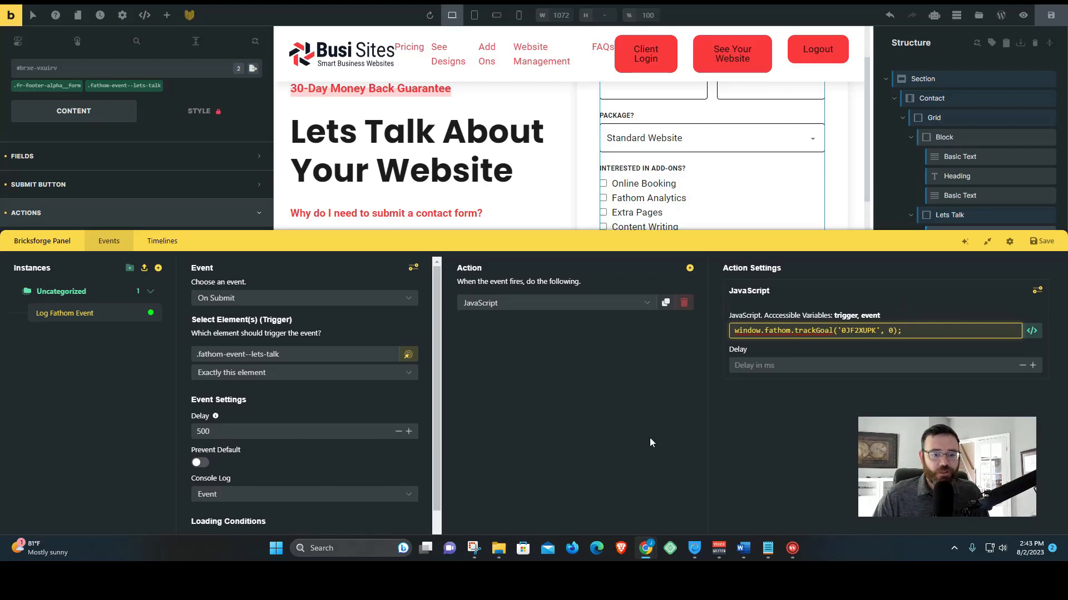
left_click(906, 331)
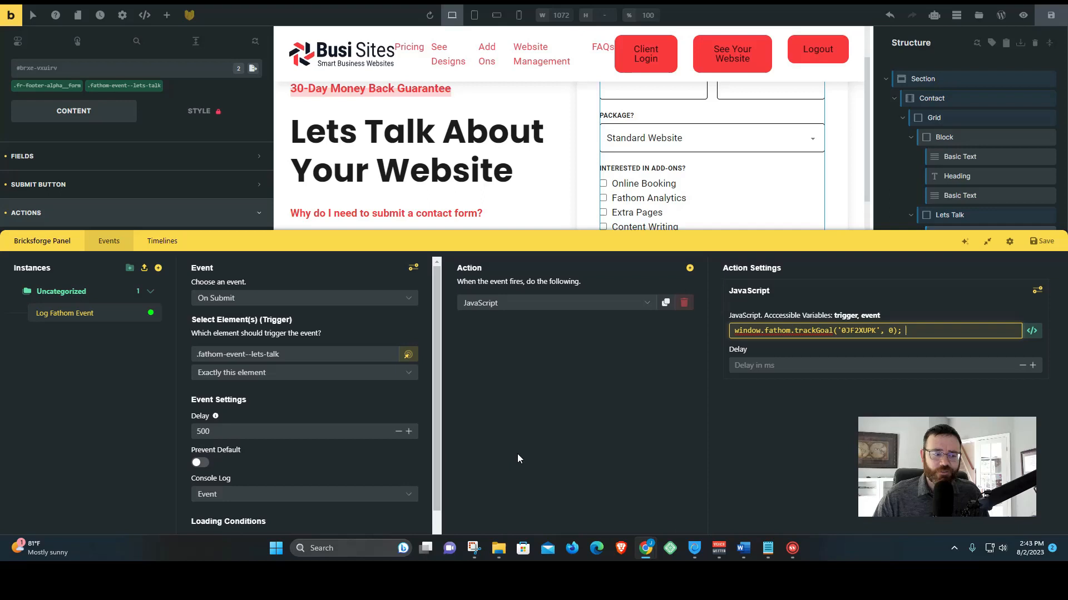
mouse_move(555, 450)
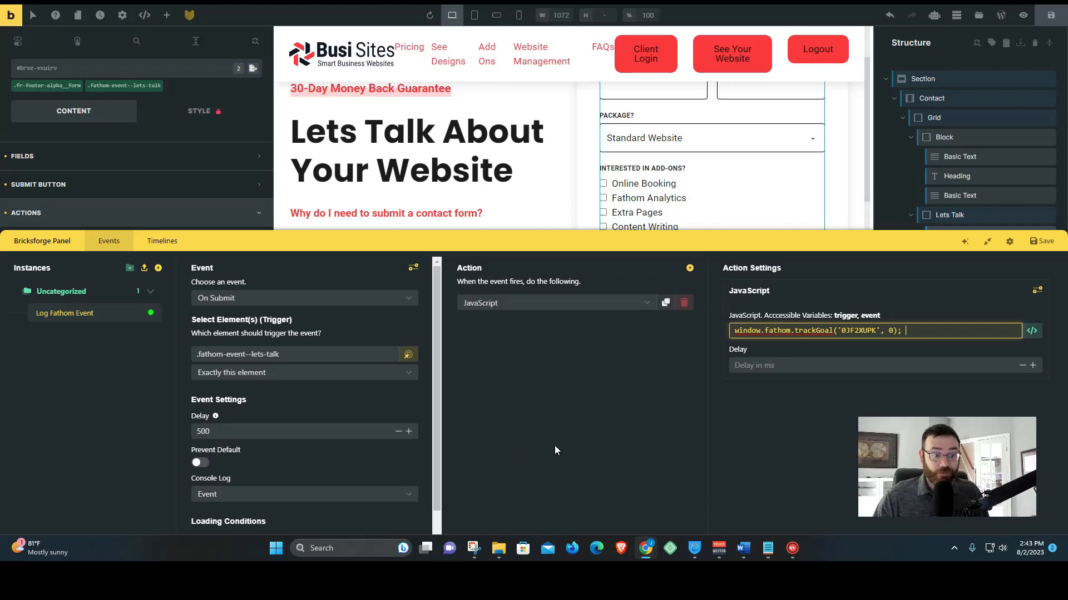